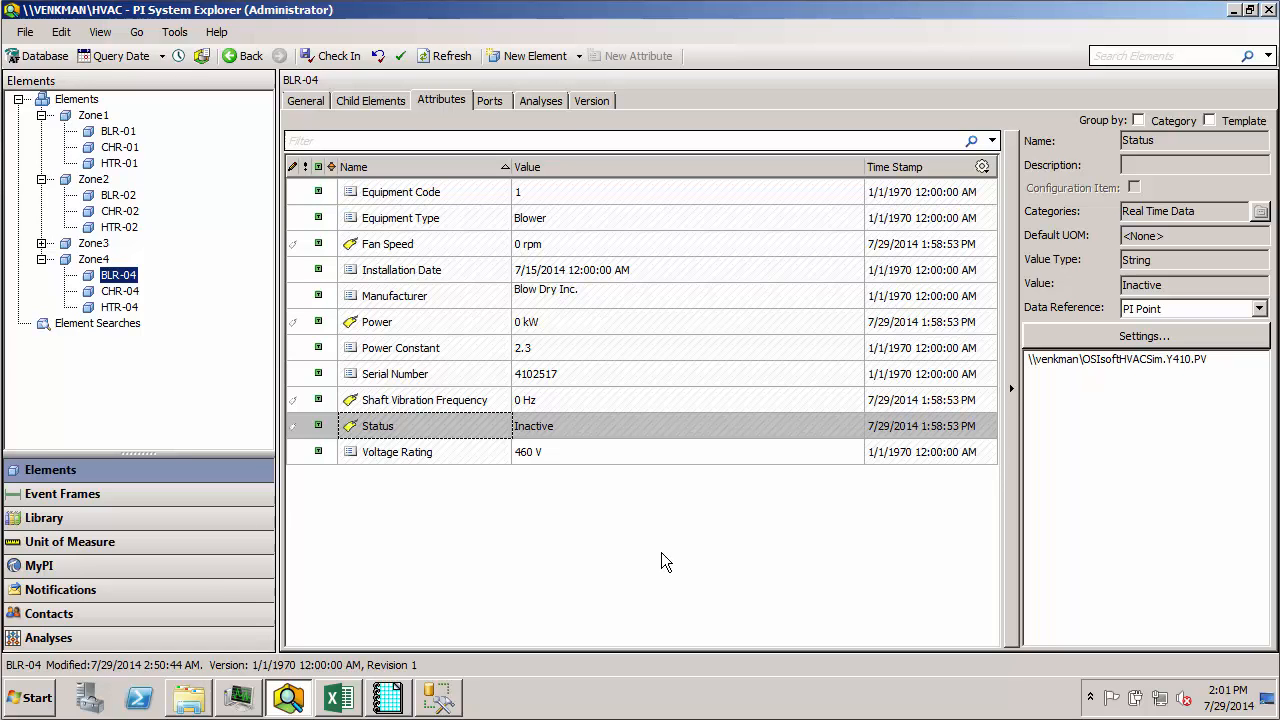
{"action": "mouse_move", "coordinate": [649, 557]}
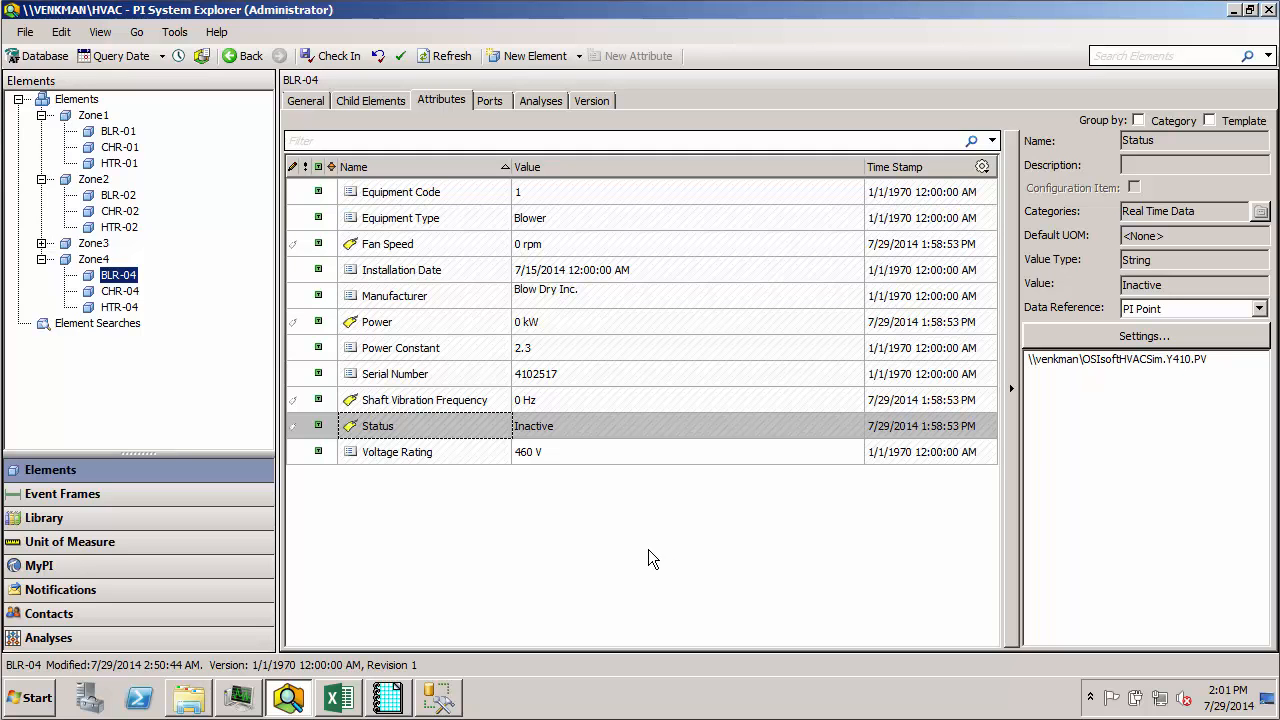
{"action": "mouse_move", "coordinate": [109, 352]}
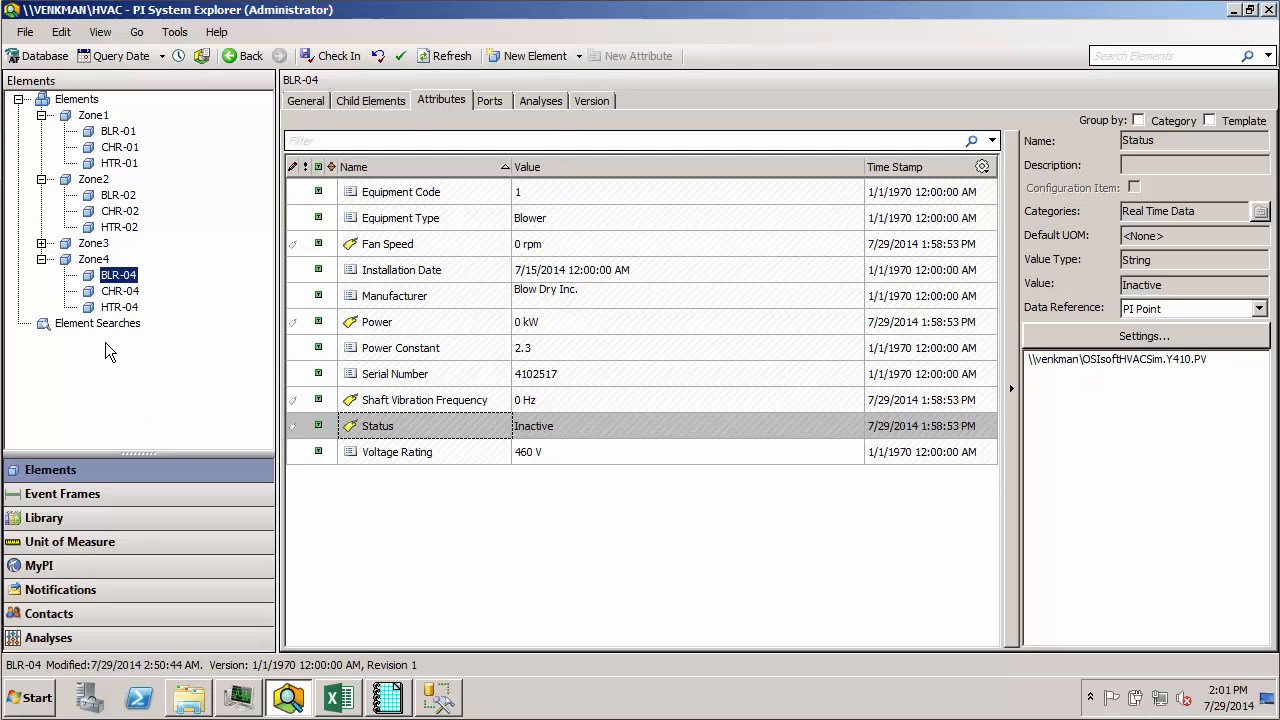
{"action": "mouse_move", "coordinate": [119, 291]}
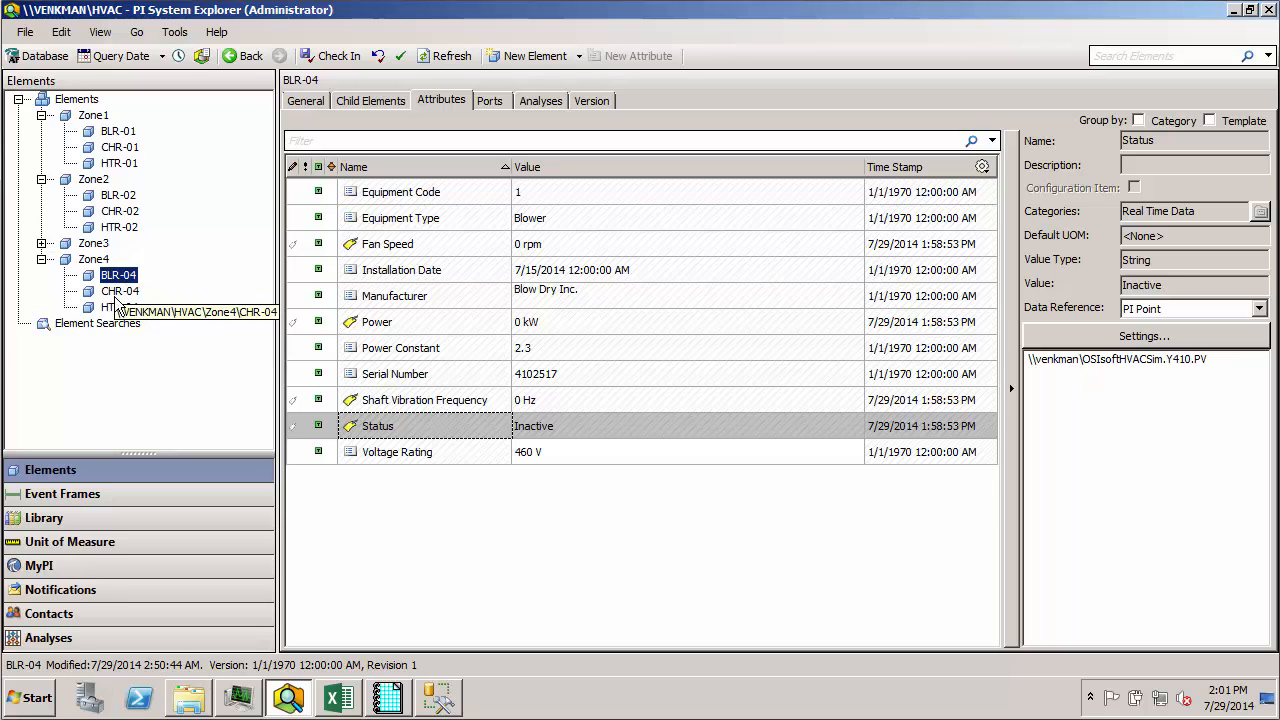
View Zone4's attributes, then Zone1's, showing its 10250 ft2 area
{"action": "left_click", "coordinate": [93, 258]}
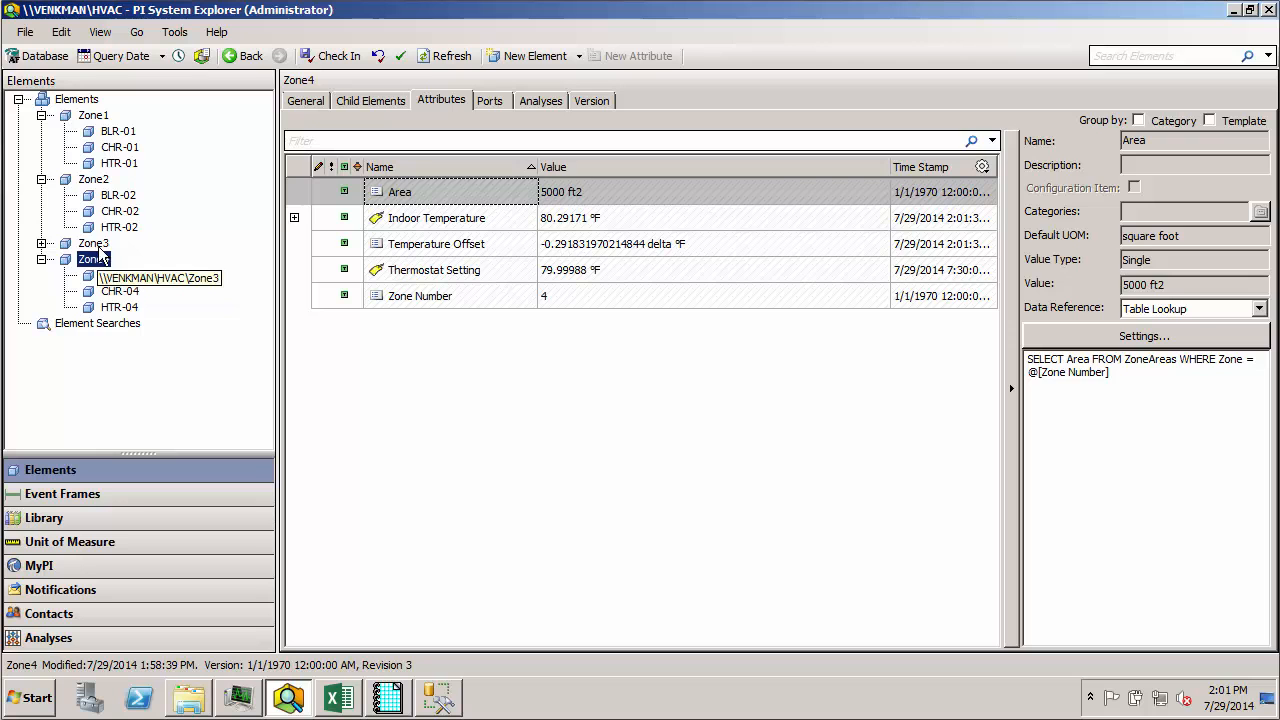
{"action": "left_click", "coordinate": [93, 115]}
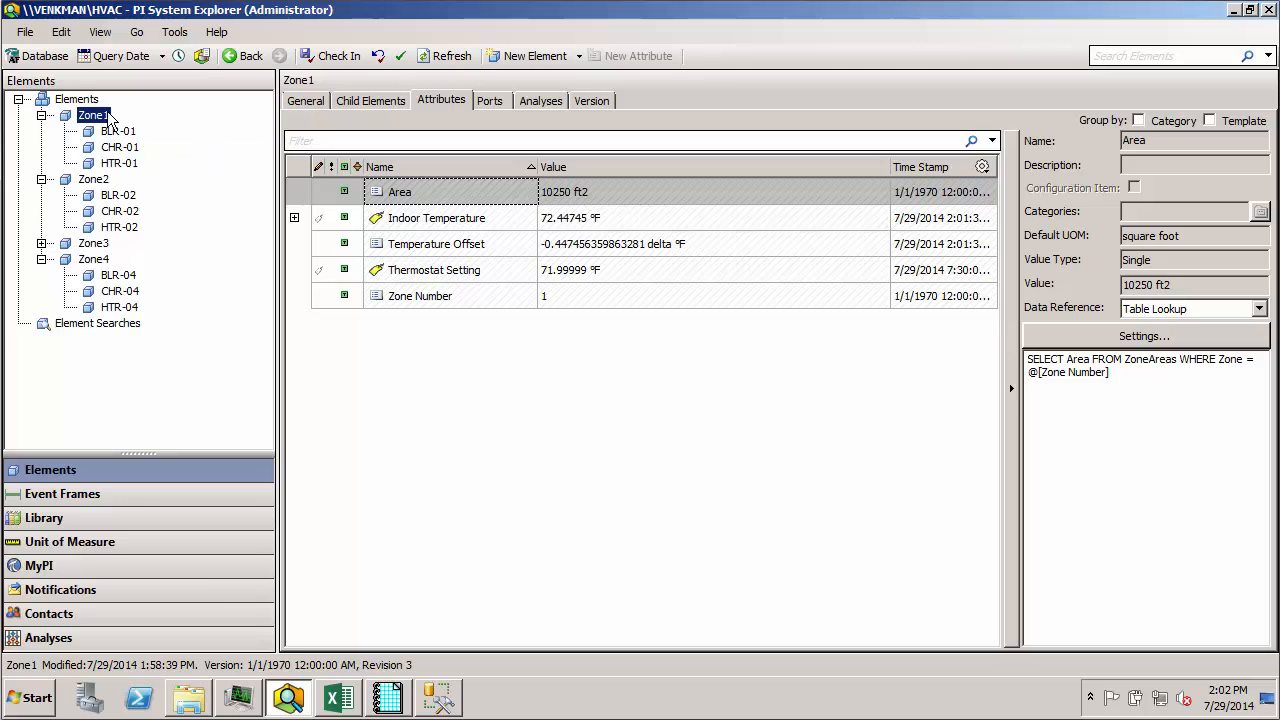
Add a new element with the <None> template and name it 'OSIsoft Research Lab'
{"action": "right_click", "coordinate": [76, 98]}
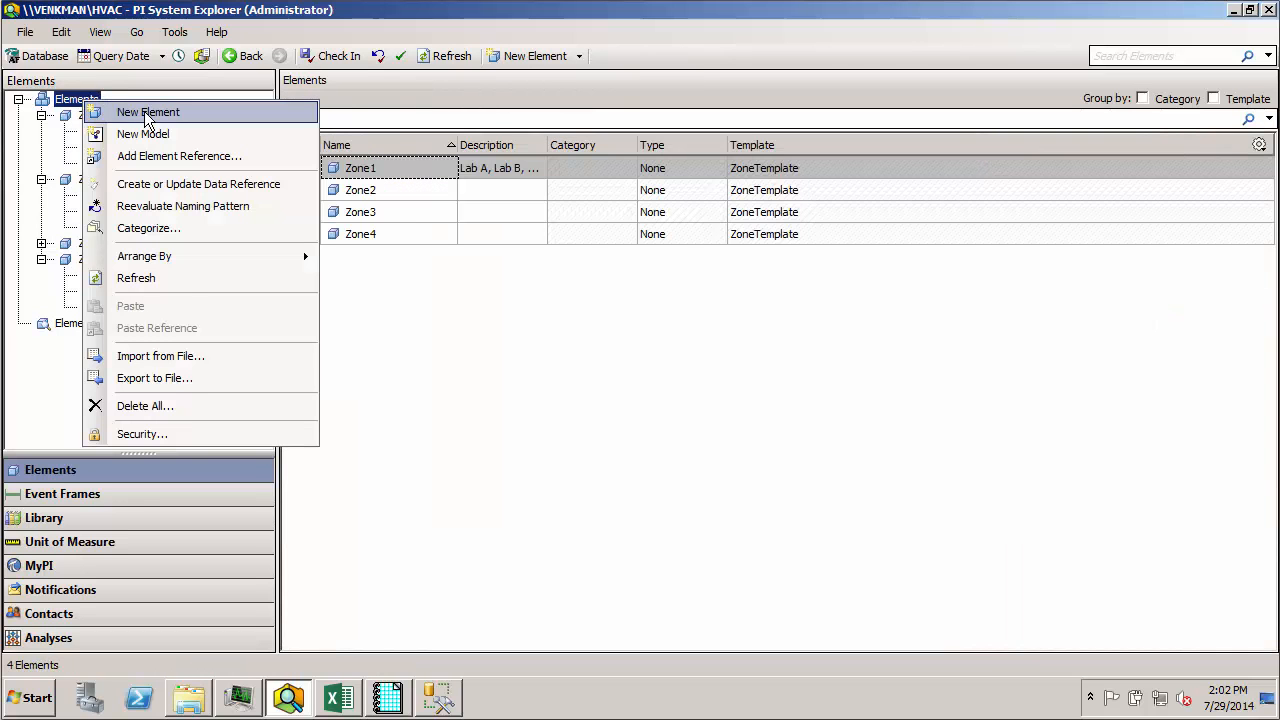
{"action": "left_click", "coordinate": [147, 111]}
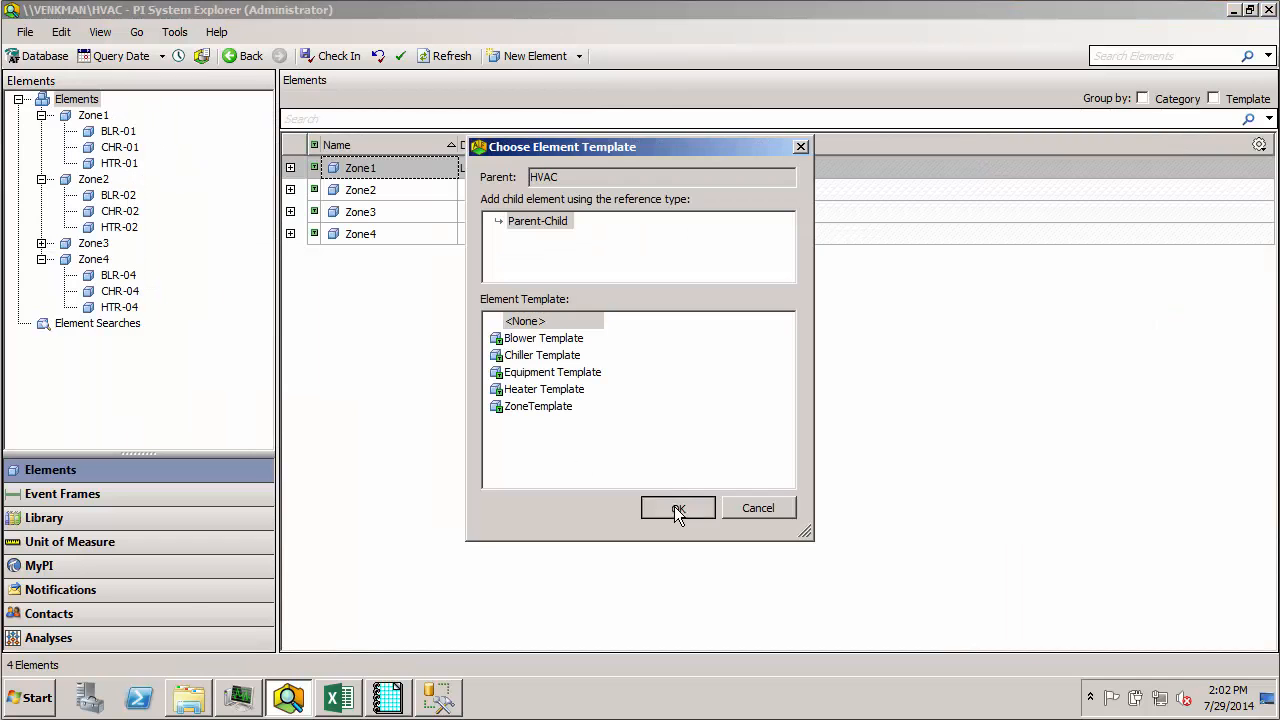
{"action": "left_click", "coordinate": [678, 508]}
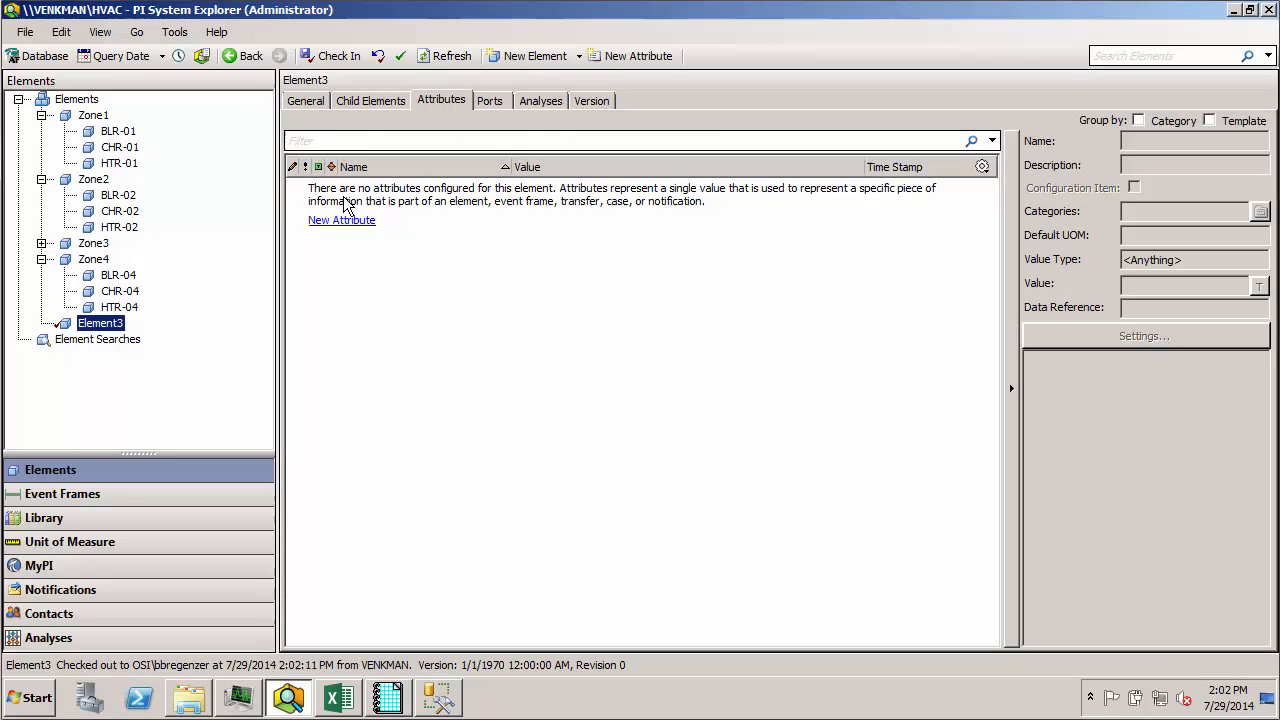
{"action": "left_click", "coordinate": [306, 100]}
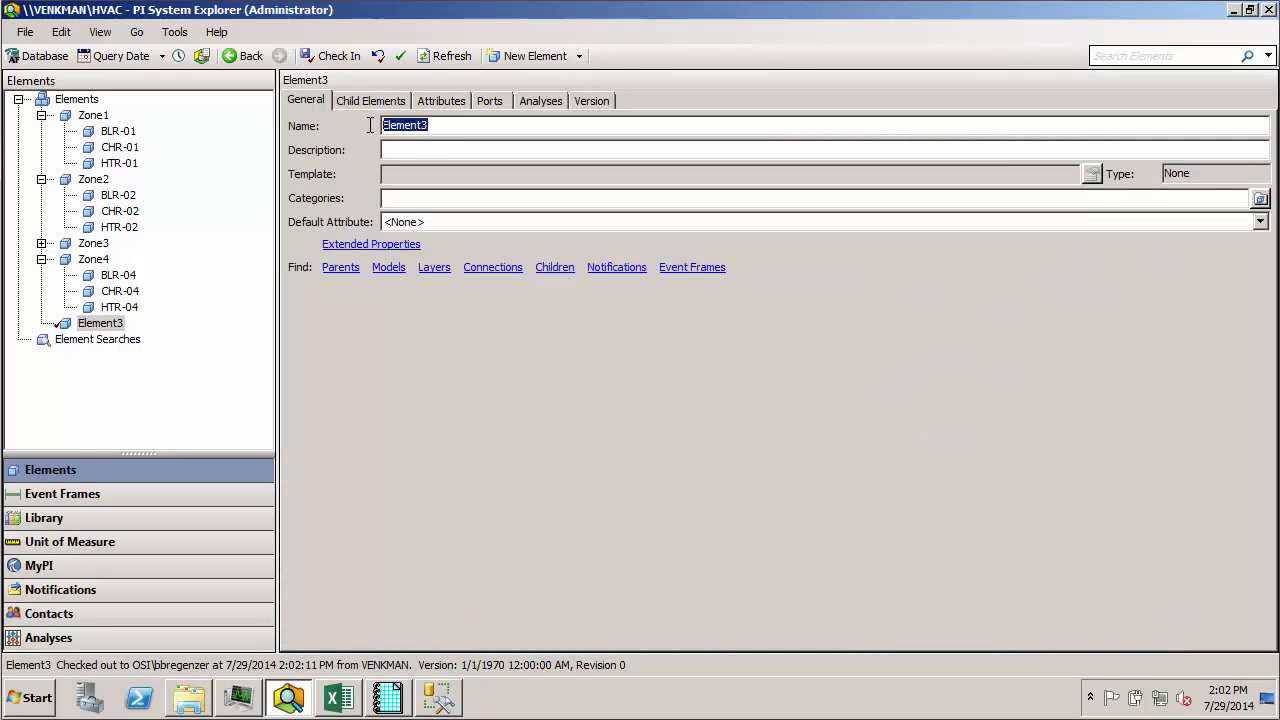
{"action": "type", "text": "OSI"}
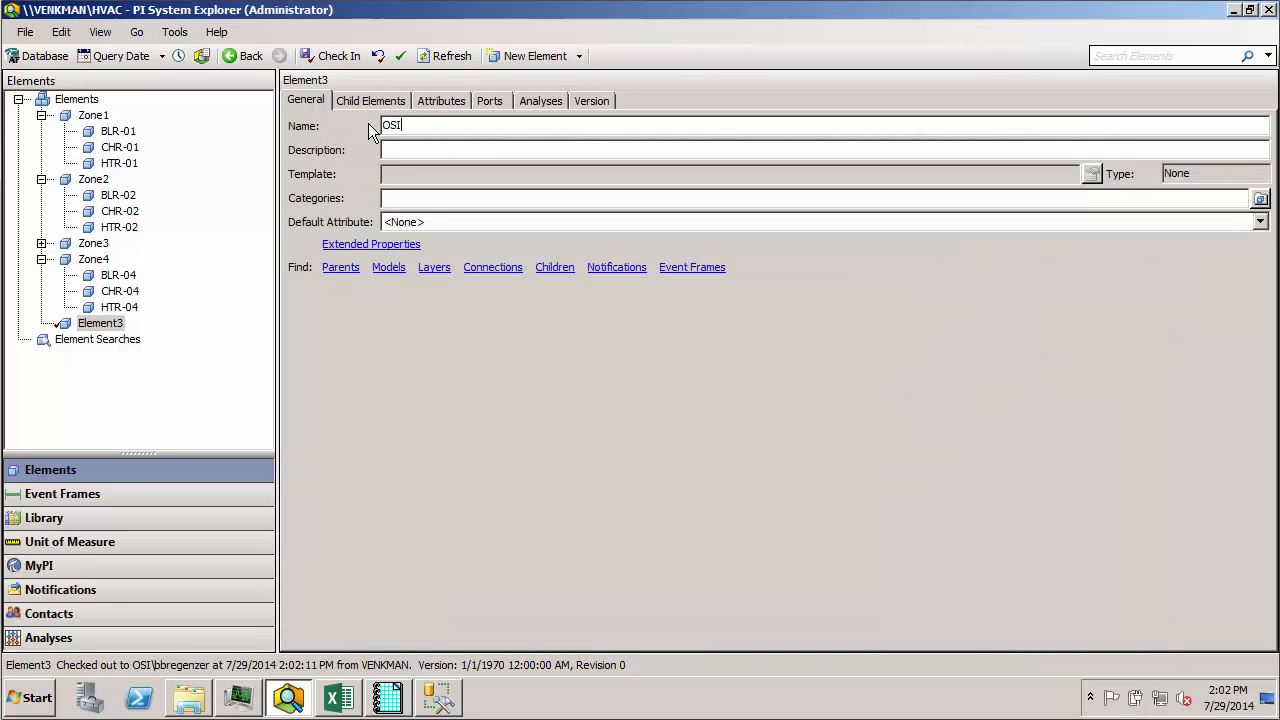
{"action": "type", "text": "soft Res"}
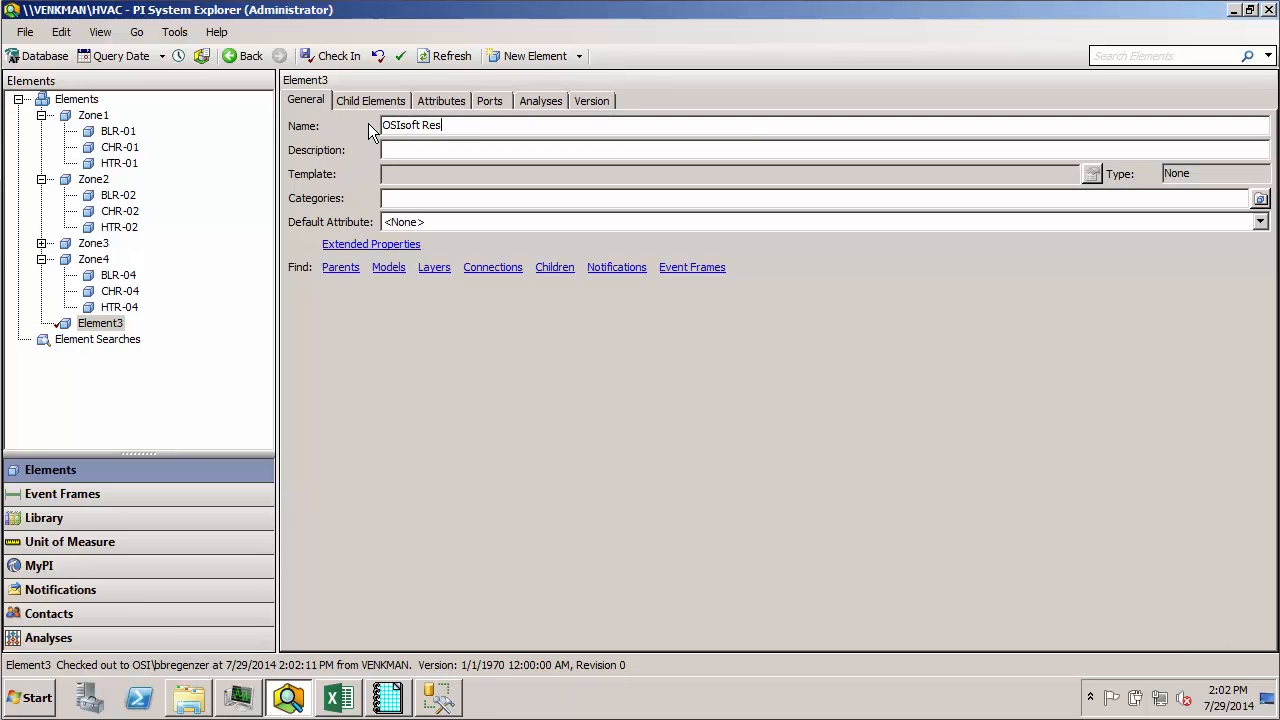
{"action": "type", "text": "earch Lab"}
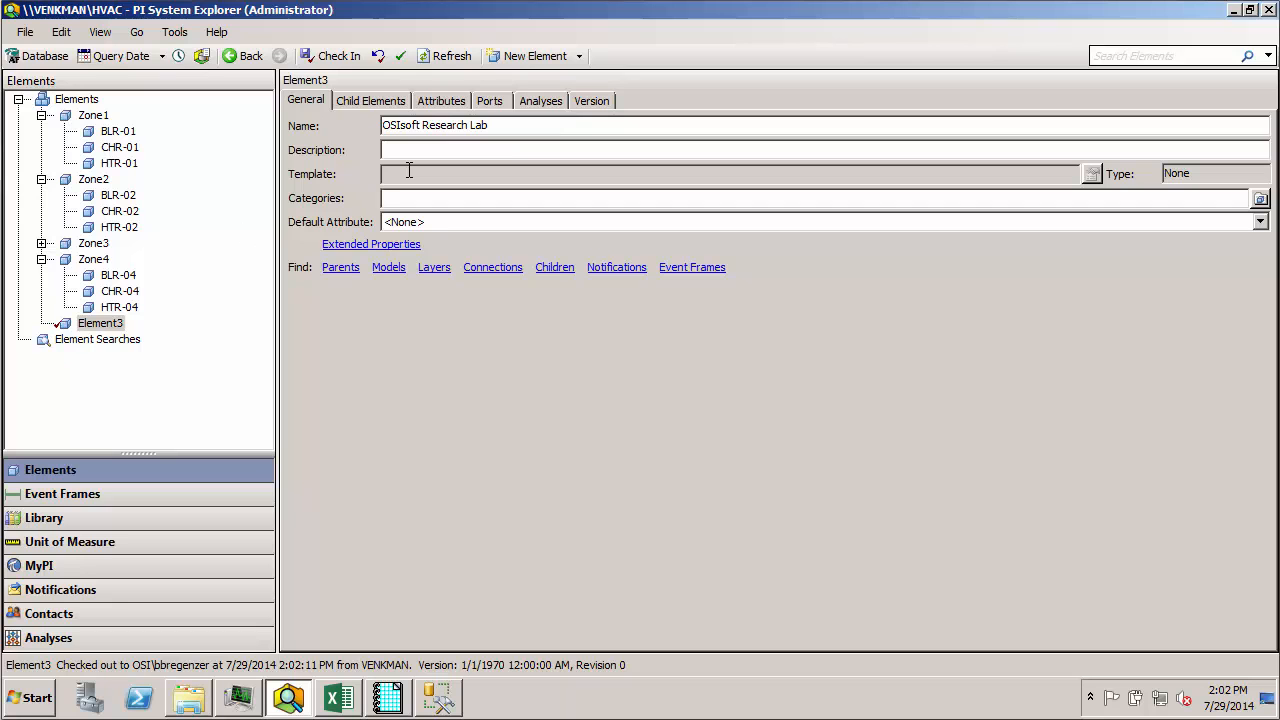
{"action": "left_click", "coordinate": [461, 124]}
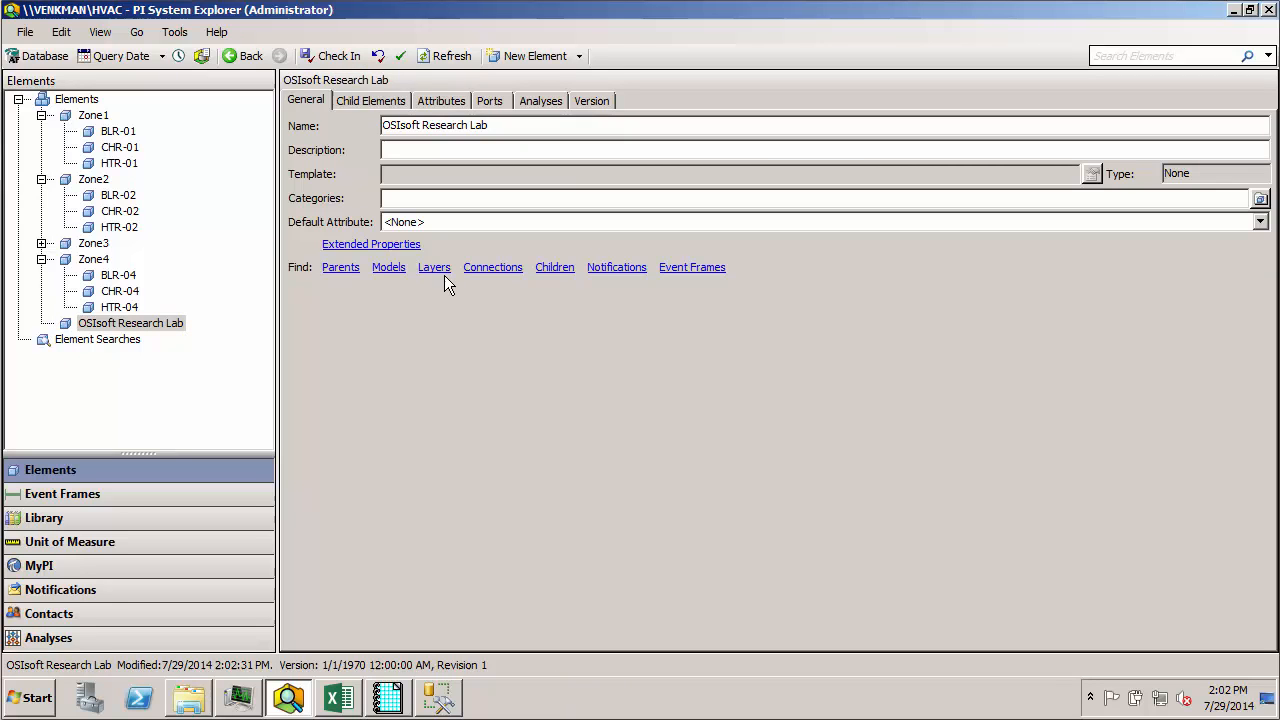
{"action": "mouse_move", "coordinate": [203, 350]}
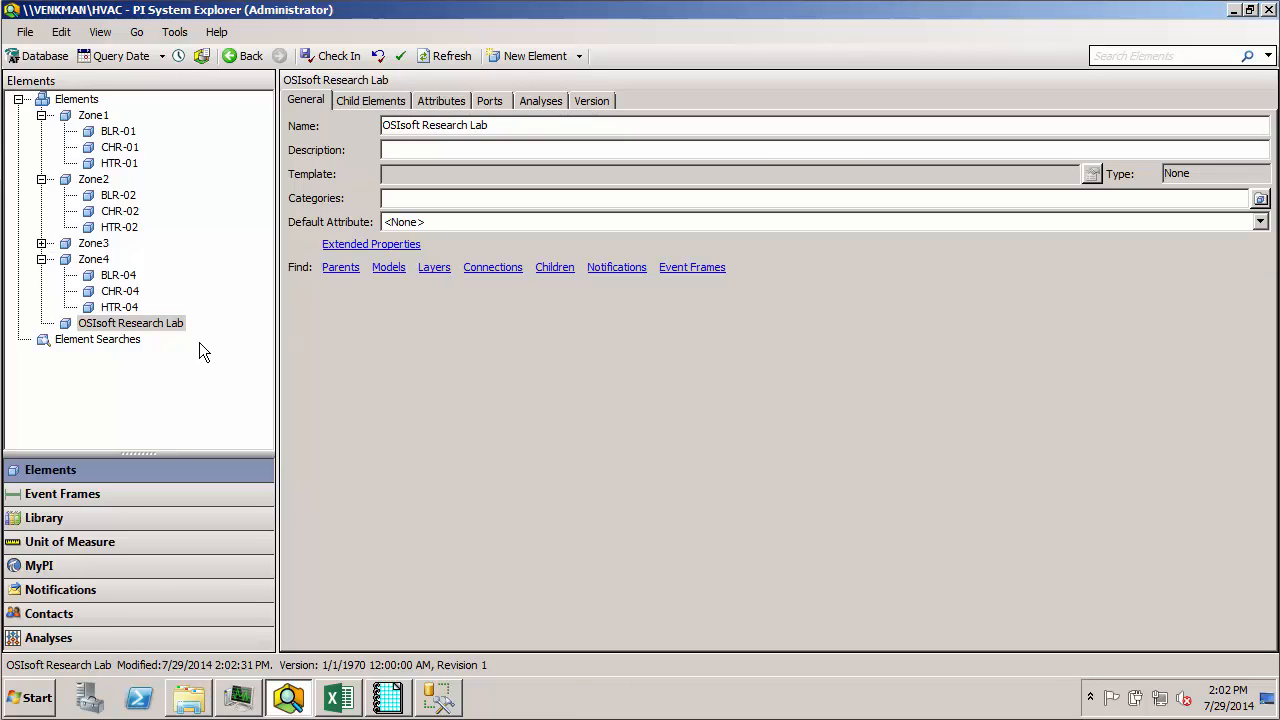
{"action": "mouse_move", "coordinate": [197, 349]}
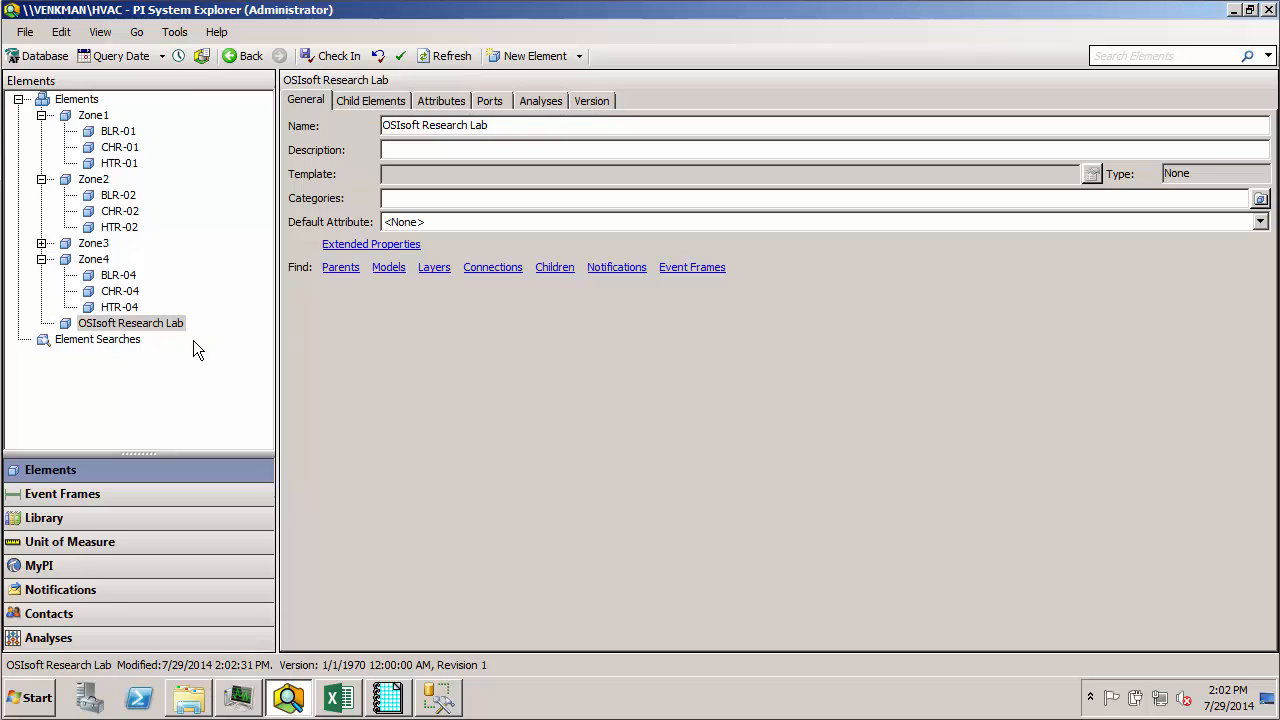
{"action": "mouse_move", "coordinate": [130, 323]}
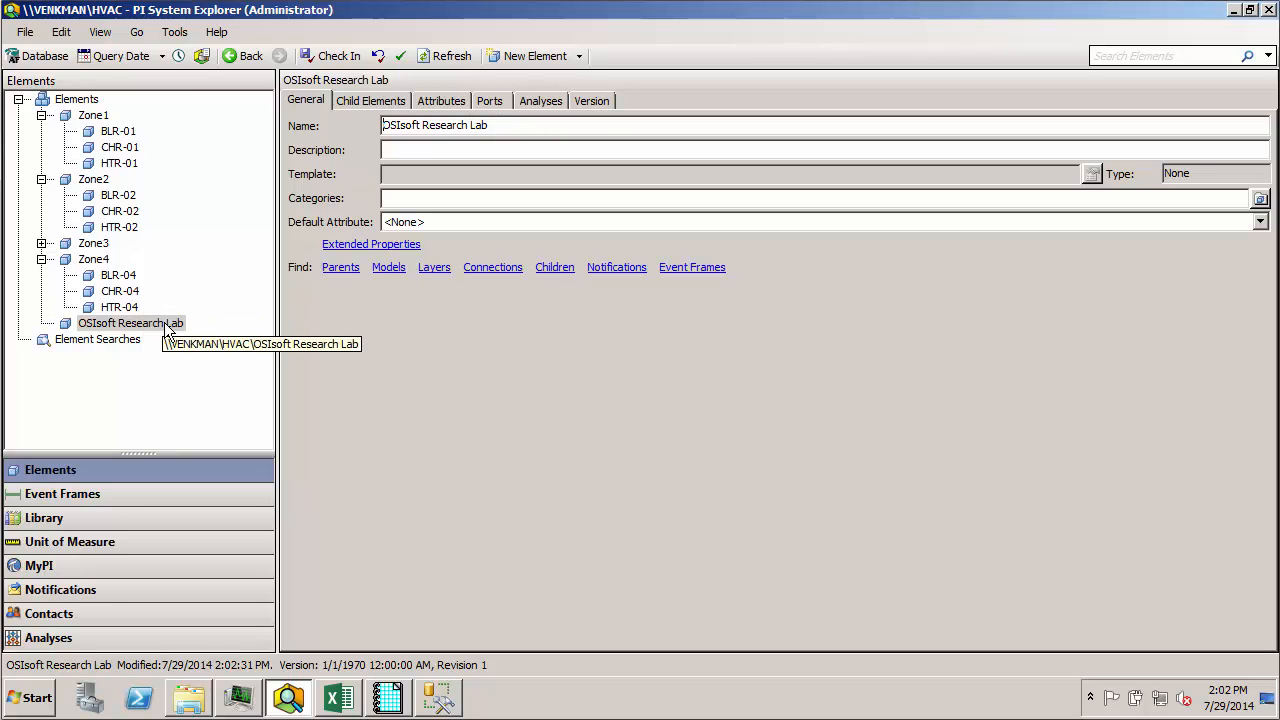
{"action": "left_click", "coordinate": [130, 322]}
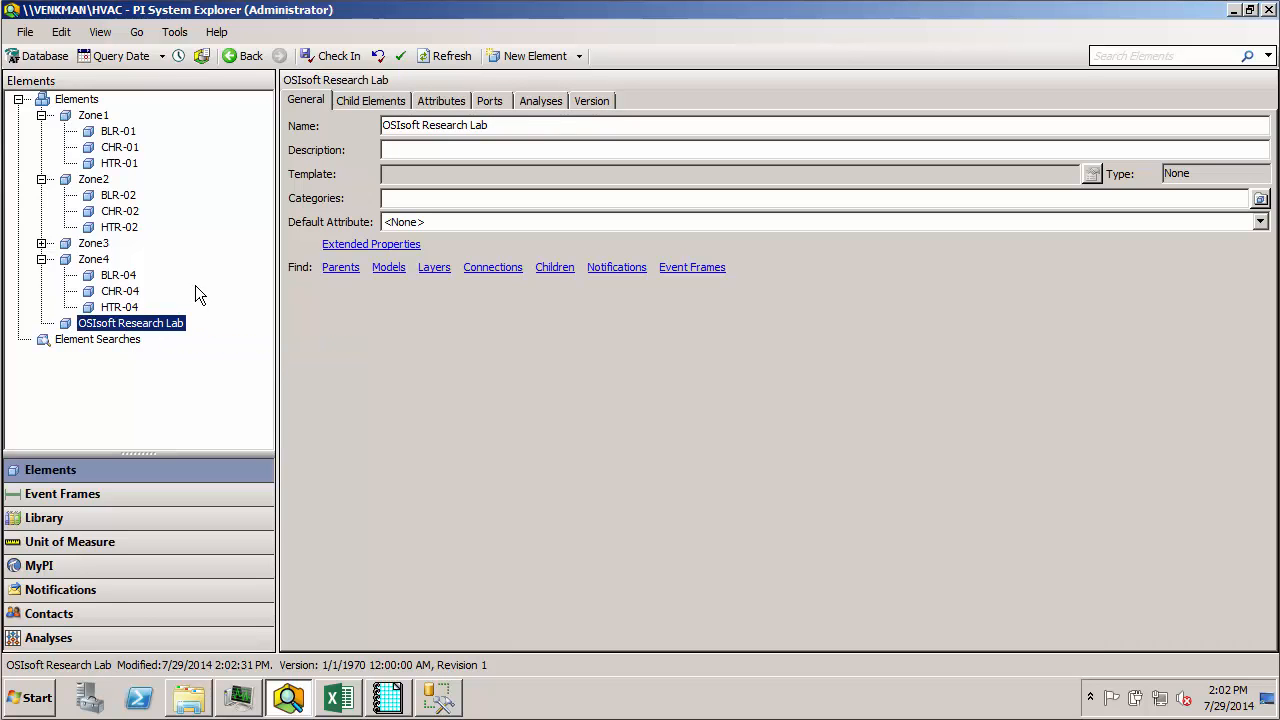
{"action": "left_click", "coordinate": [93, 259]}
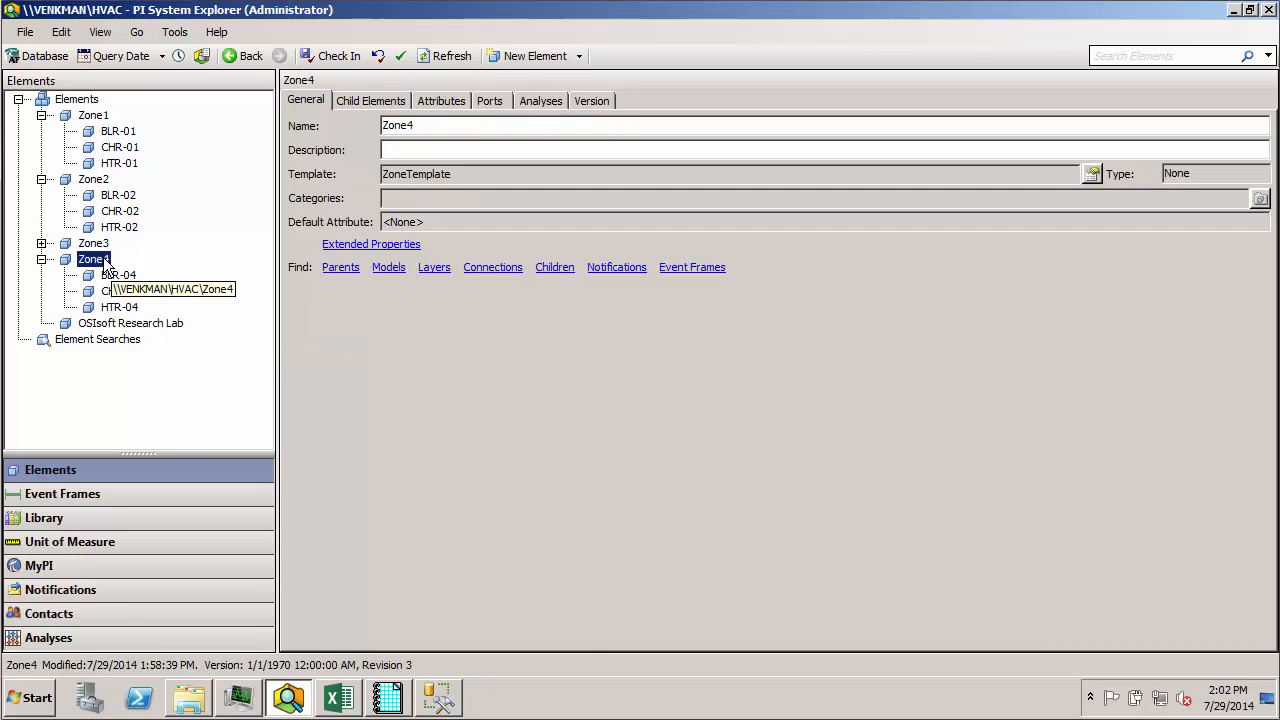
{"action": "left_click", "coordinate": [130, 323]}
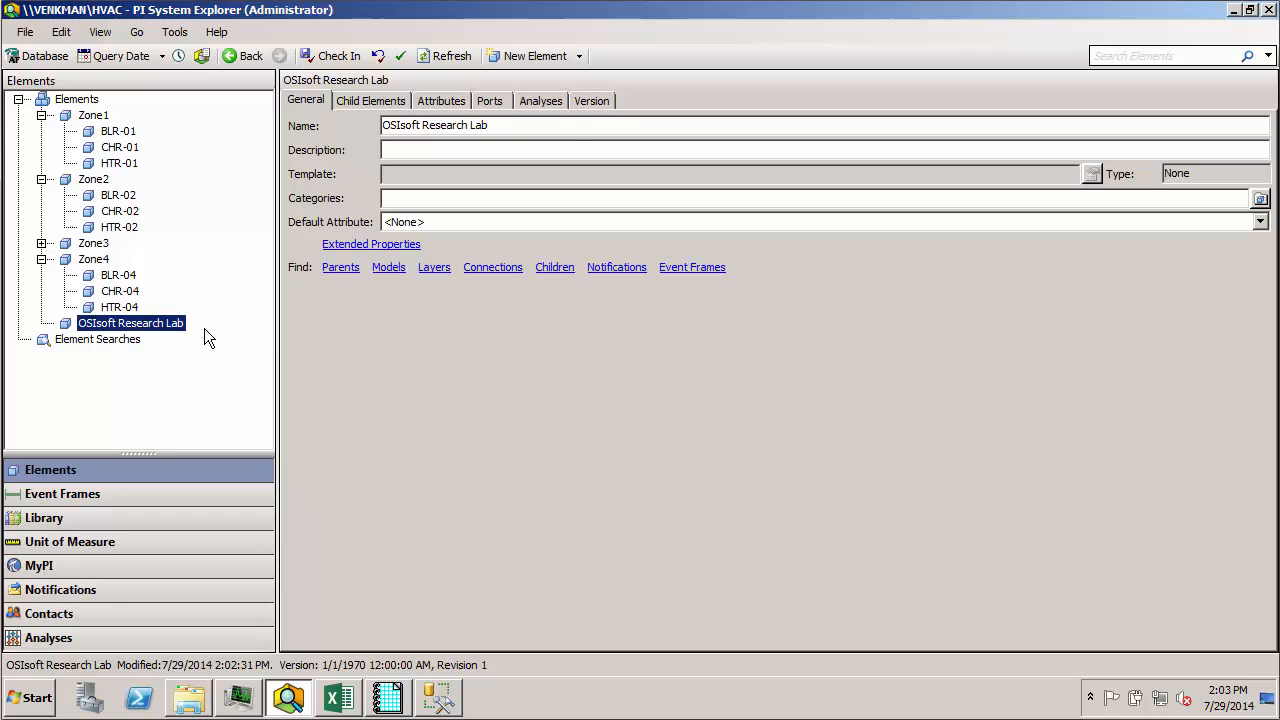
Collapse the zone branches in the Elements tree
{"action": "left_click", "coordinate": [42, 259]}
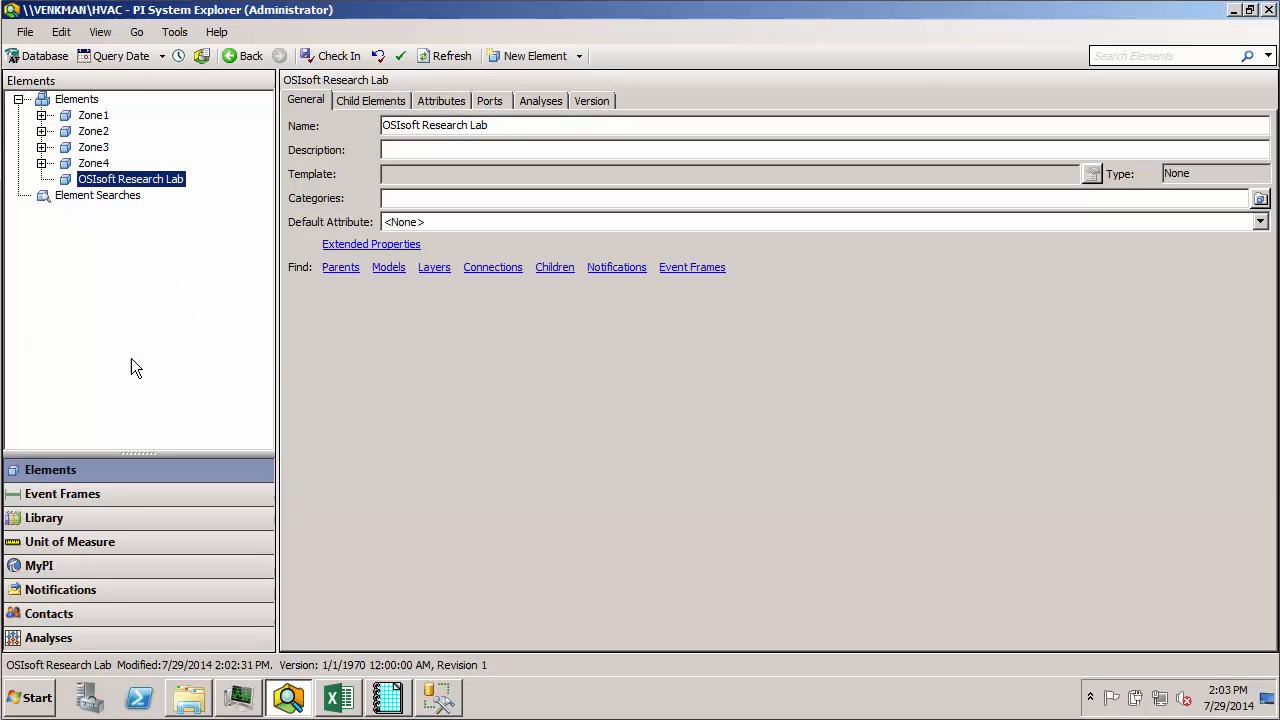
{"action": "mouse_move", "coordinate": [135, 361]}
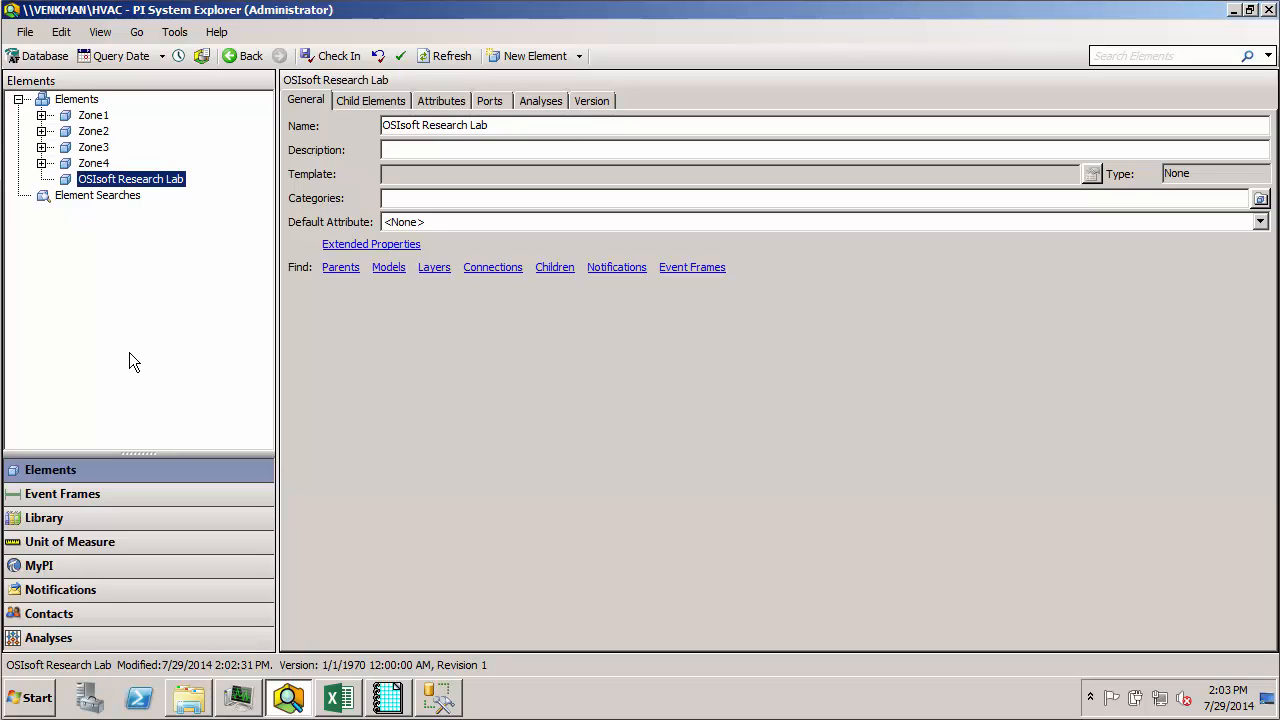
{"action": "mouse_move", "coordinate": [150, 141]}
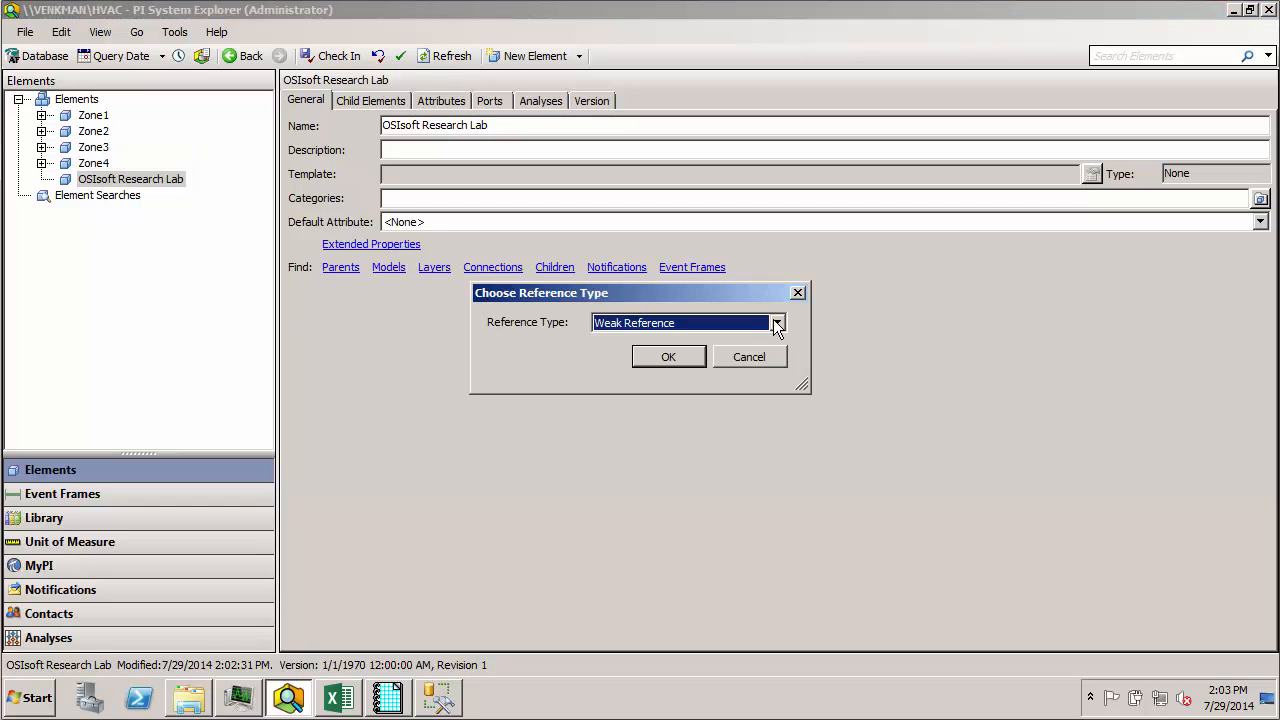
Place Zone1 under OSIsoft Research Lab as a Parent-Child reference
{"action": "left_click", "coordinate": [777, 322]}
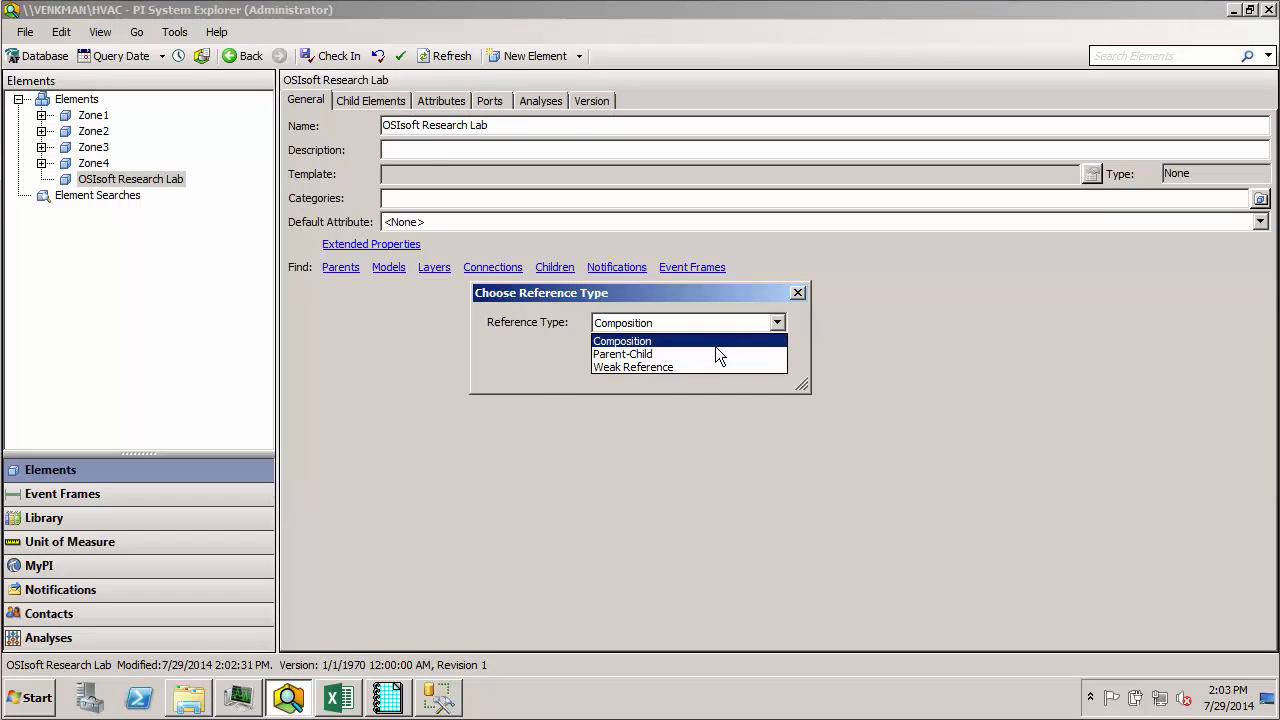
{"action": "left_click", "coordinate": [622, 354]}
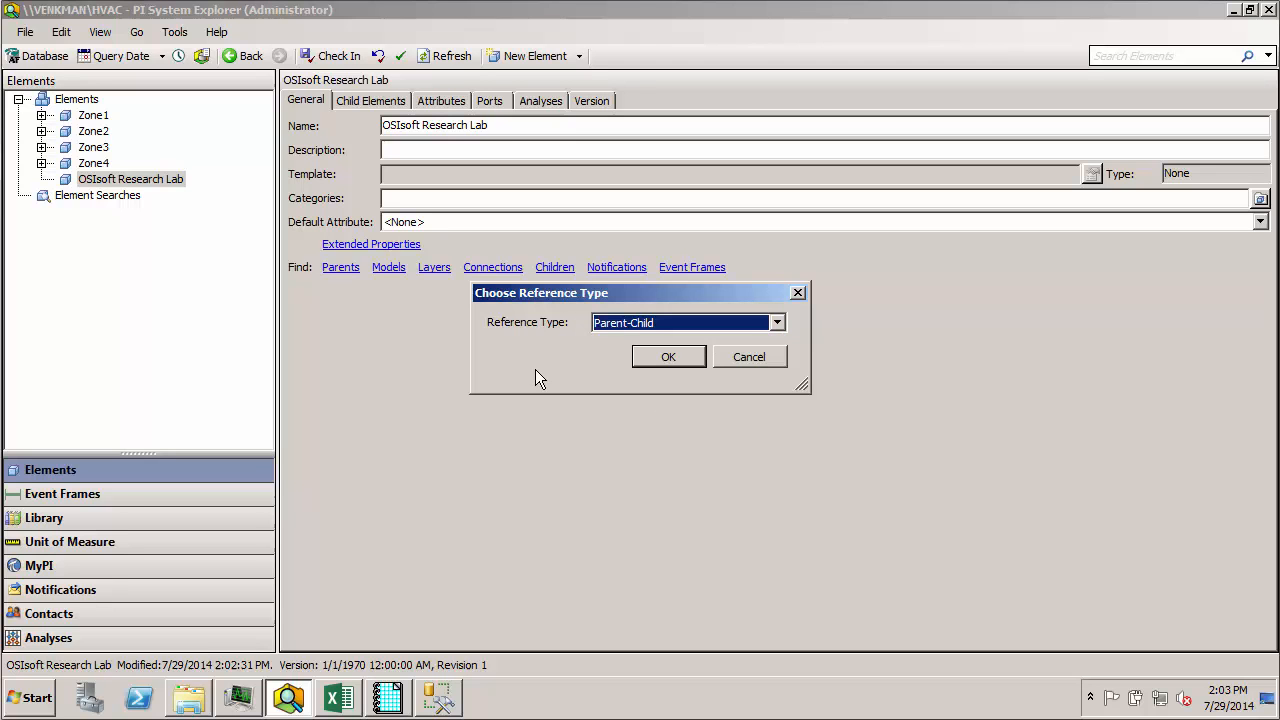
{"action": "mouse_move", "coordinate": [555, 371]}
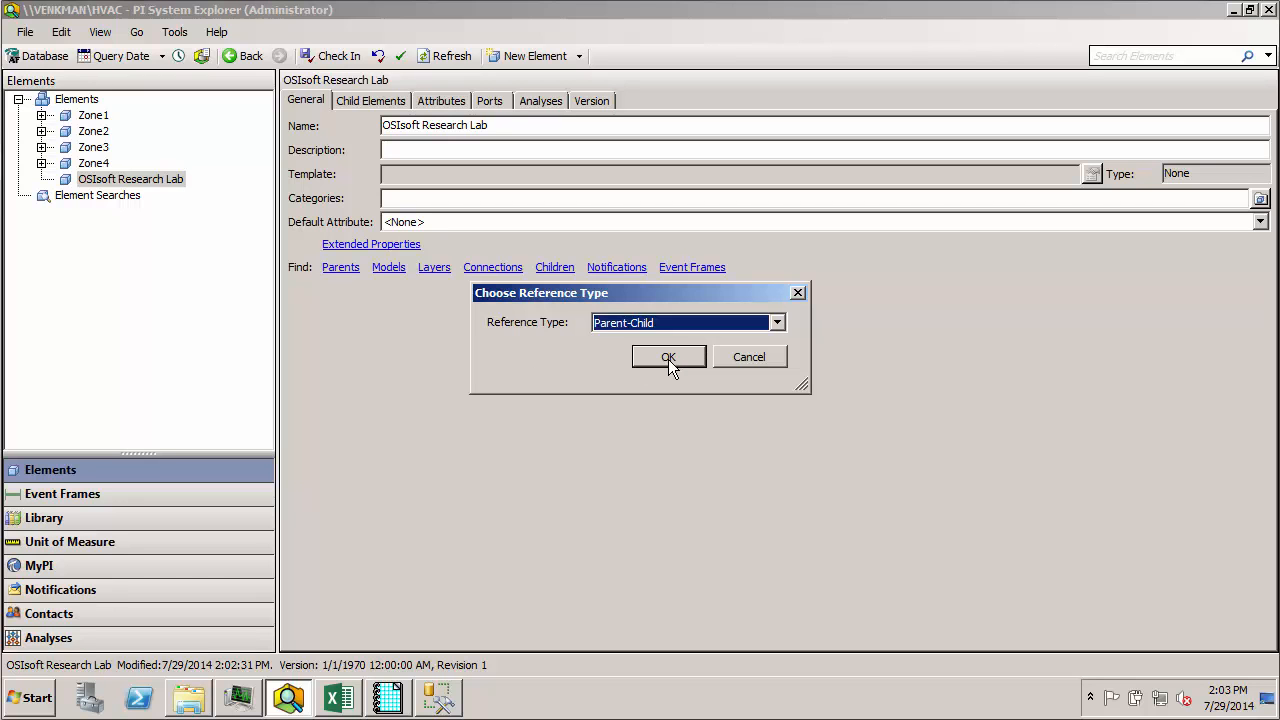
{"action": "left_click", "coordinate": [668, 357]}
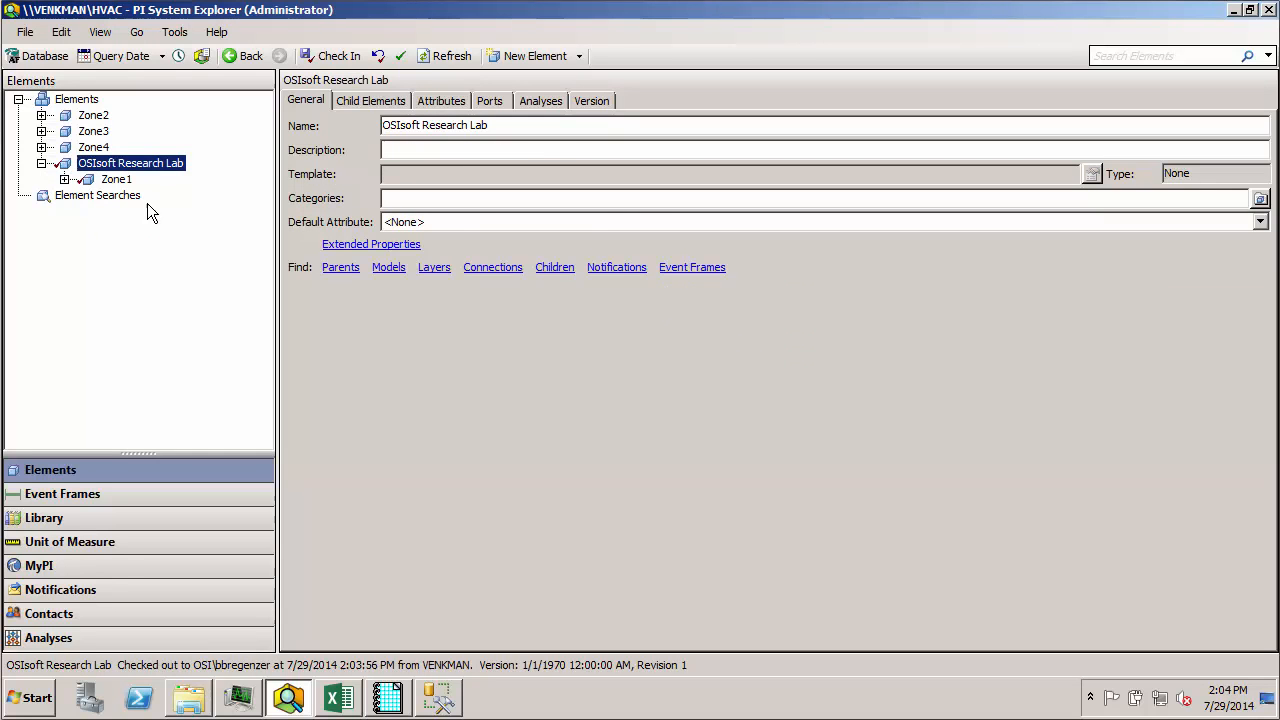
{"action": "mouse_move", "coordinate": [163, 249]}
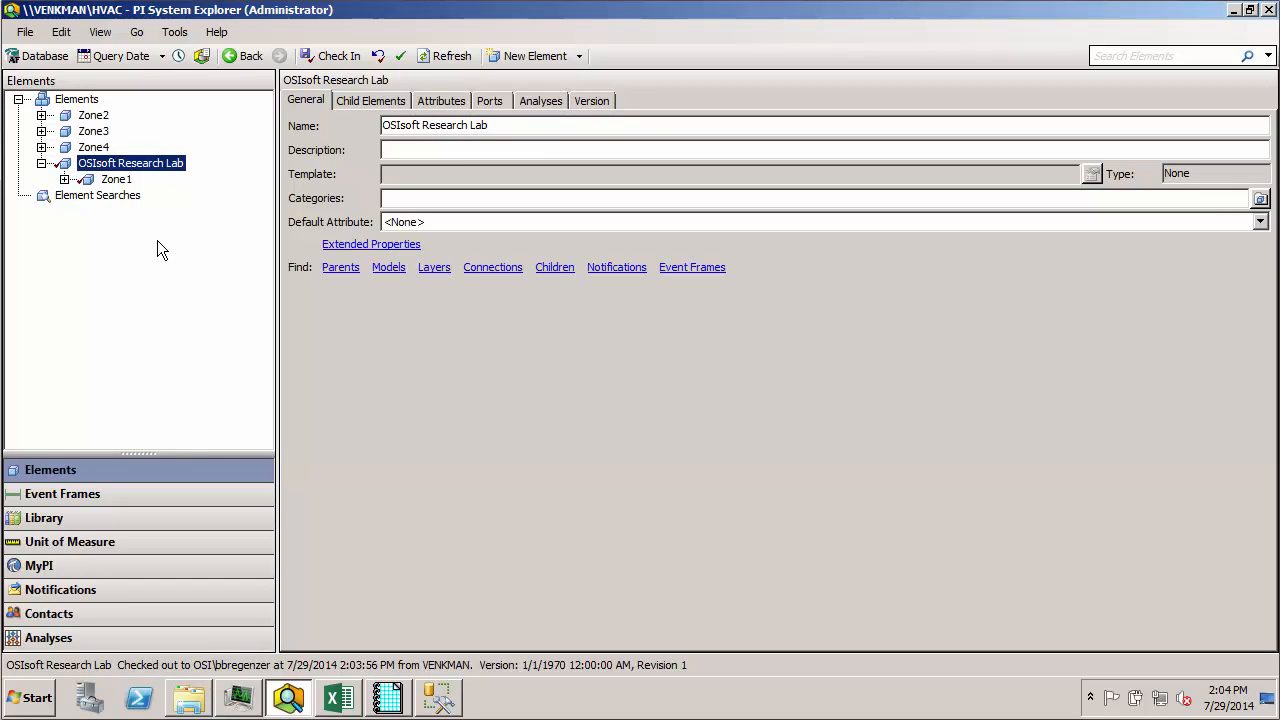
{"action": "mouse_move", "coordinate": [192, 303]}
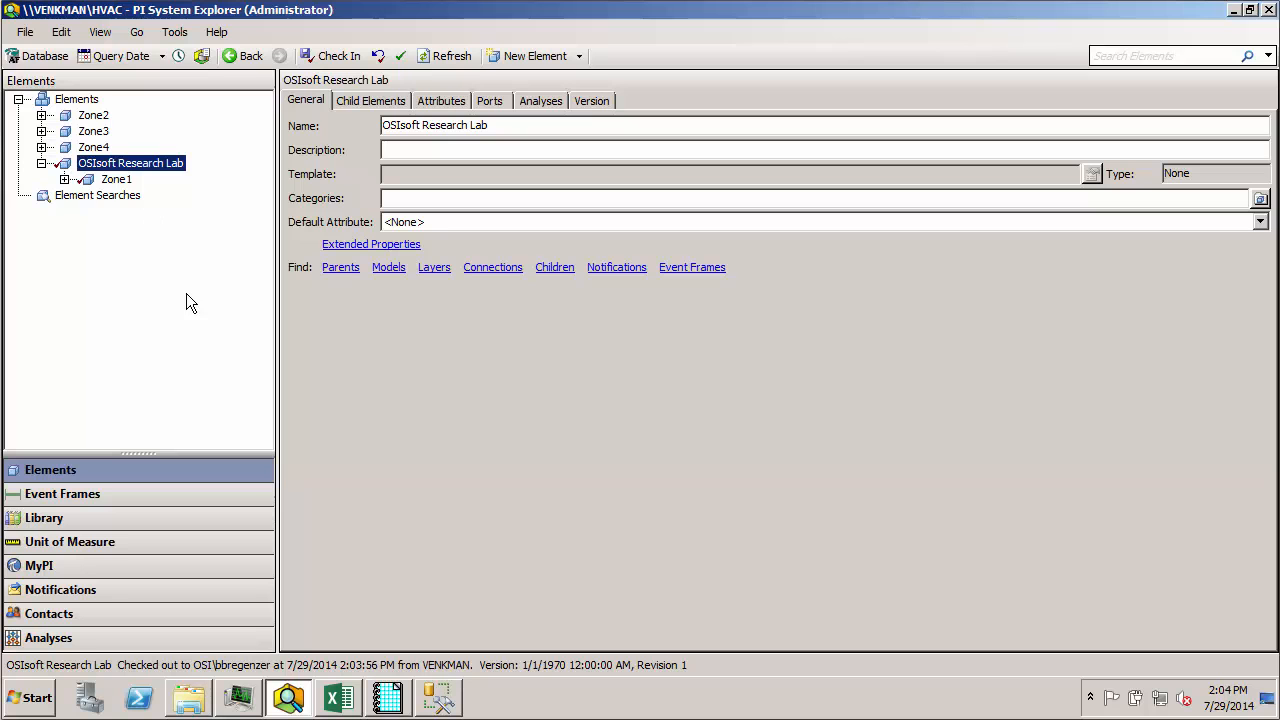
{"action": "mouse_move", "coordinate": [170, 165]}
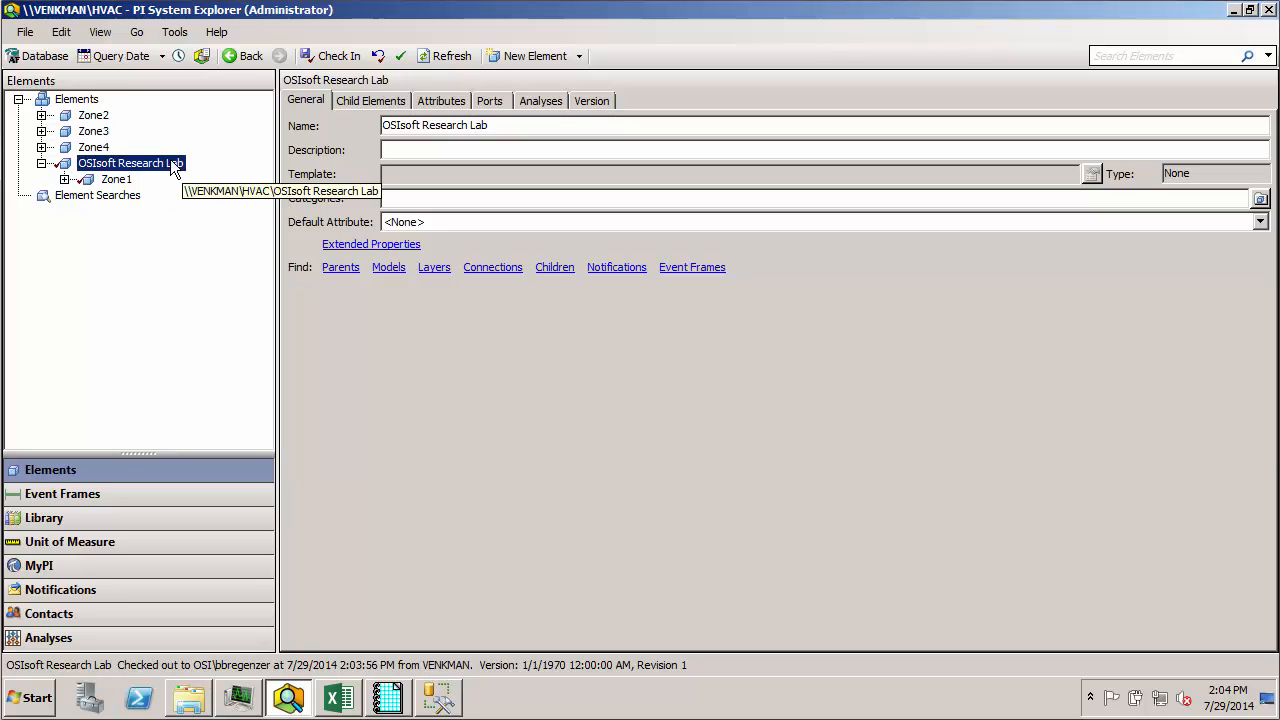
Move Zone2, Zone3 and Zone4 under OSIsoft Research Lab as children and check in
{"action": "left_click", "coordinate": [77, 98]}
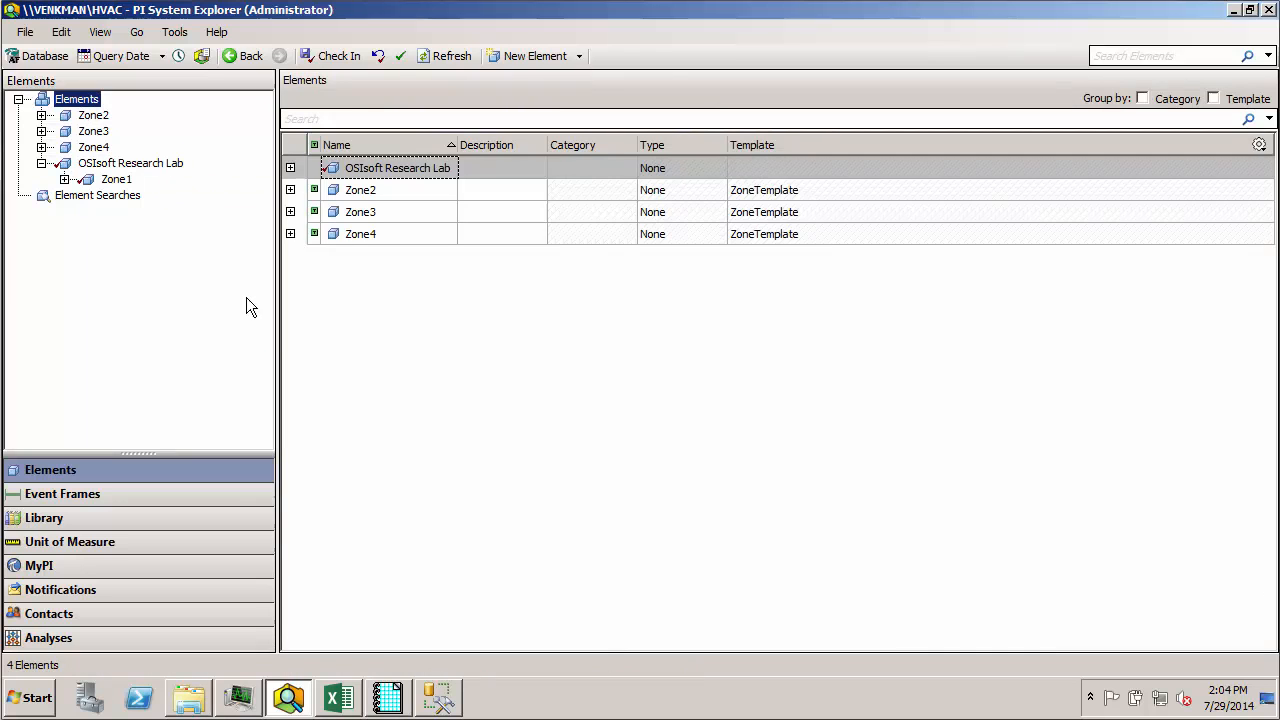
{"action": "left_click", "coordinate": [360, 190]}
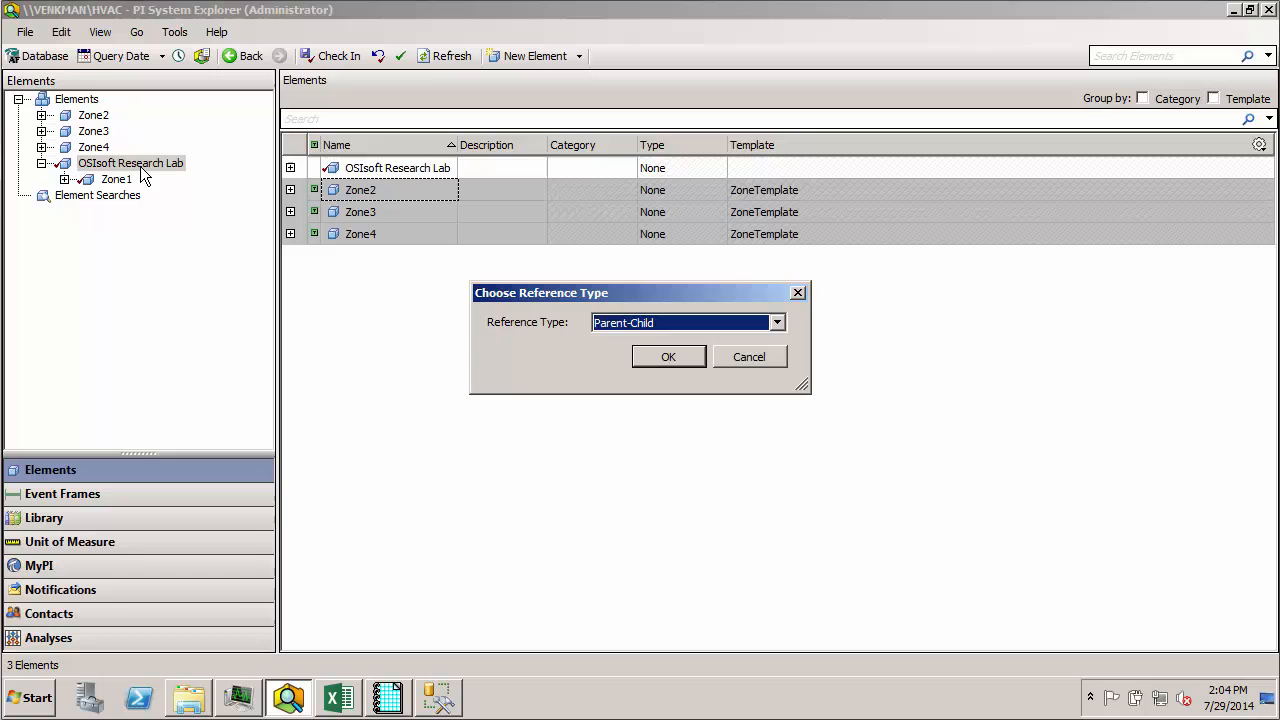
{"action": "left_click", "coordinate": [668, 357]}
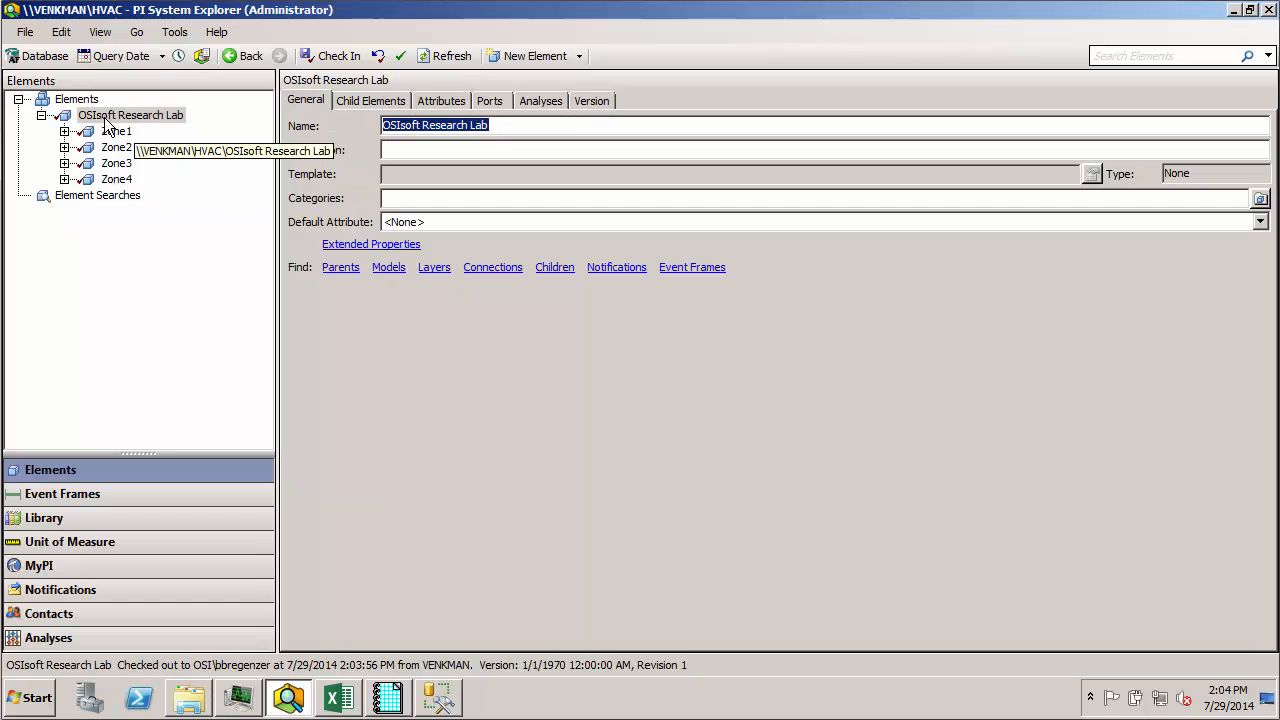
{"action": "mouse_move", "coordinate": [163, 124]}
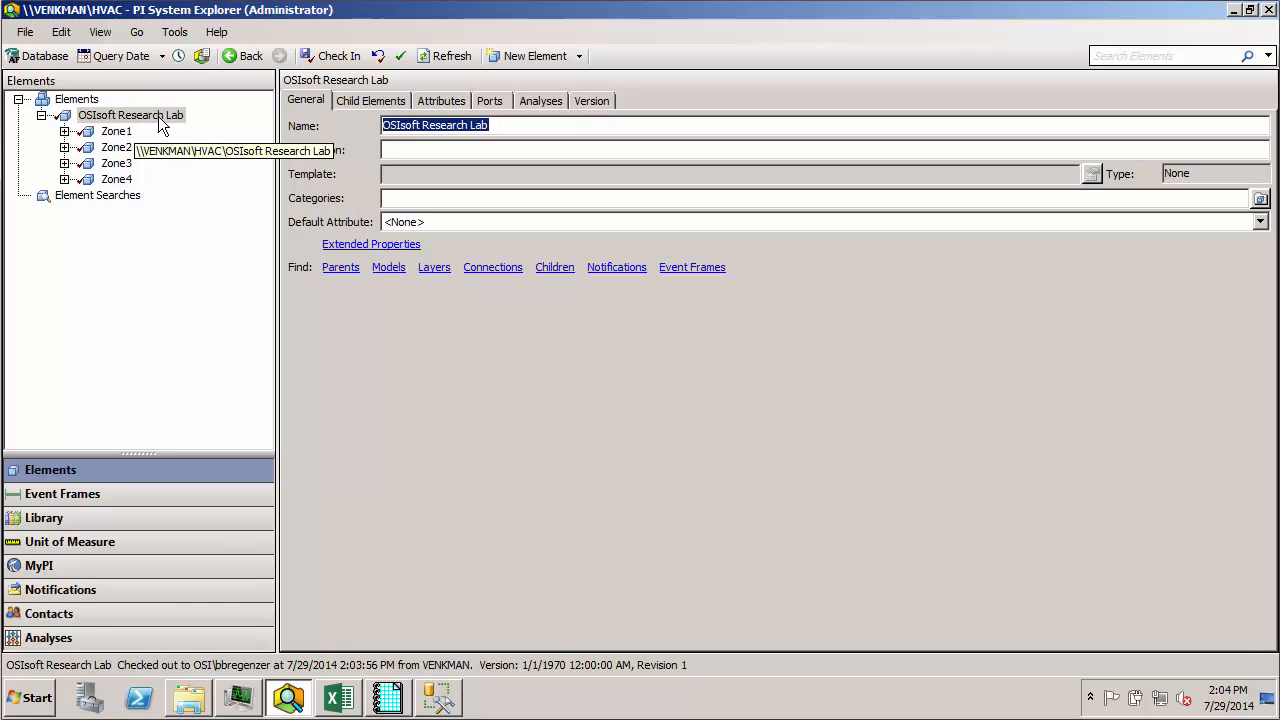
{"action": "left_click", "coordinate": [333, 55]}
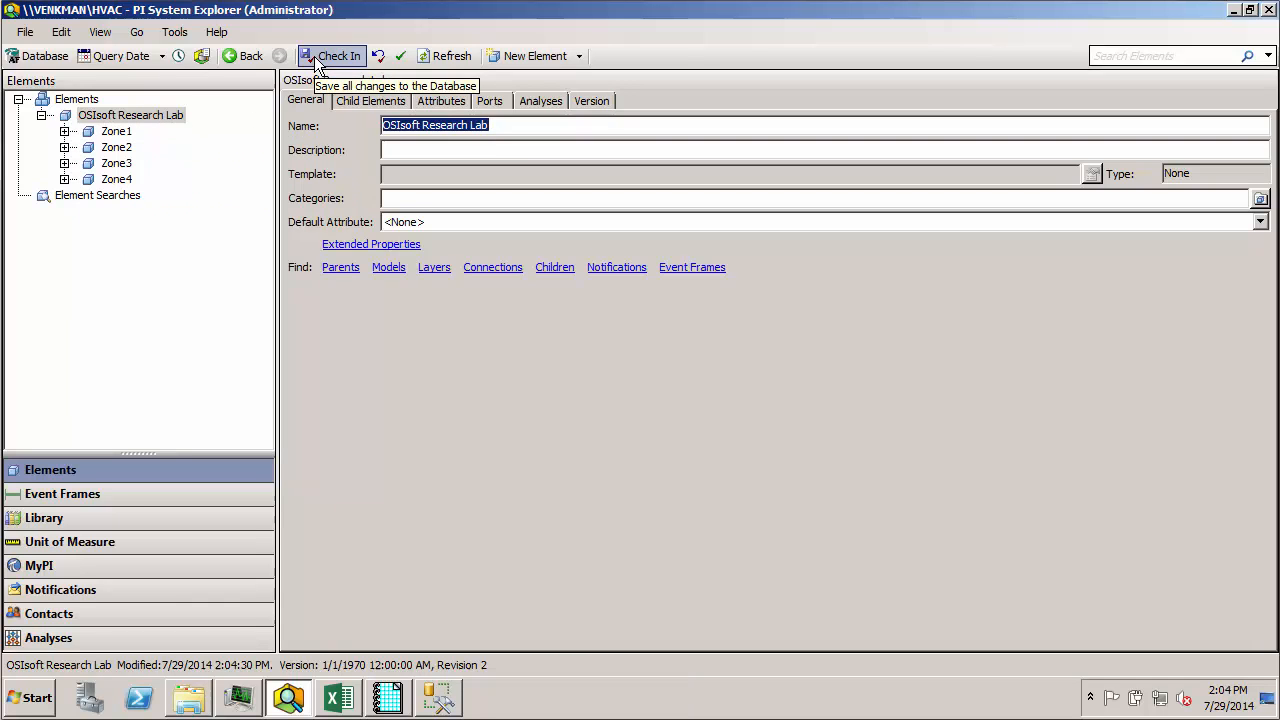
{"action": "mouse_move", "coordinate": [189, 266]}
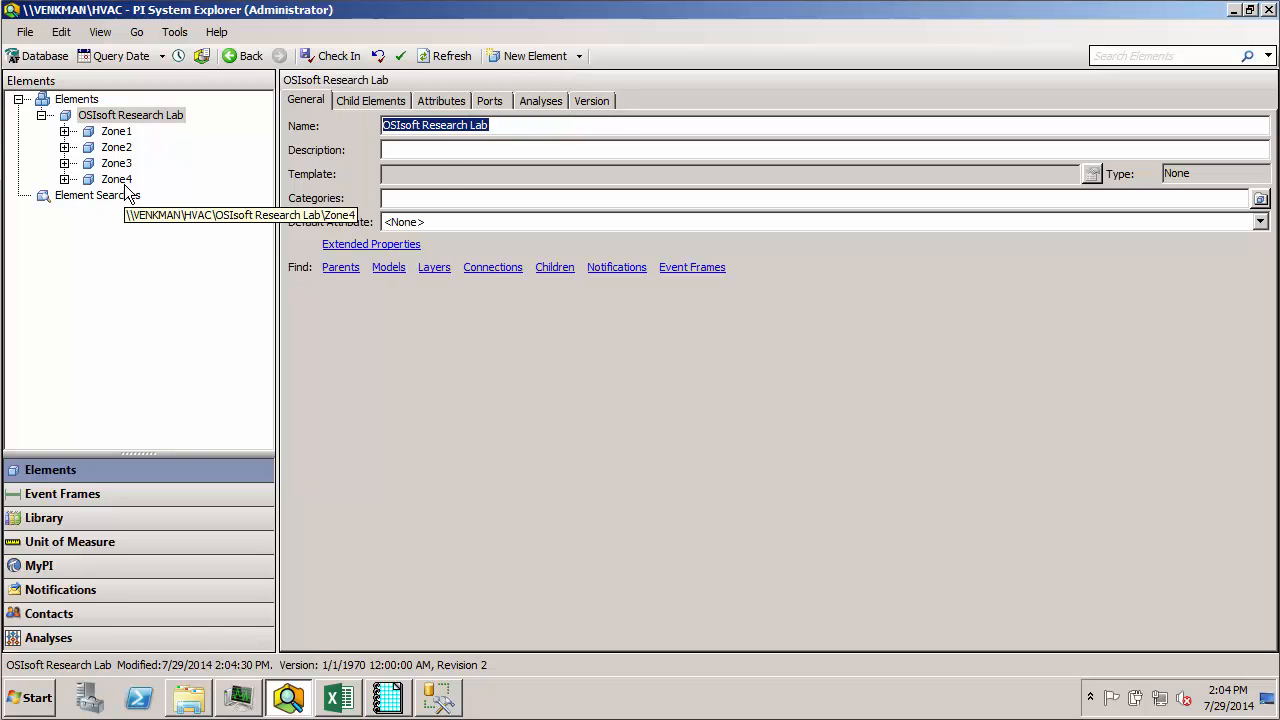
Review Zone4 and the lab, expand Zone1 to BLR-01, CHR-01, HTR-01, and select Zone1
{"action": "left_click", "coordinate": [116, 179]}
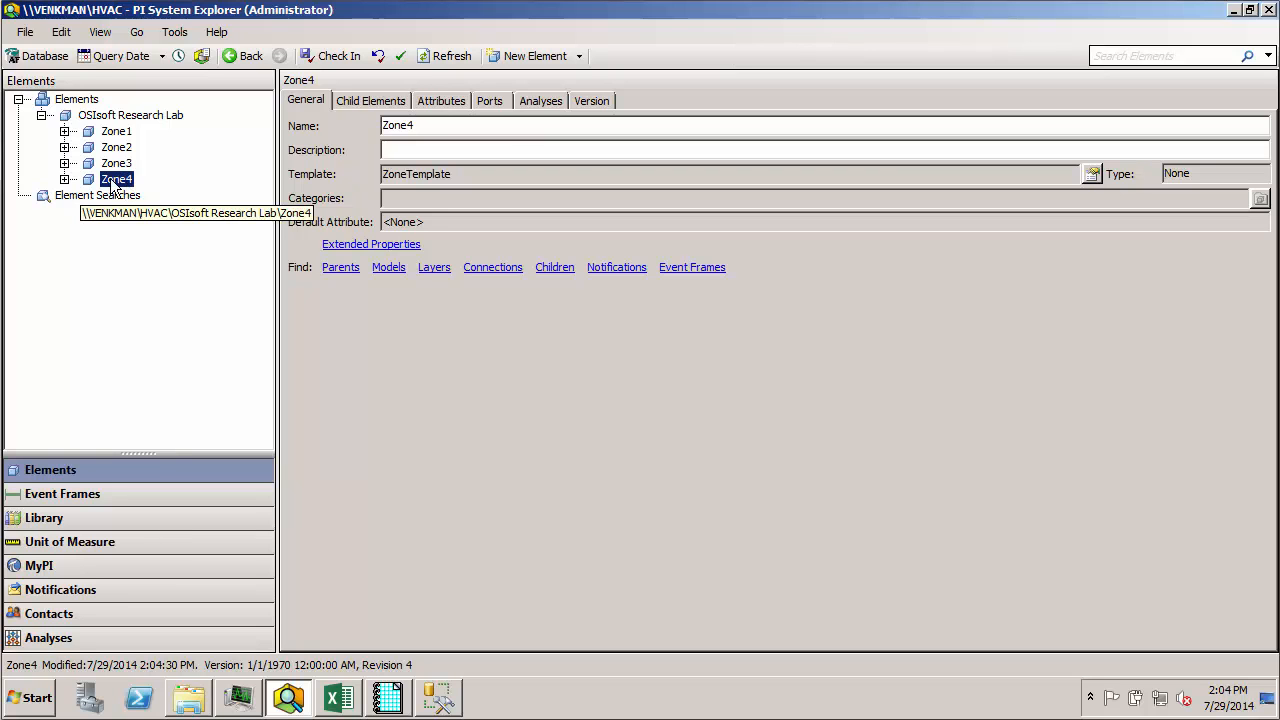
{"action": "left_click", "coordinate": [130, 114]}
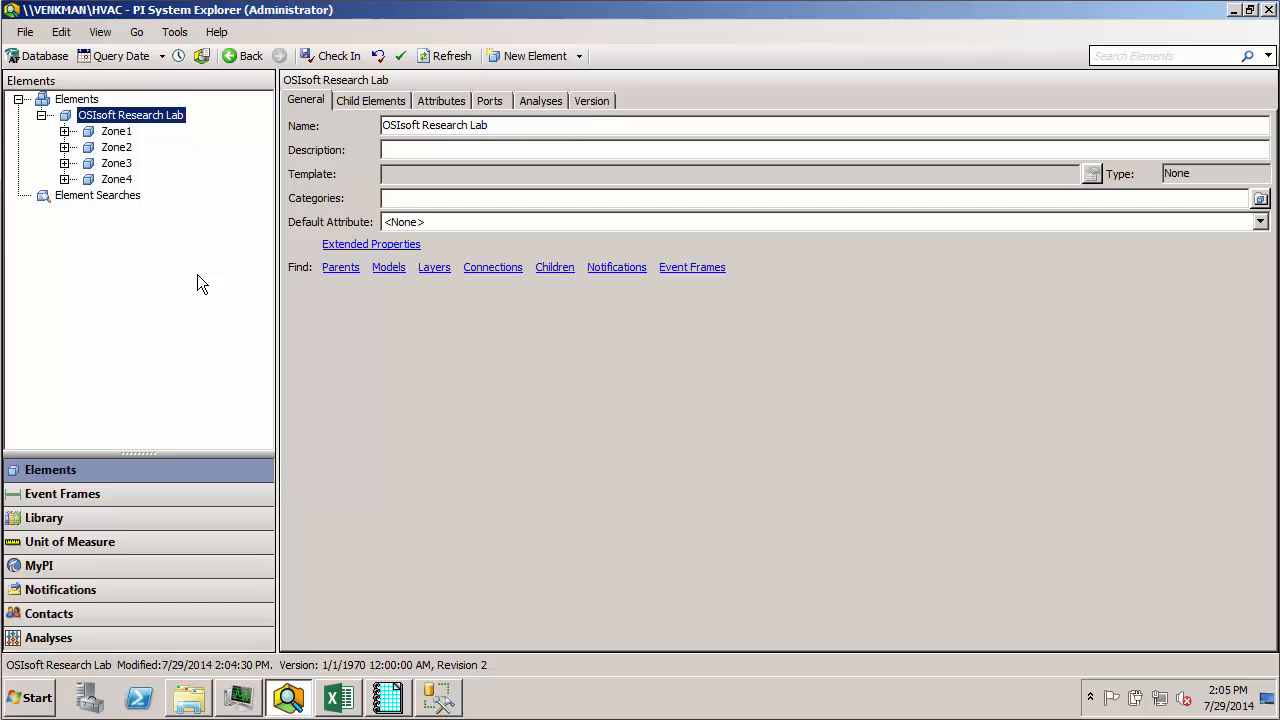
{"action": "mouse_move", "coordinate": [192, 227]}
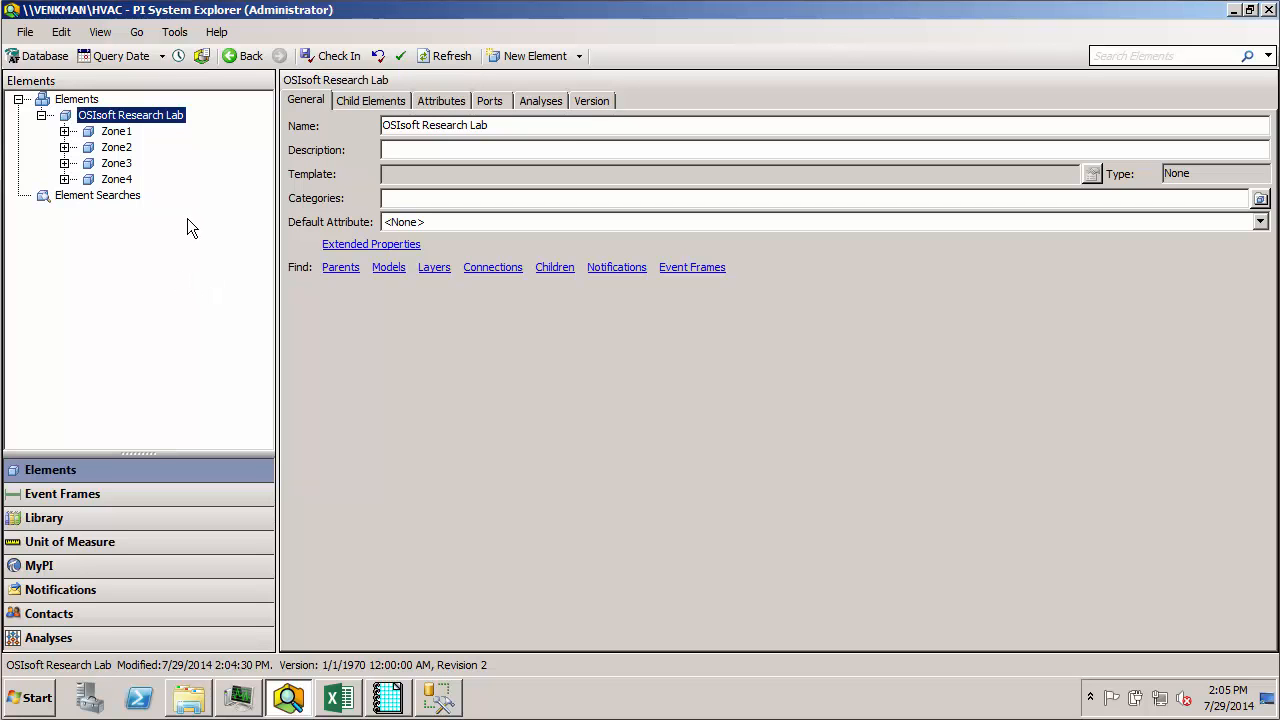
{"action": "mouse_move", "coordinate": [70, 135]}
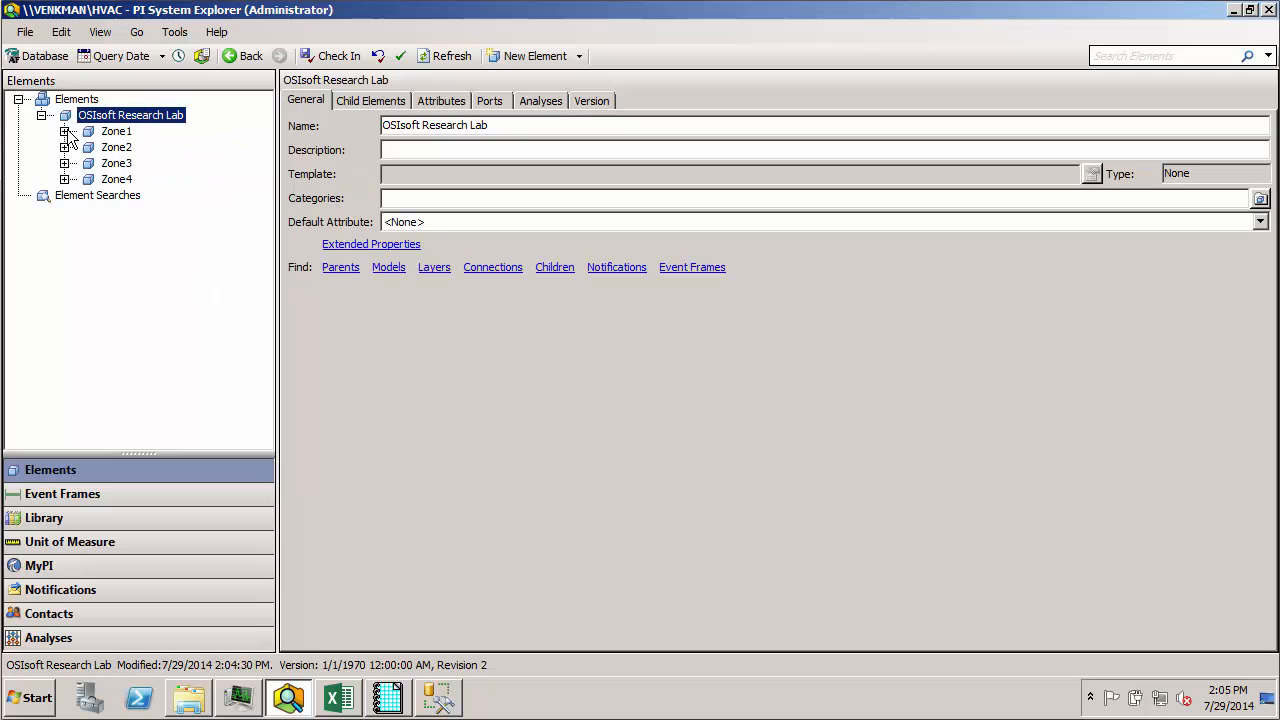
{"action": "left_click", "coordinate": [65, 131]}
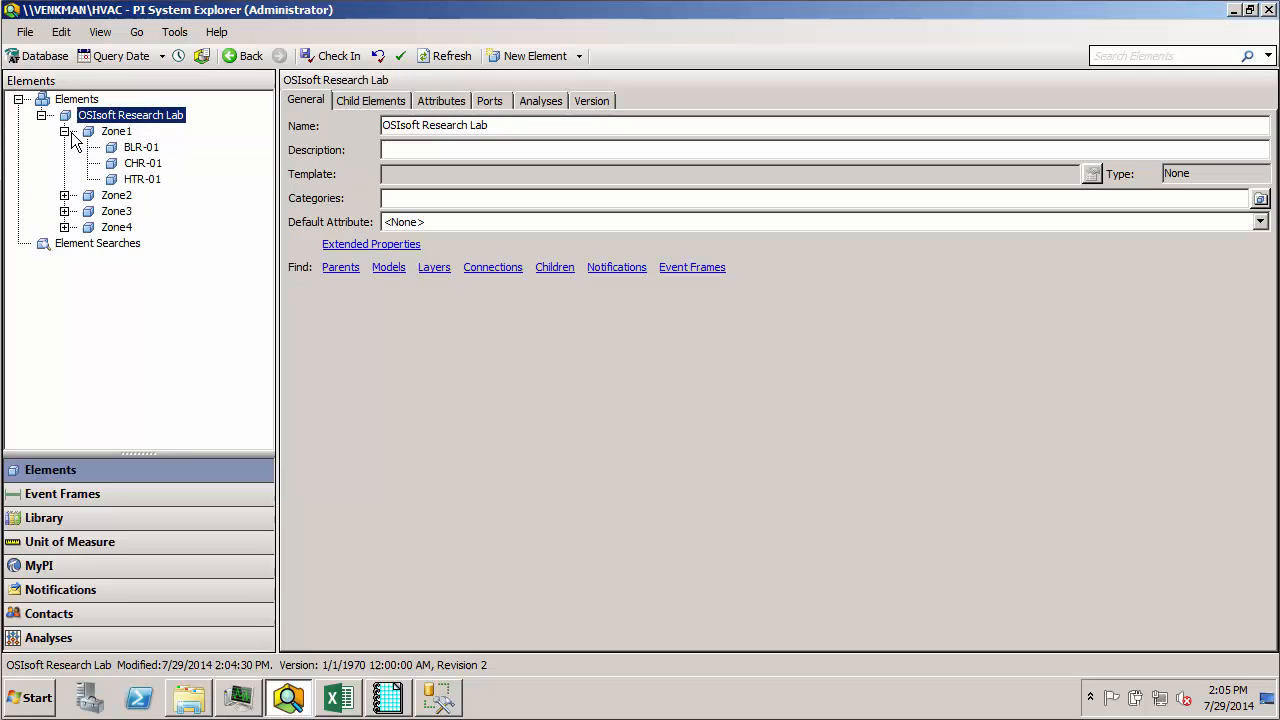
{"action": "left_click", "coordinate": [141, 147]}
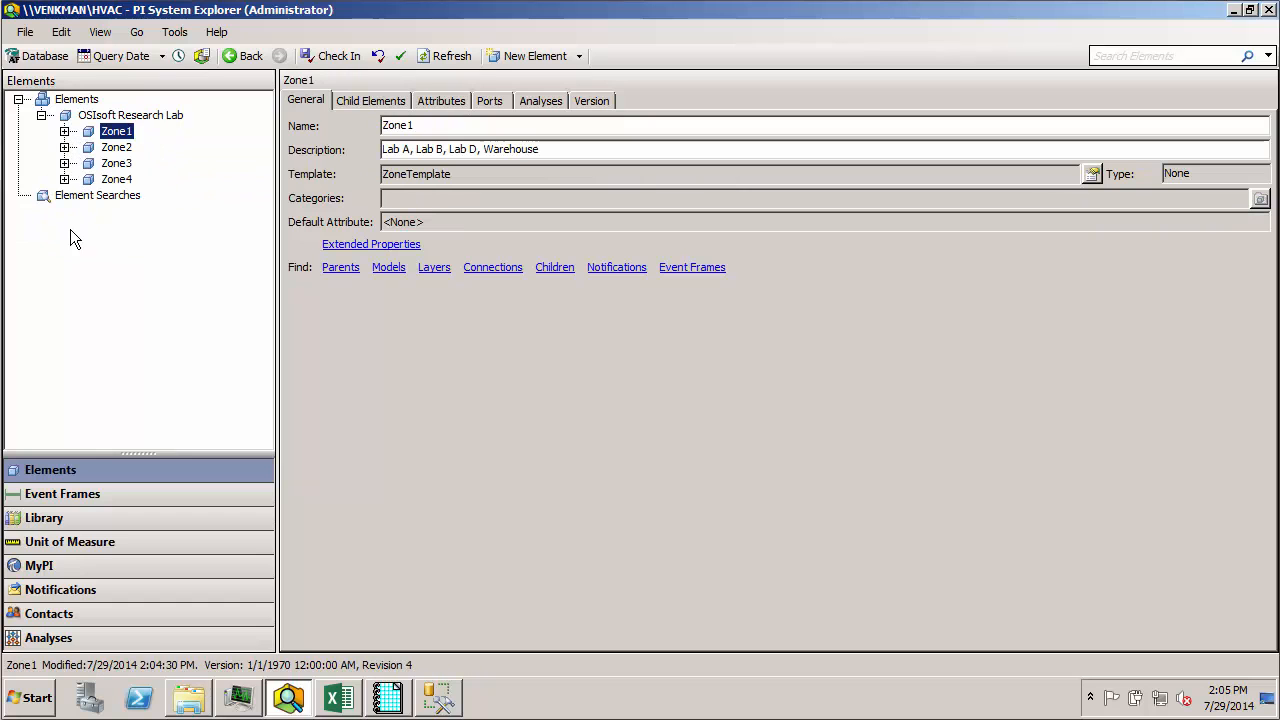
{"action": "mouse_move", "coordinate": [175, 143]}
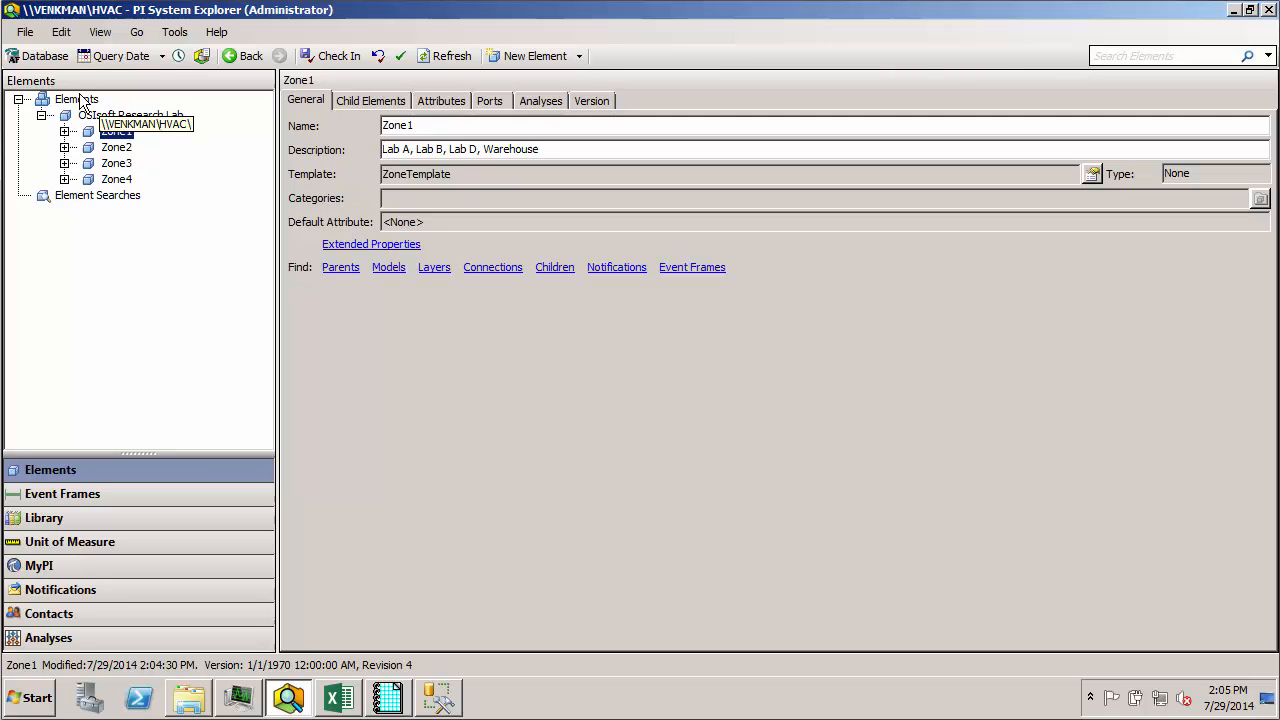
Create a new top-level element named 'Equipment List'
{"action": "right_click", "coordinate": [75, 98]}
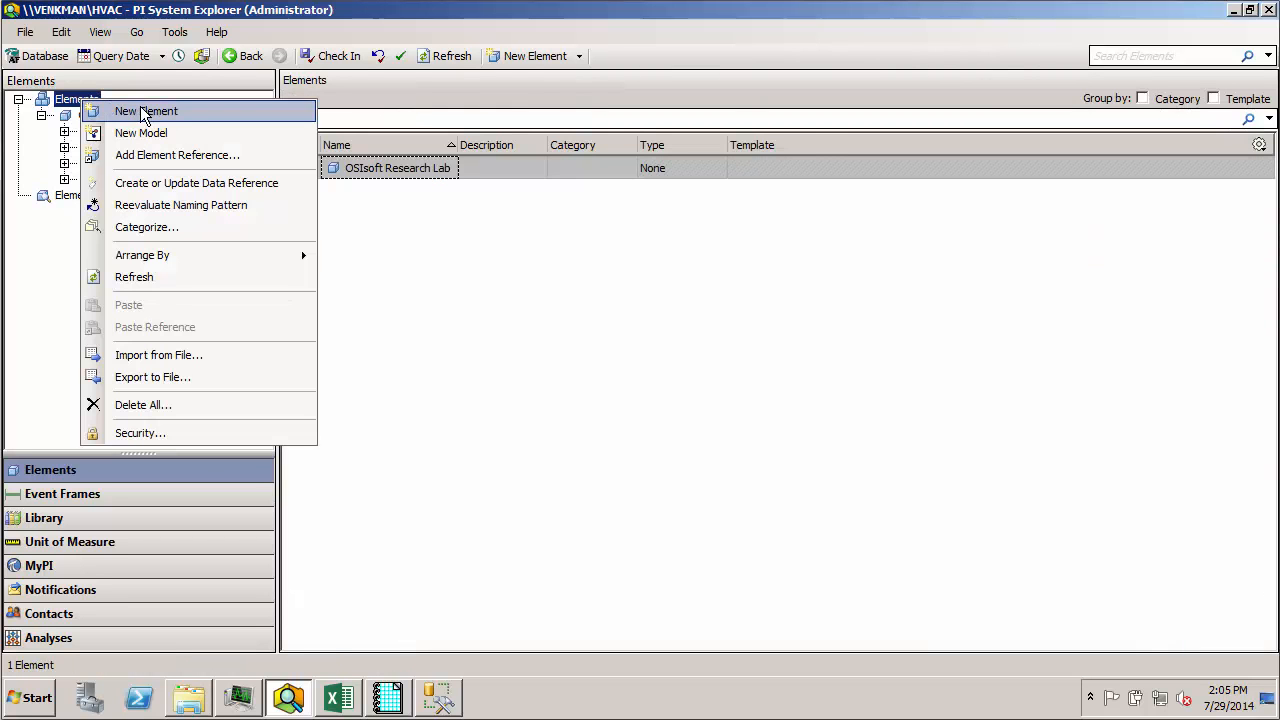
{"action": "left_click", "coordinate": [146, 111]}
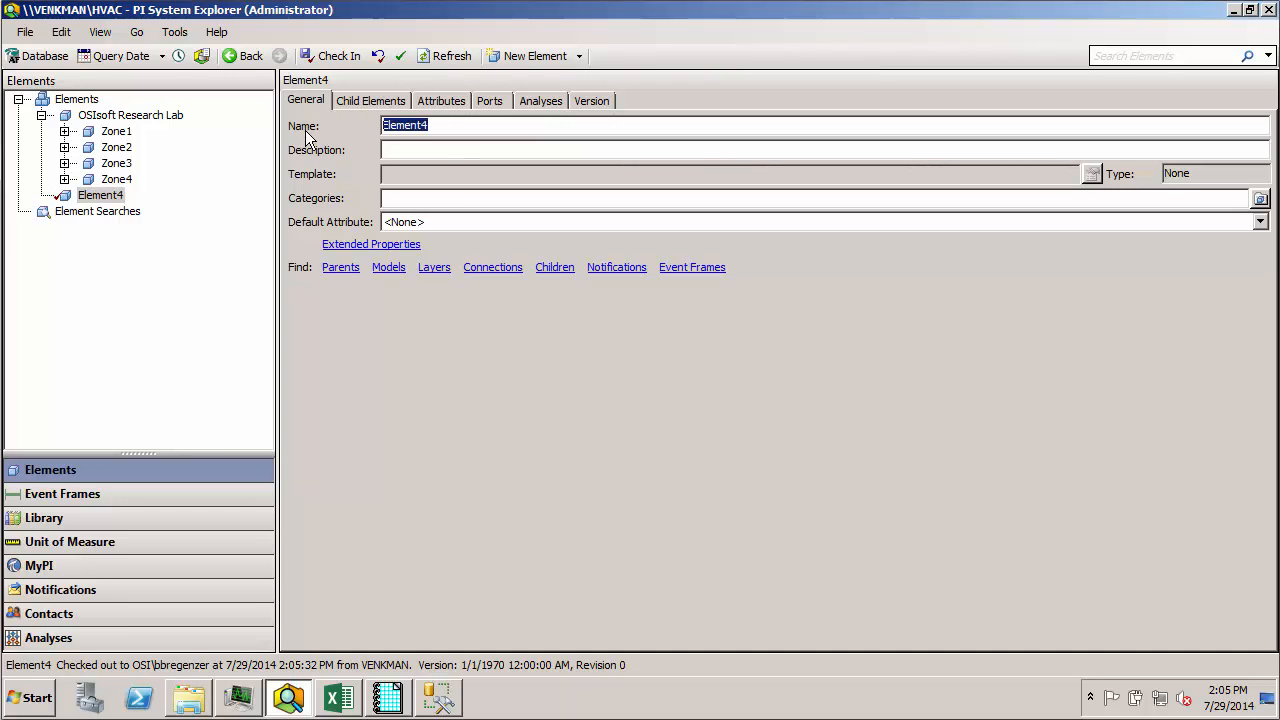
{"action": "type", "text": "Equo"}
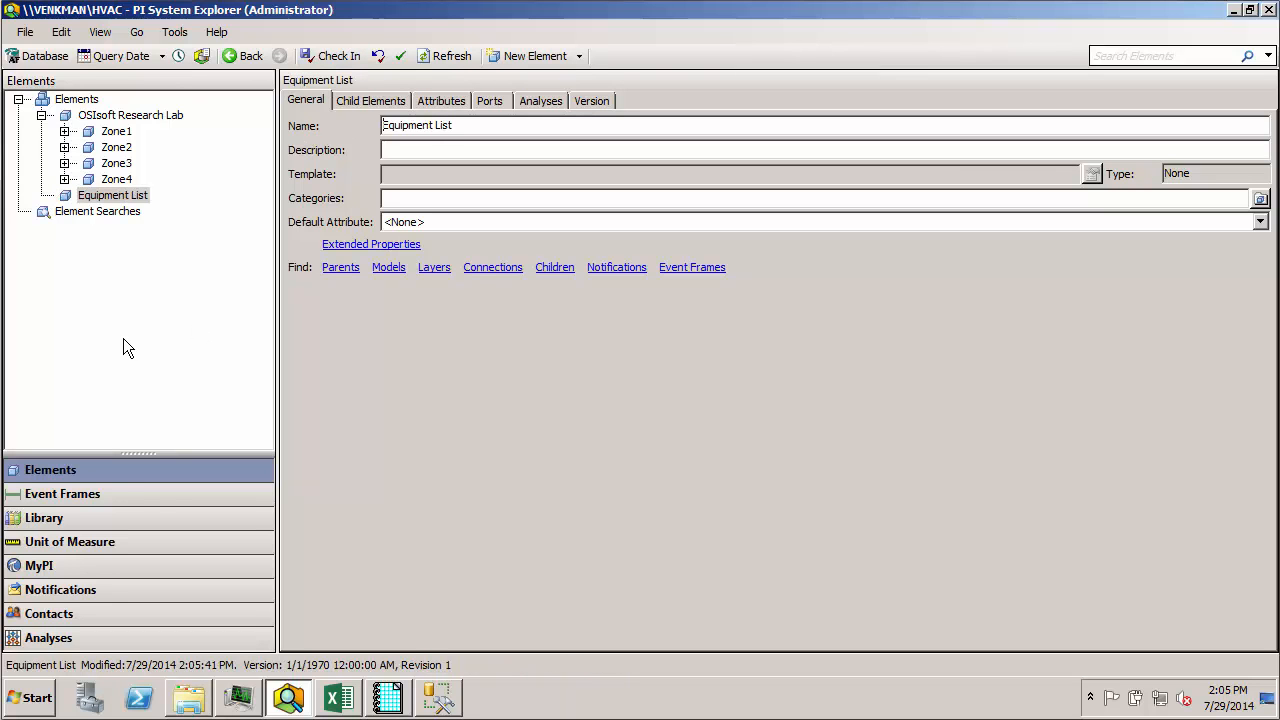
Add BLR-01 to Equipment List as a weak reference and check in
{"action": "left_click", "coordinate": [65, 131]}
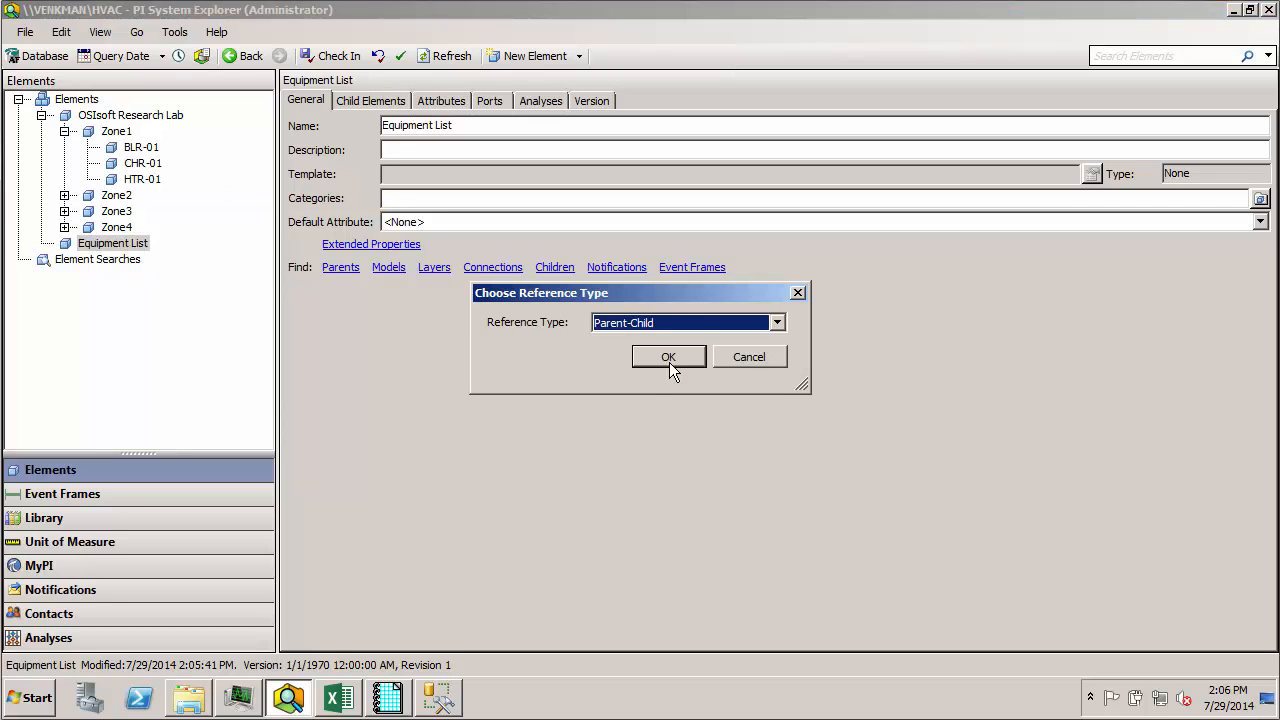
{"action": "mouse_move", "coordinate": [583, 373]}
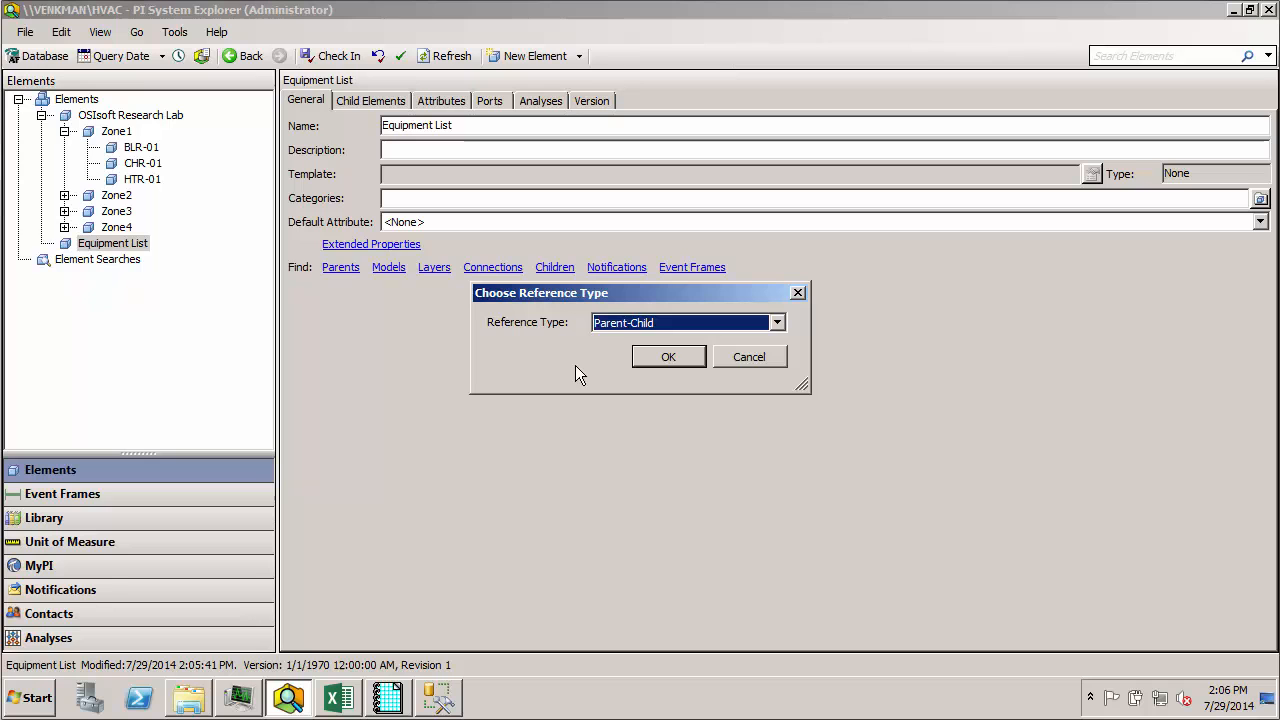
{"action": "mouse_move", "coordinate": [597, 367]}
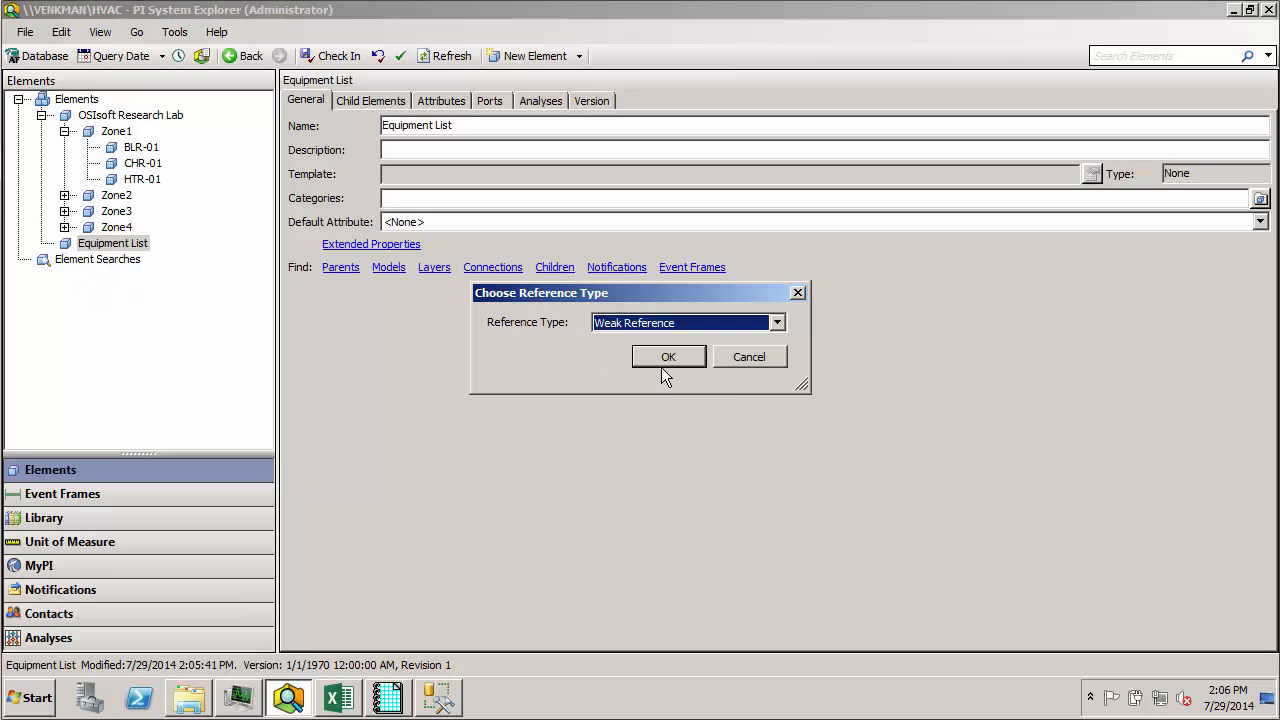
{"action": "left_click", "coordinate": [668, 356]}
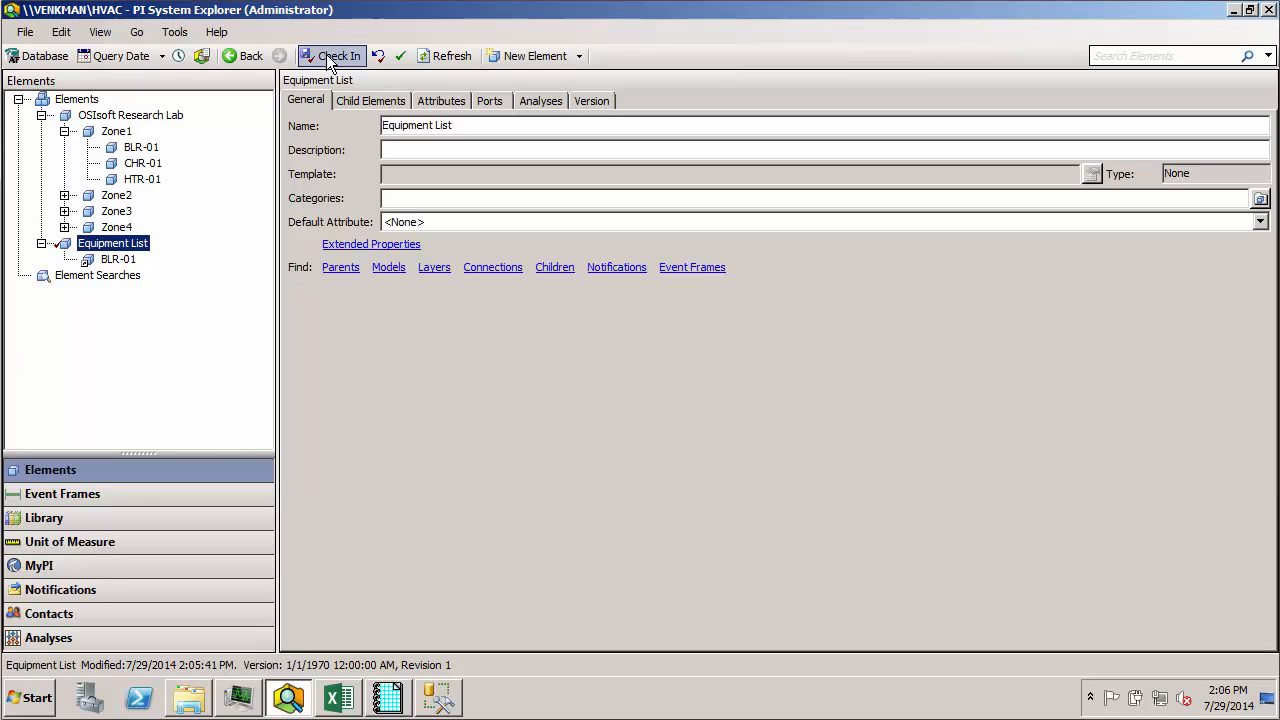
{"action": "left_click", "coordinate": [337, 55]}
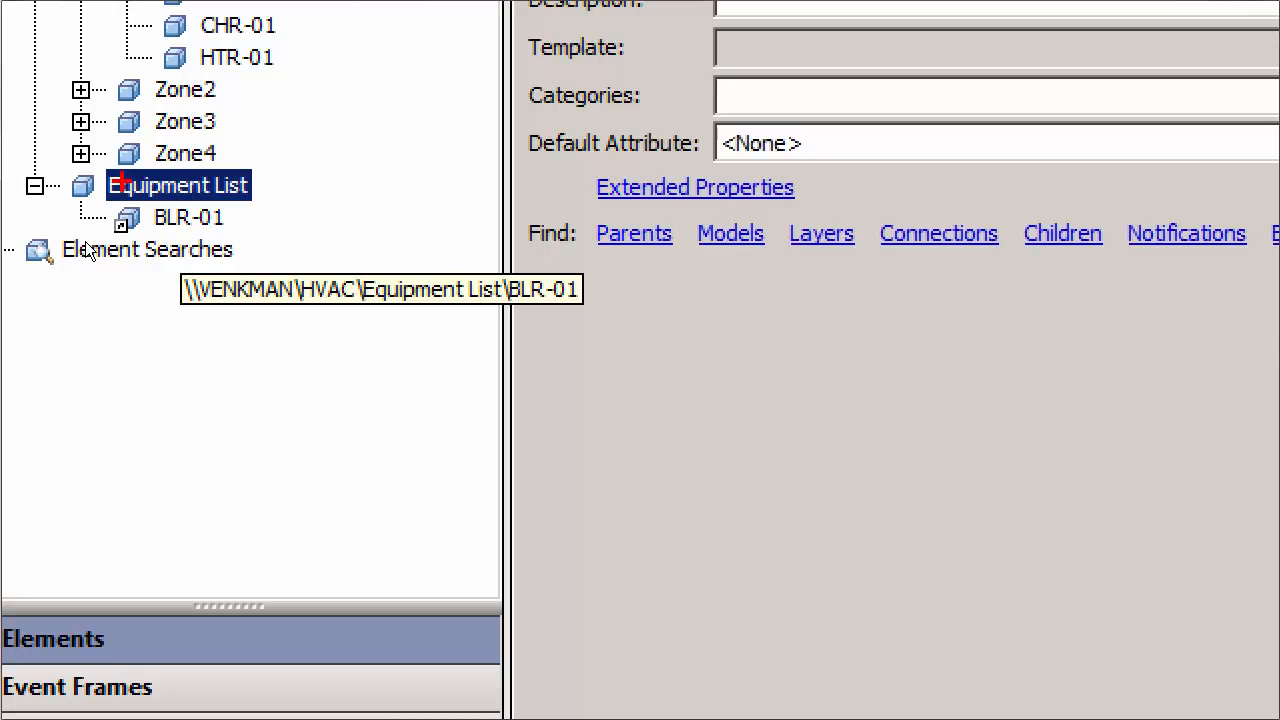
Compare BLR-01 under Zone1 and under Equipment List, reviewing its eleven attributes
{"action": "left_click", "coordinate": [188, 217]}
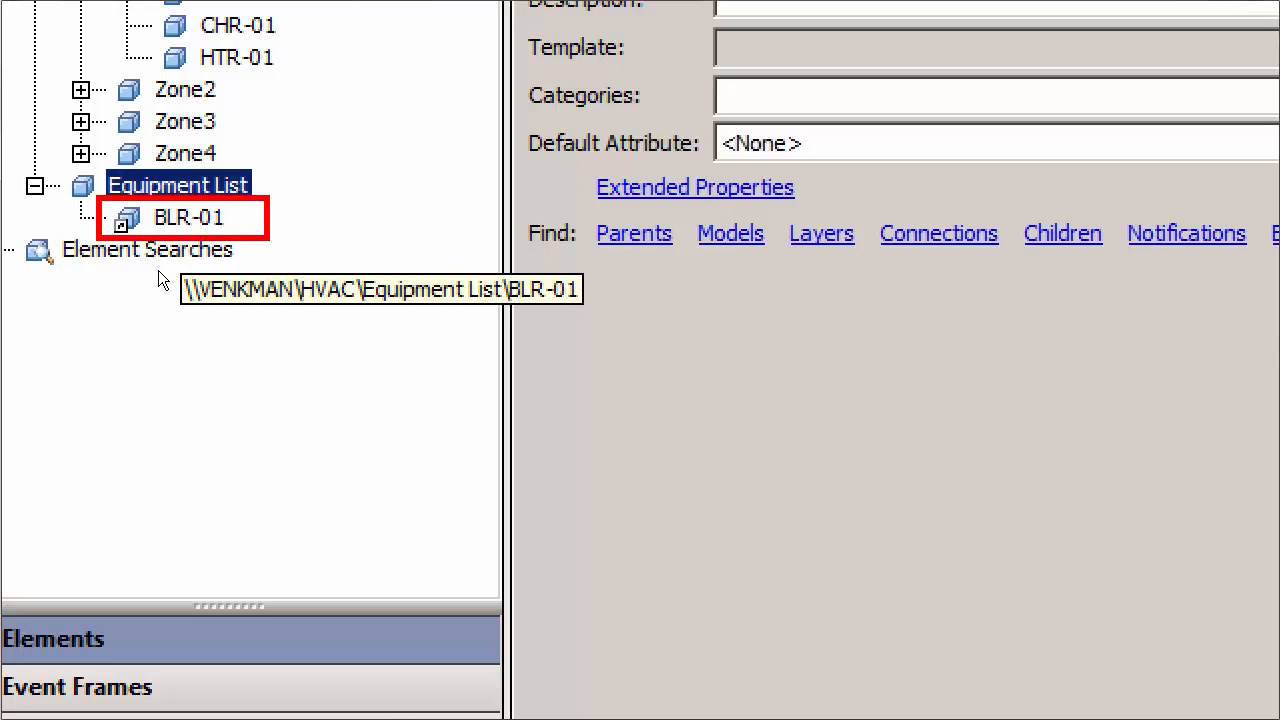
{"action": "mouse_move", "coordinate": [79, 278]}
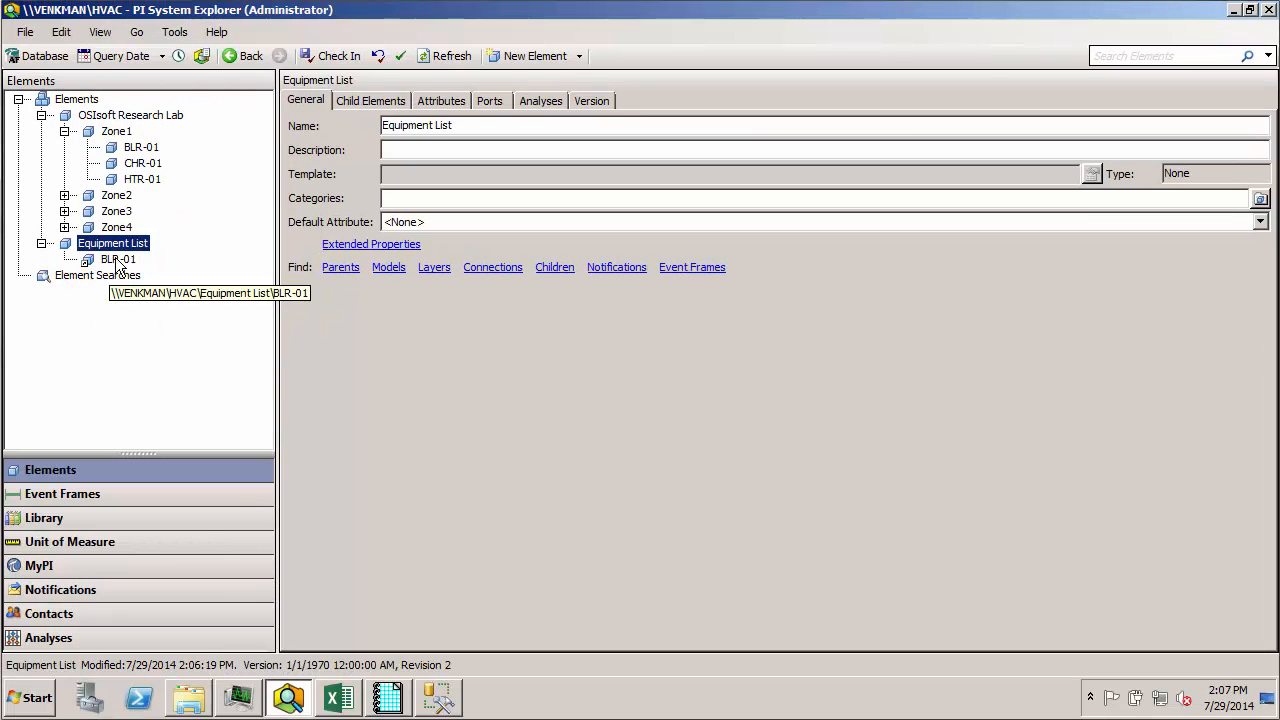
{"action": "left_click", "coordinate": [141, 147]}
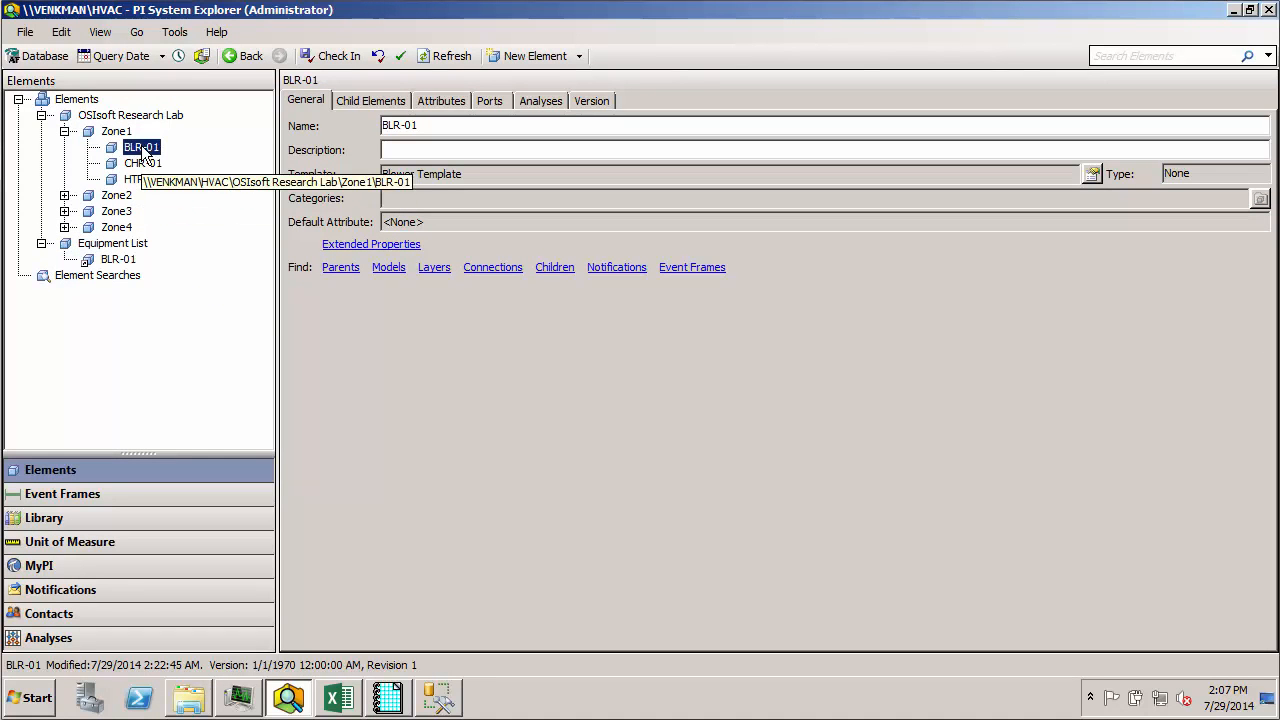
{"action": "left_click", "coordinate": [118, 259]}
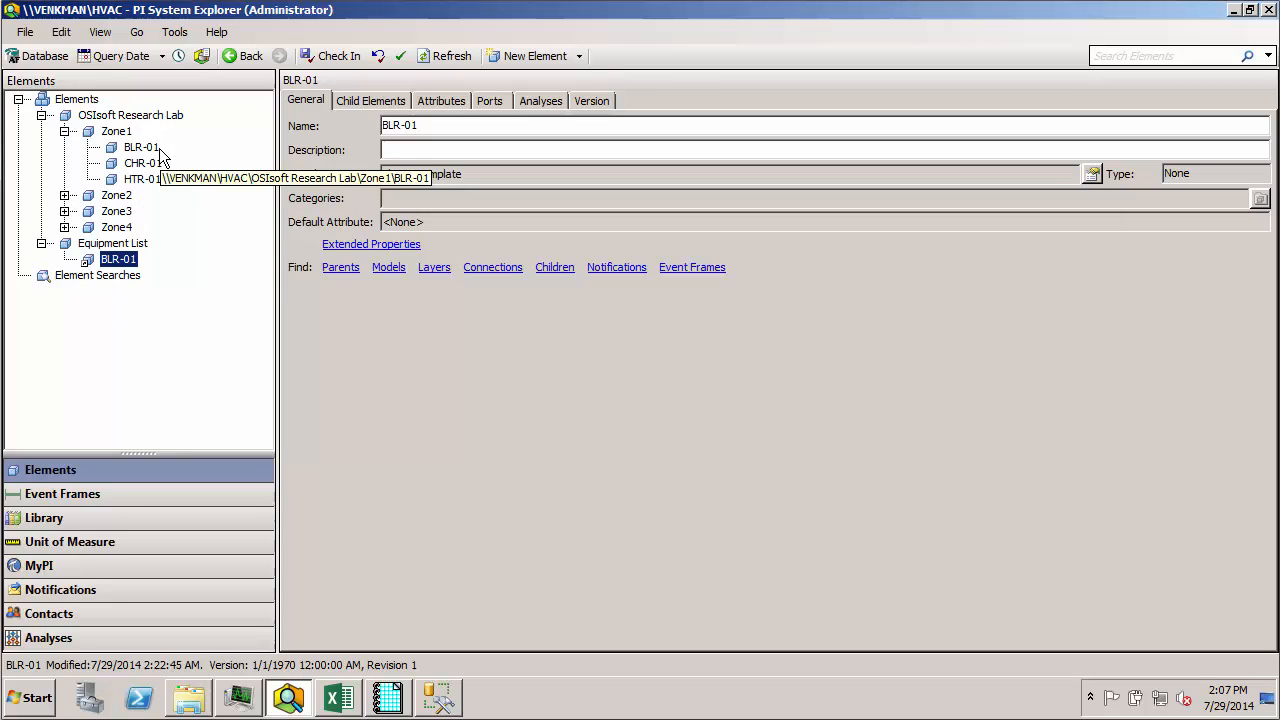
{"action": "left_click", "coordinate": [141, 147]}
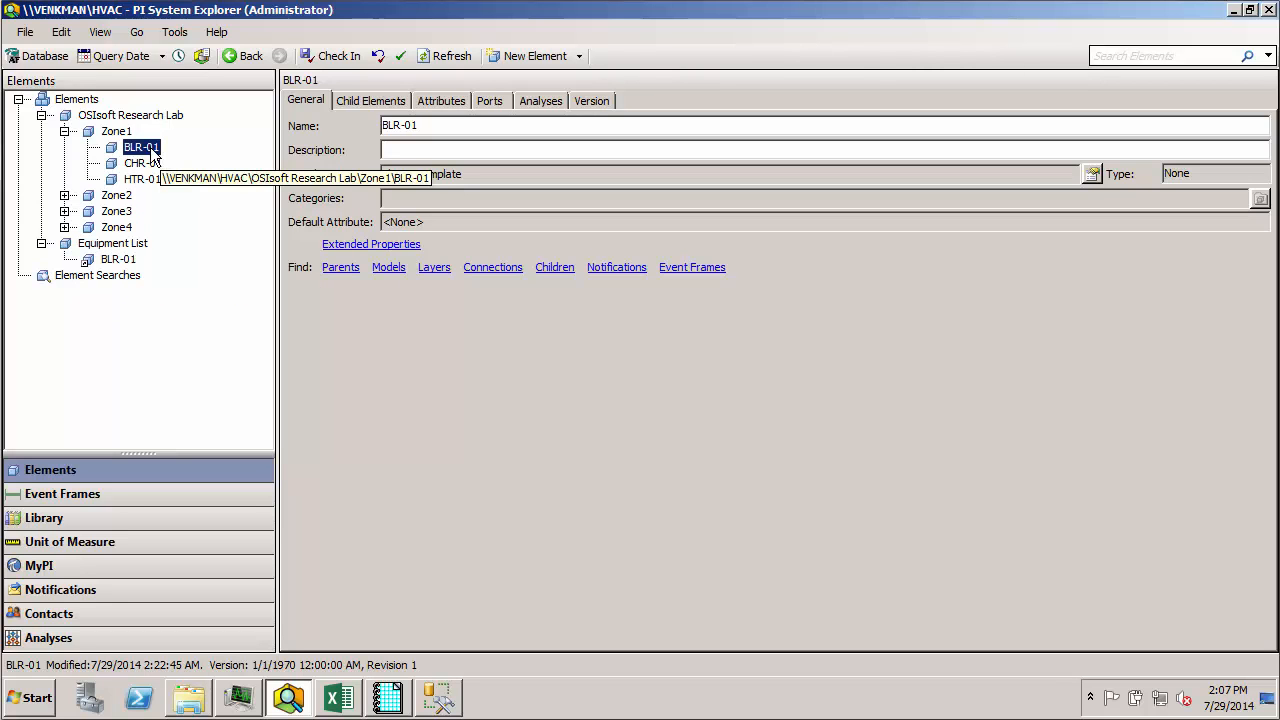
{"action": "left_click", "coordinate": [441, 100]}
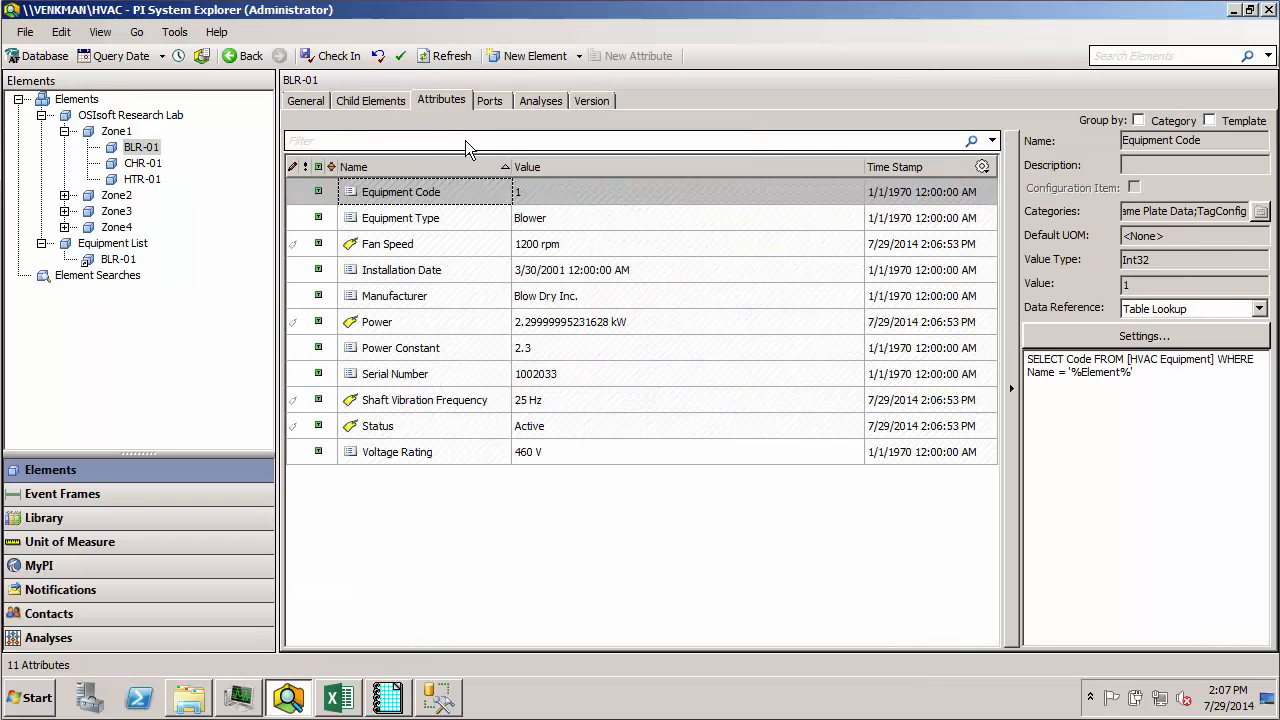
{"action": "mouse_move", "coordinate": [532, 560]}
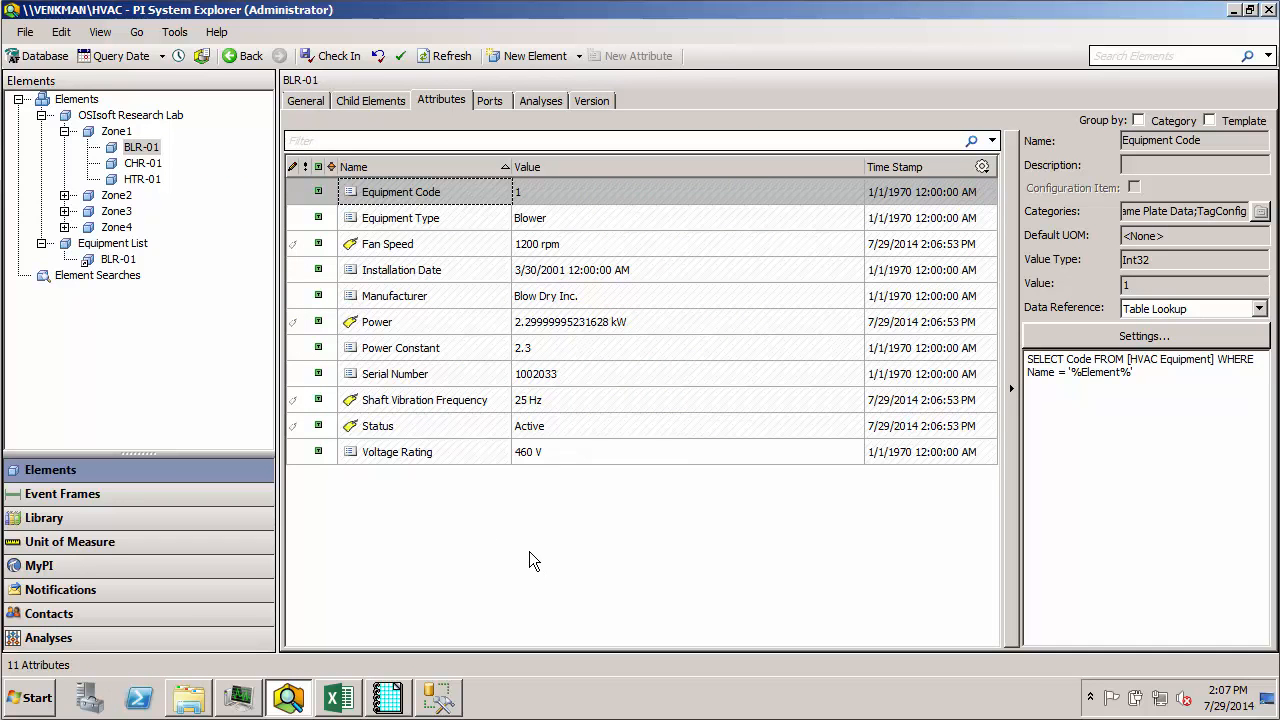
{"action": "mouse_move", "coordinate": [515, 438]}
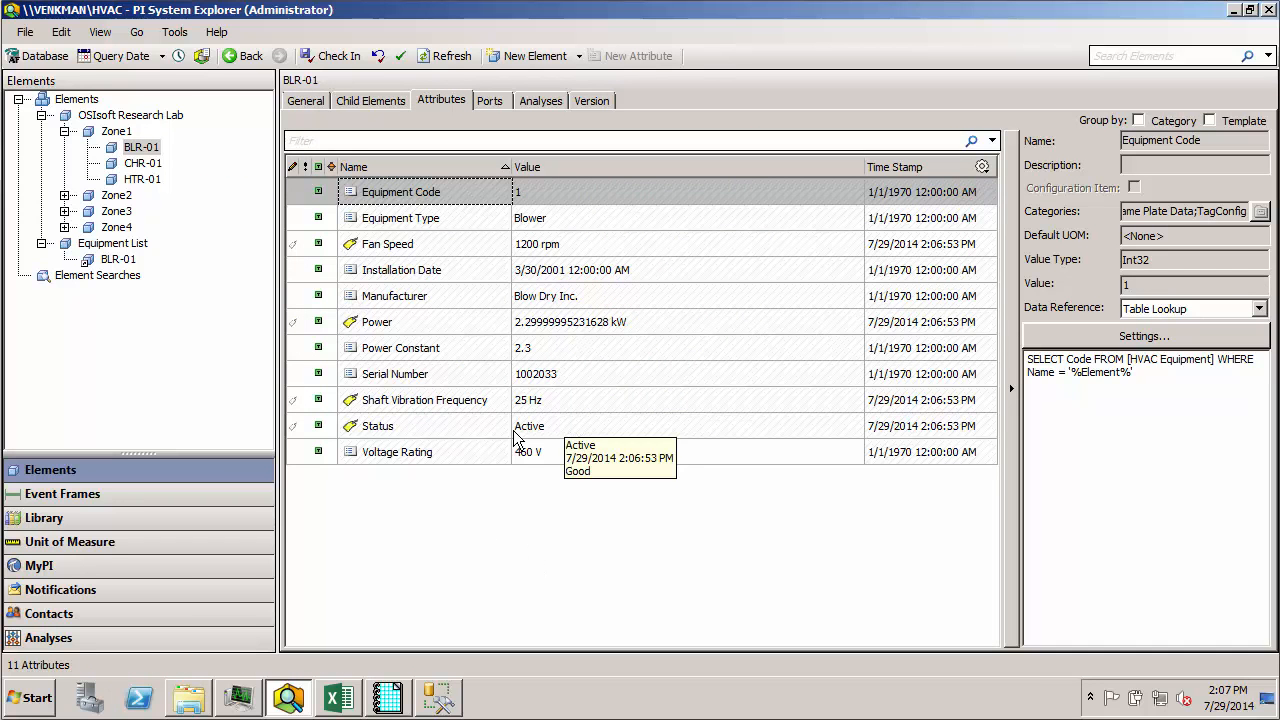
{"action": "mouse_move", "coordinate": [565, 293]}
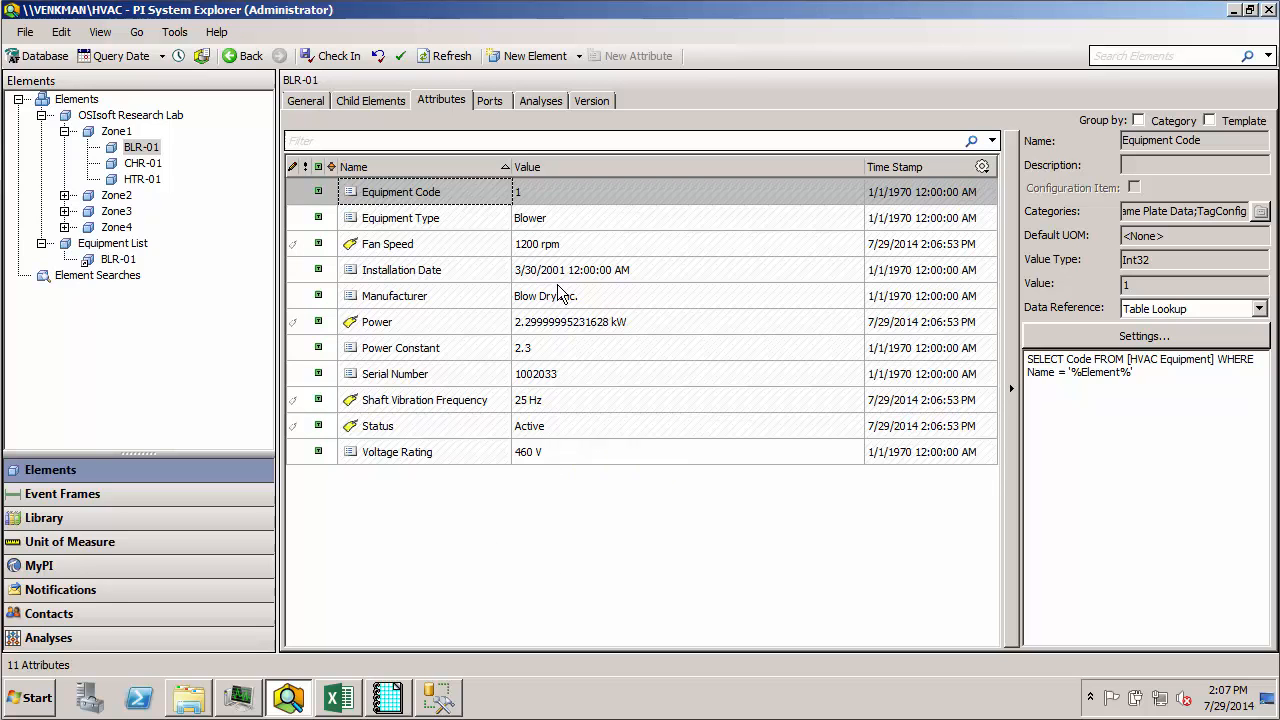
{"action": "mouse_move", "coordinate": [428, 424]}
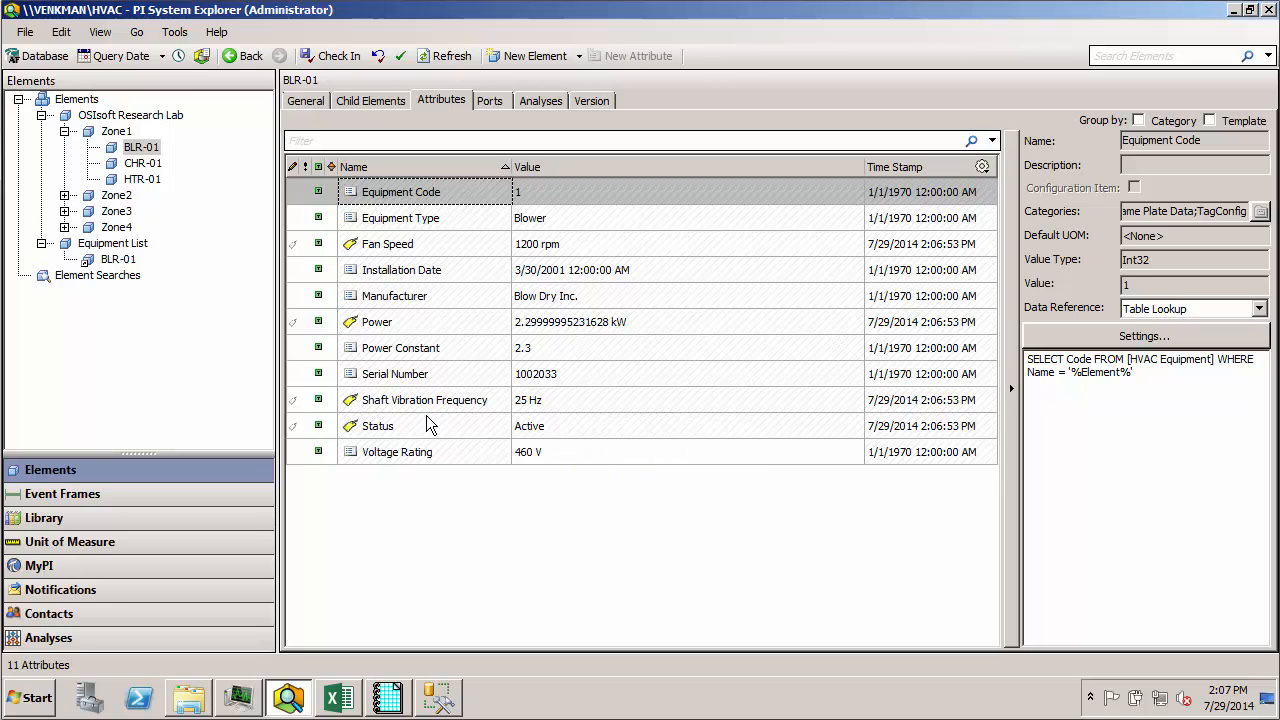
{"action": "mouse_move", "coordinate": [118, 259]}
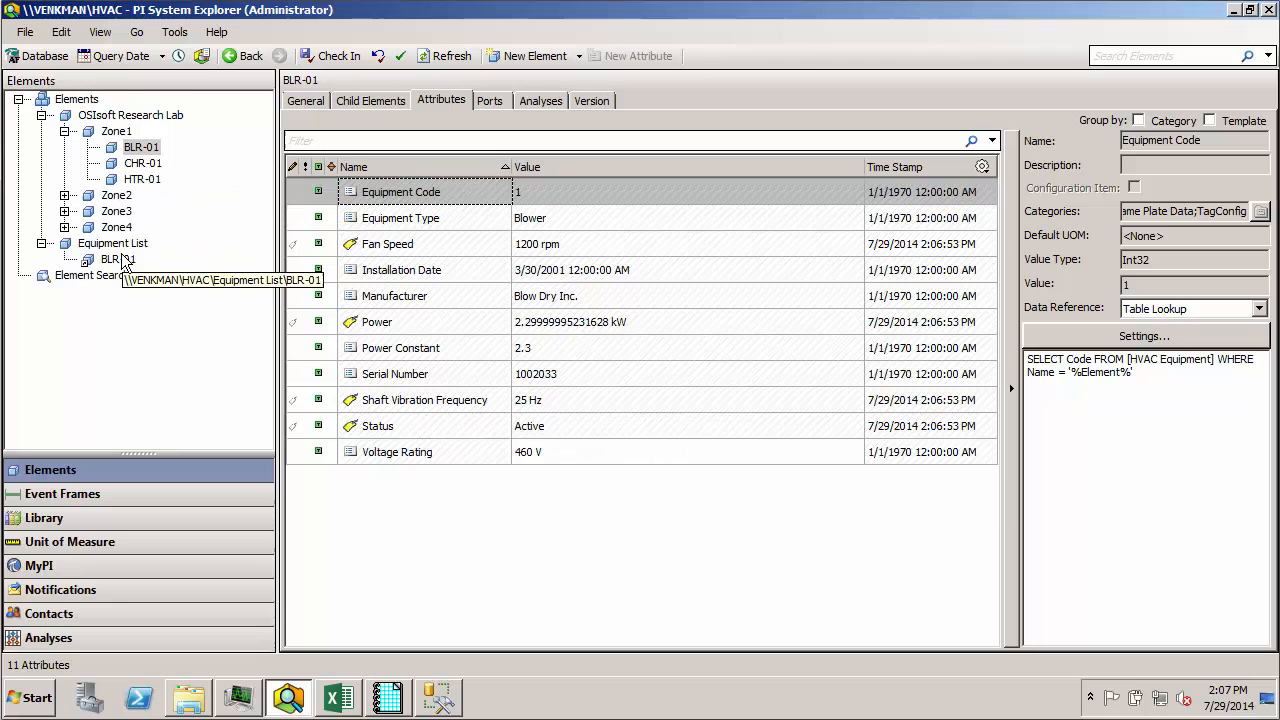
{"action": "left_click", "coordinate": [117, 259]}
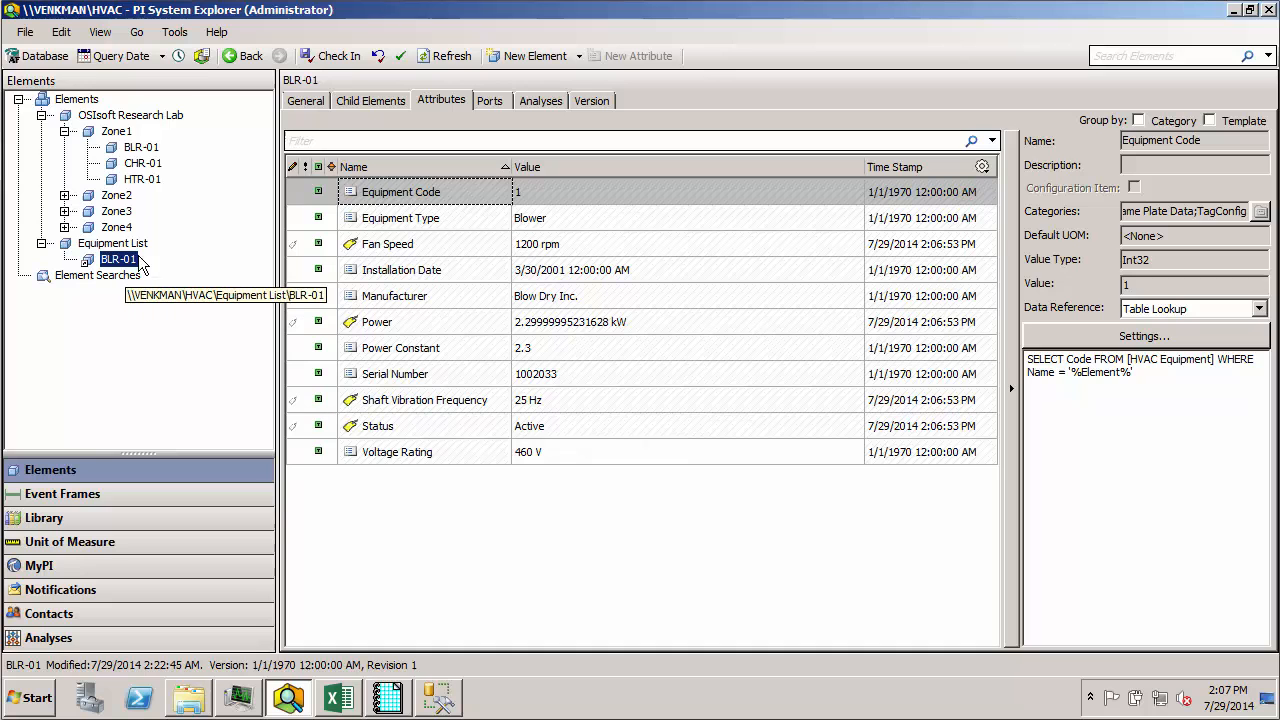
{"action": "left_click", "coordinate": [141, 147]}
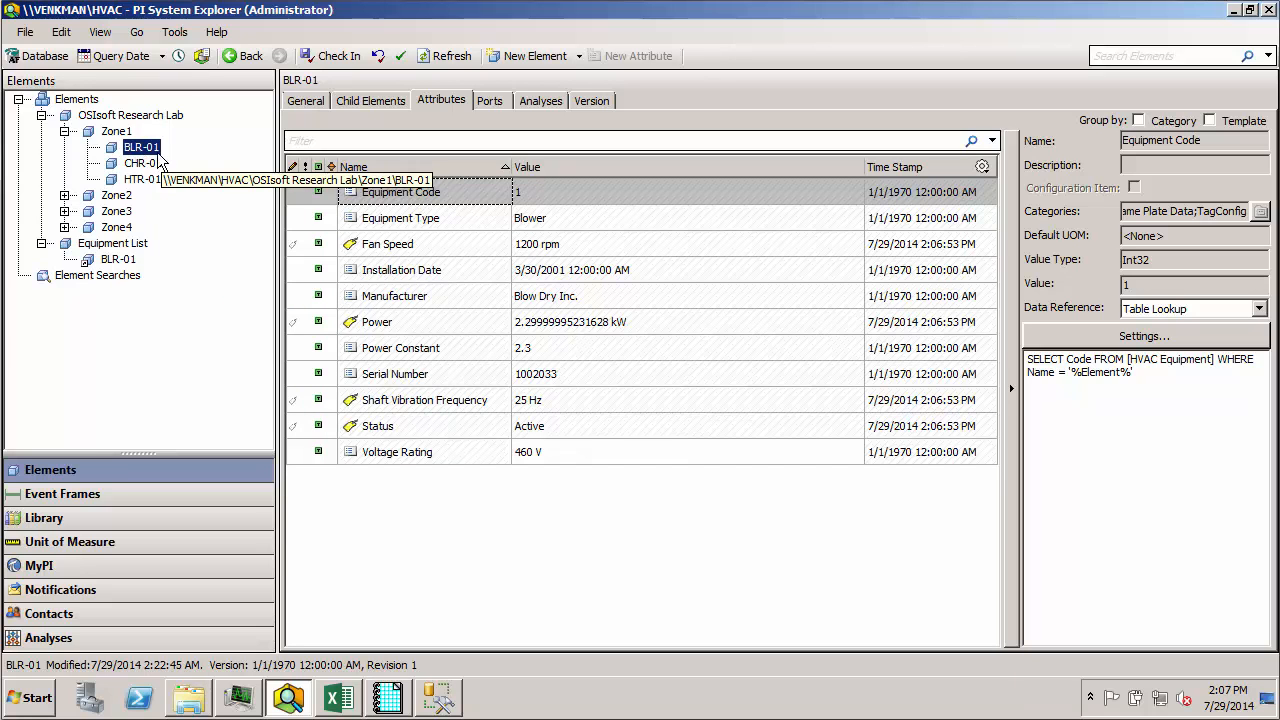
{"action": "left_click", "coordinate": [118, 259]}
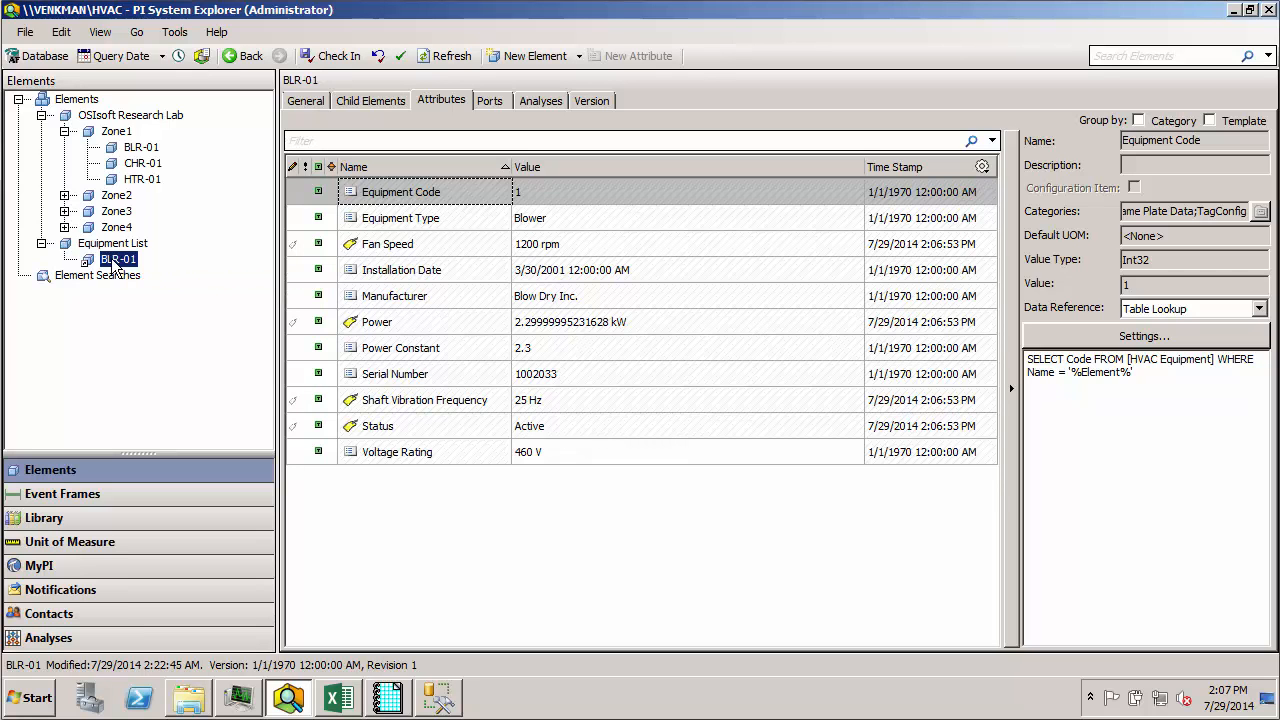
{"action": "mouse_move", "coordinate": [118, 268]}
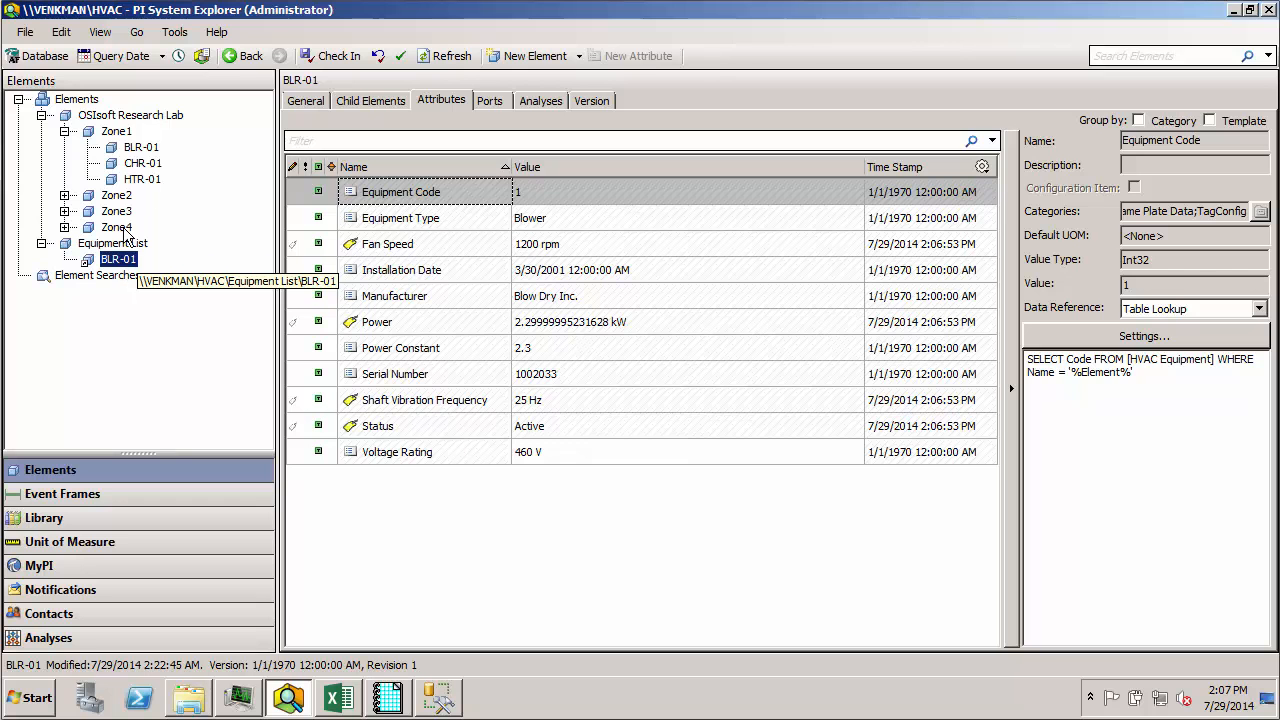
{"action": "left_click", "coordinate": [118, 259]}
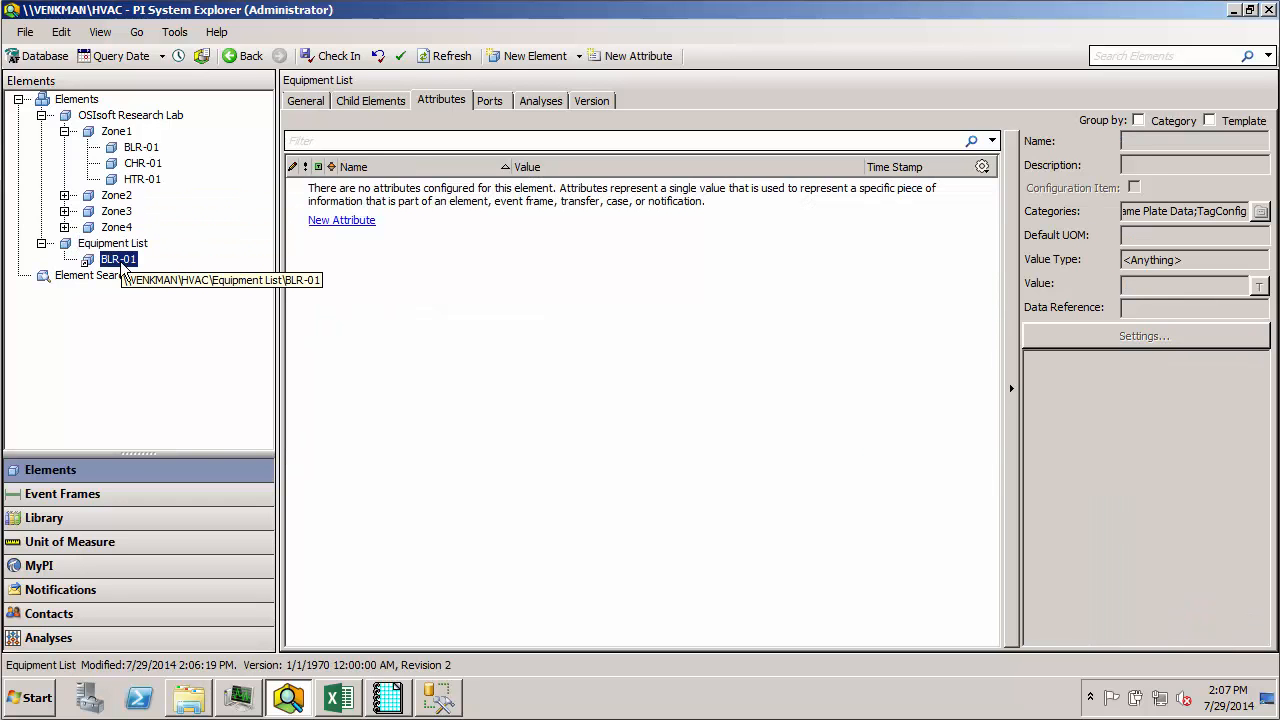
{"action": "left_click", "coordinate": [118, 259]}
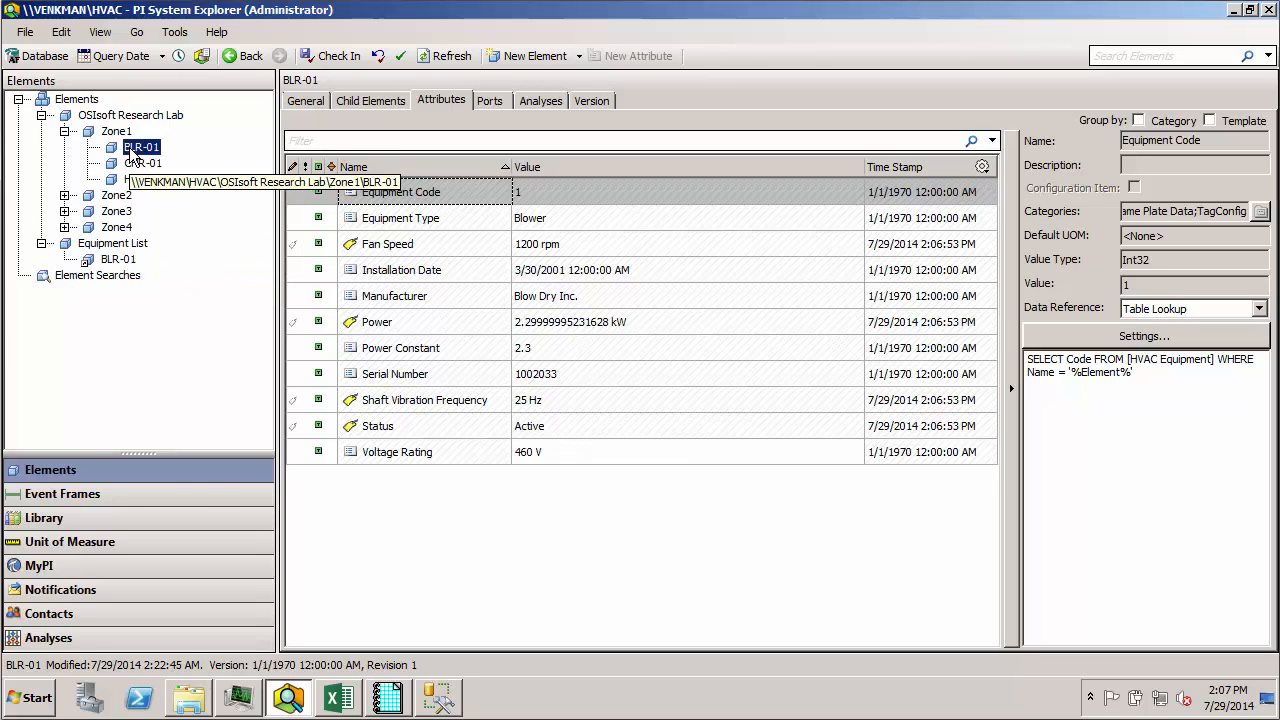
{"action": "right_click", "coordinate": [140, 147]}
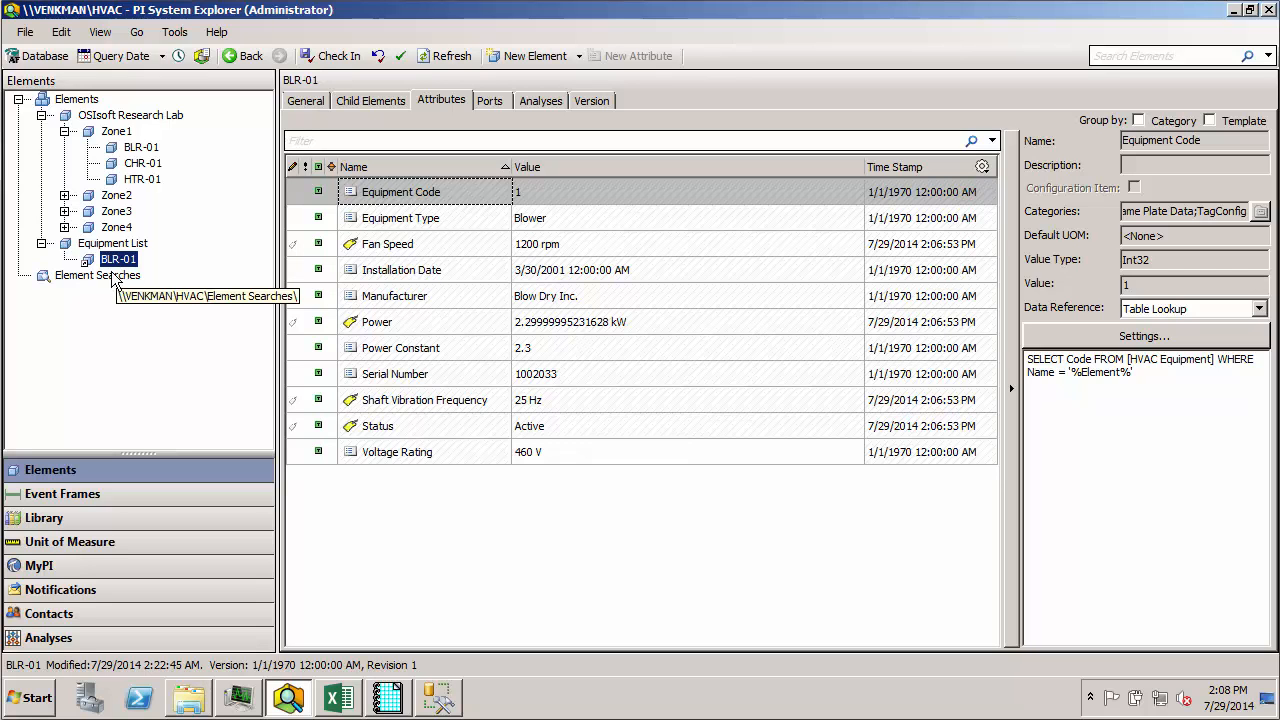
{"action": "mouse_move", "coordinate": [202, 206]}
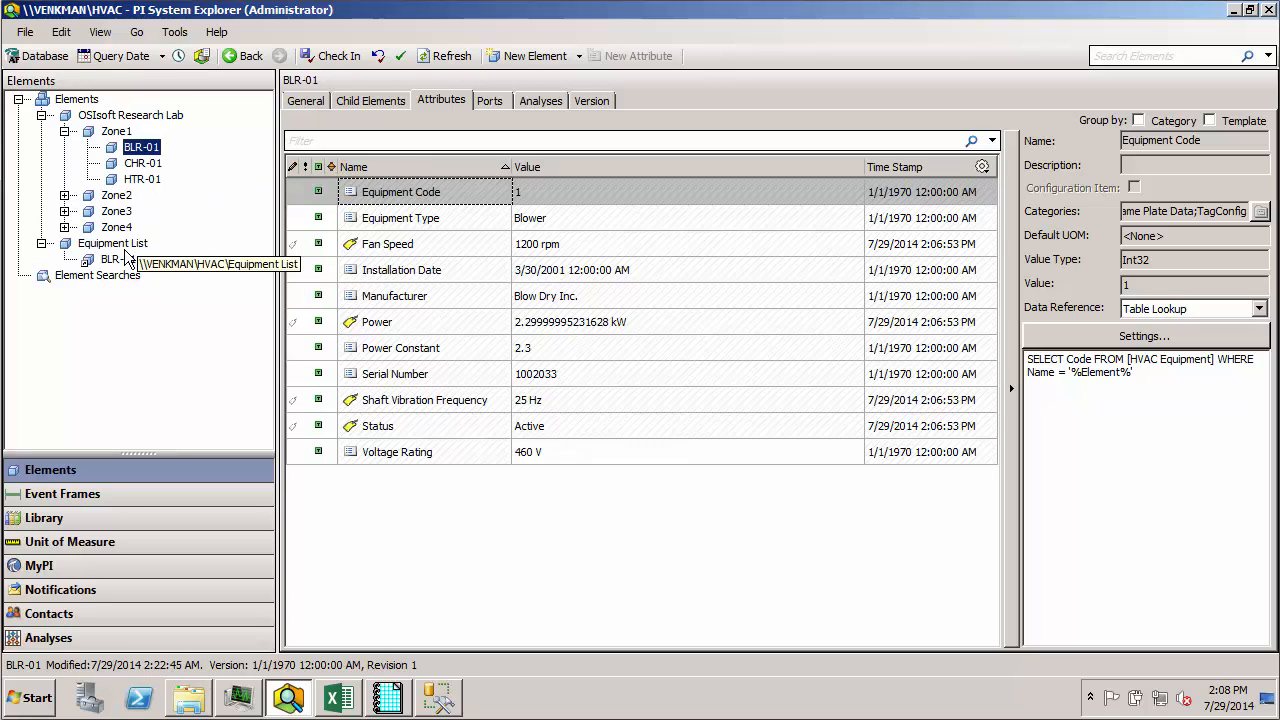
{"action": "left_click", "coordinate": [117, 259]}
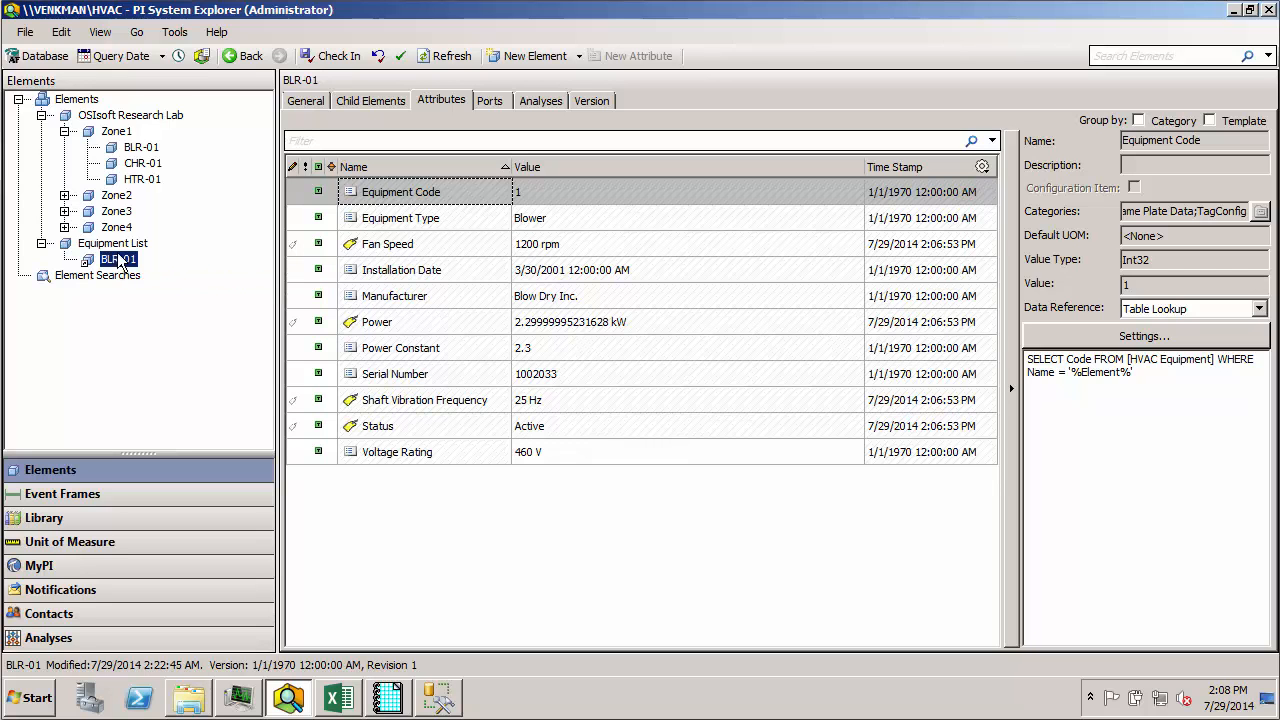
{"action": "mouse_move", "coordinate": [118, 259]}
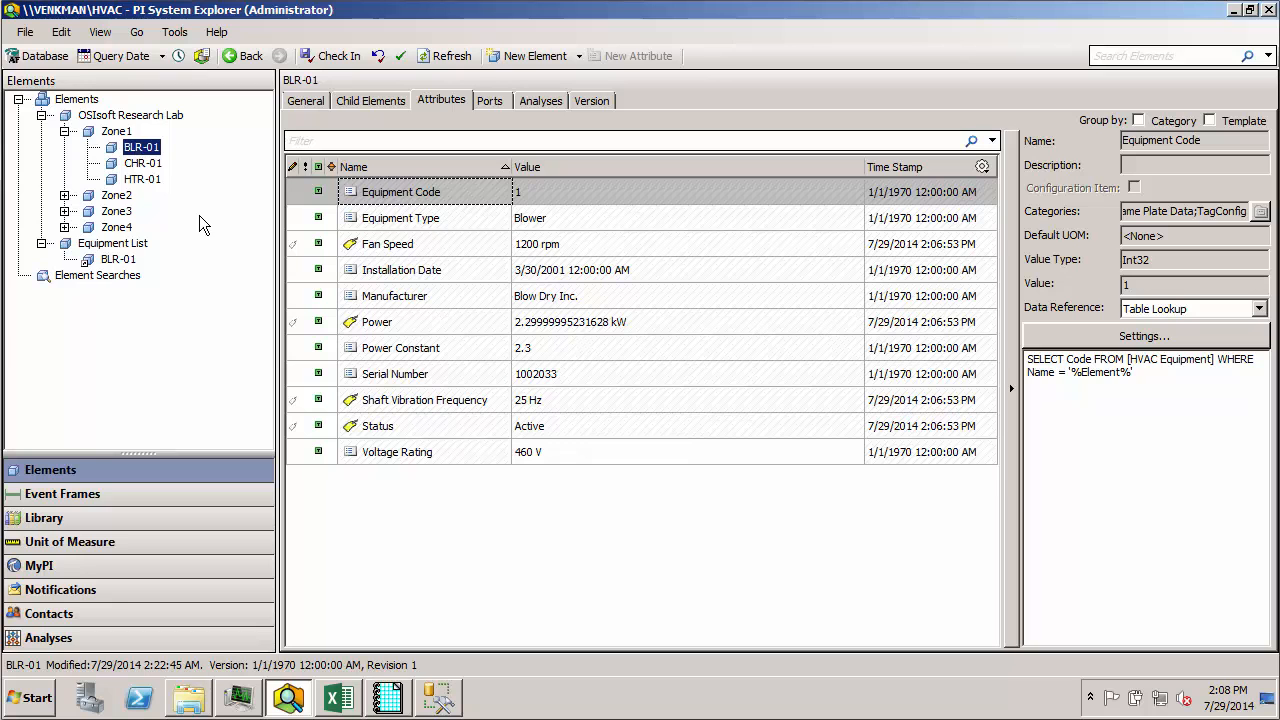
{"action": "left_click", "coordinate": [118, 259]}
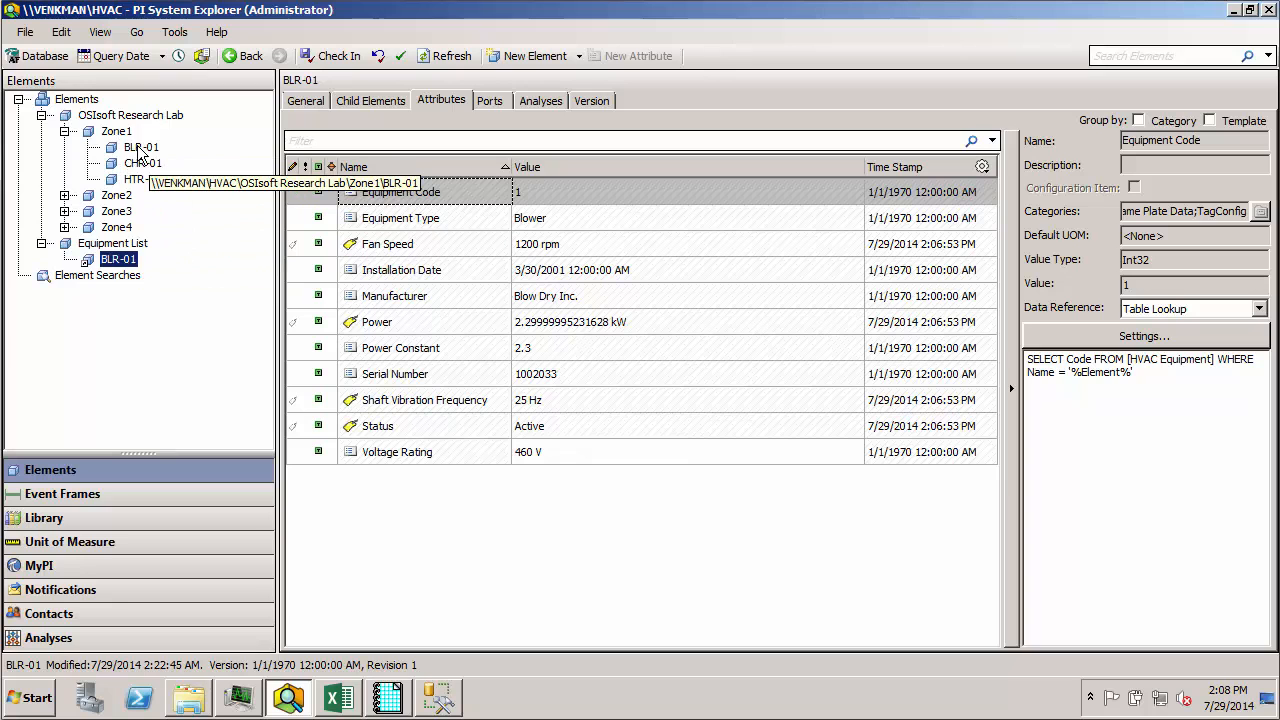
{"action": "left_click", "coordinate": [140, 147]}
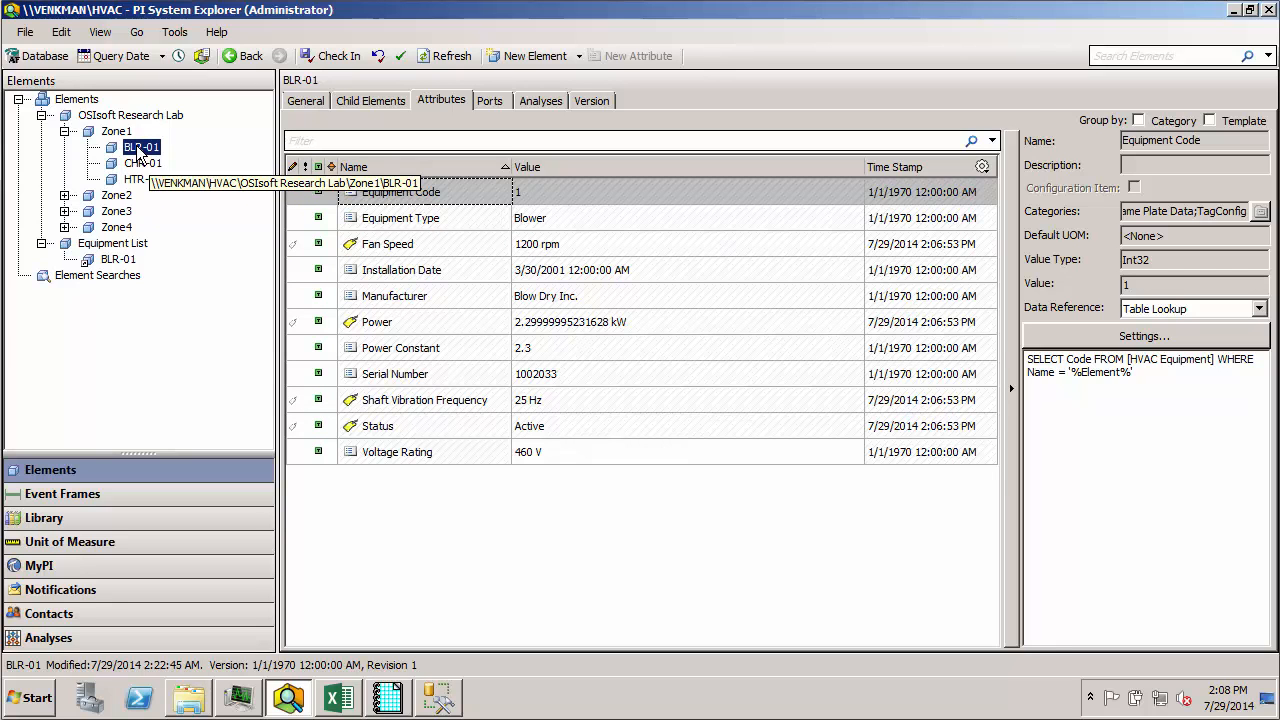
{"action": "left_click", "coordinate": [118, 259]}
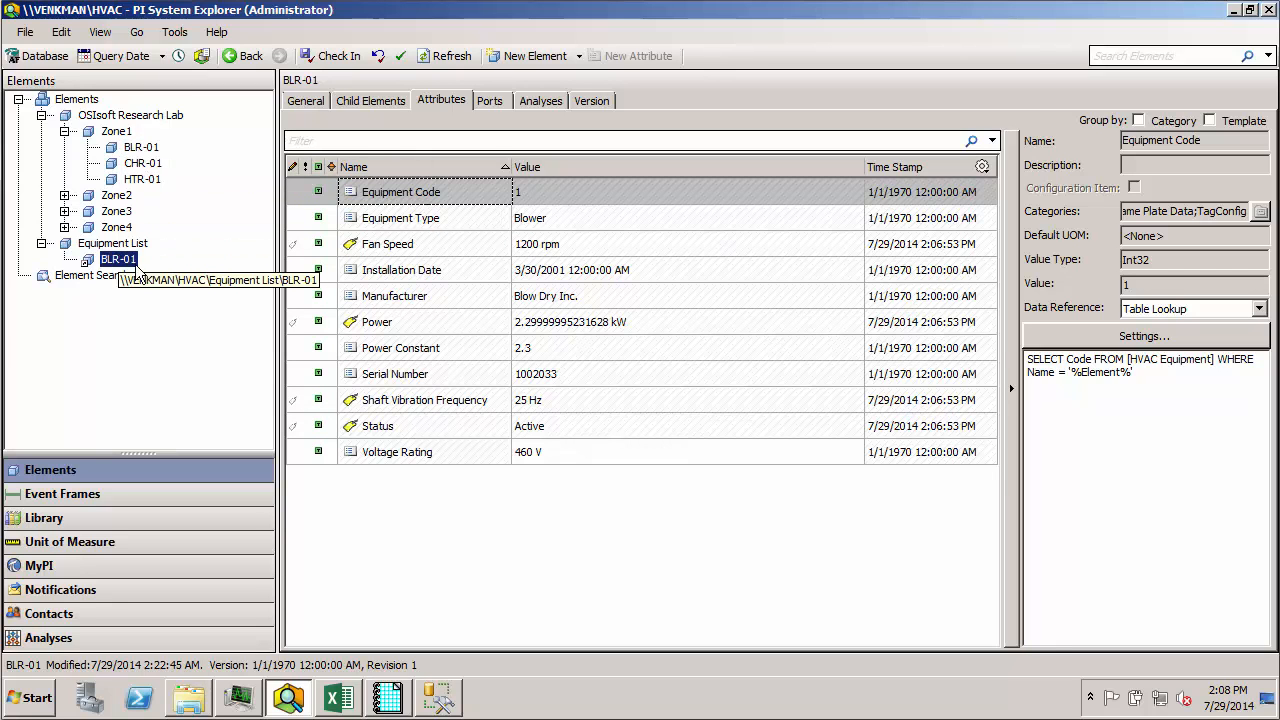
{"action": "mouse_move", "coordinate": [173, 258]}
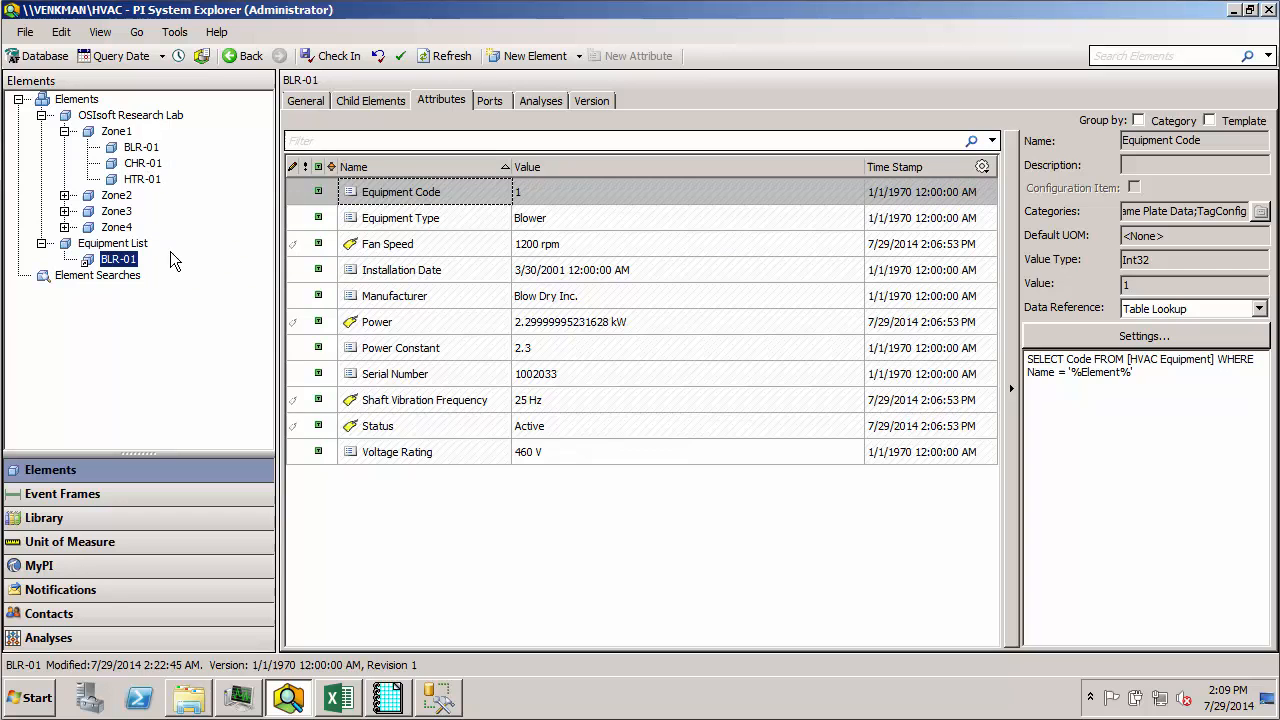
Add Zone1's CHR-01 and HTR-01 to Equipment List as weak references and check in
{"action": "left_click", "coordinate": [116, 131]}
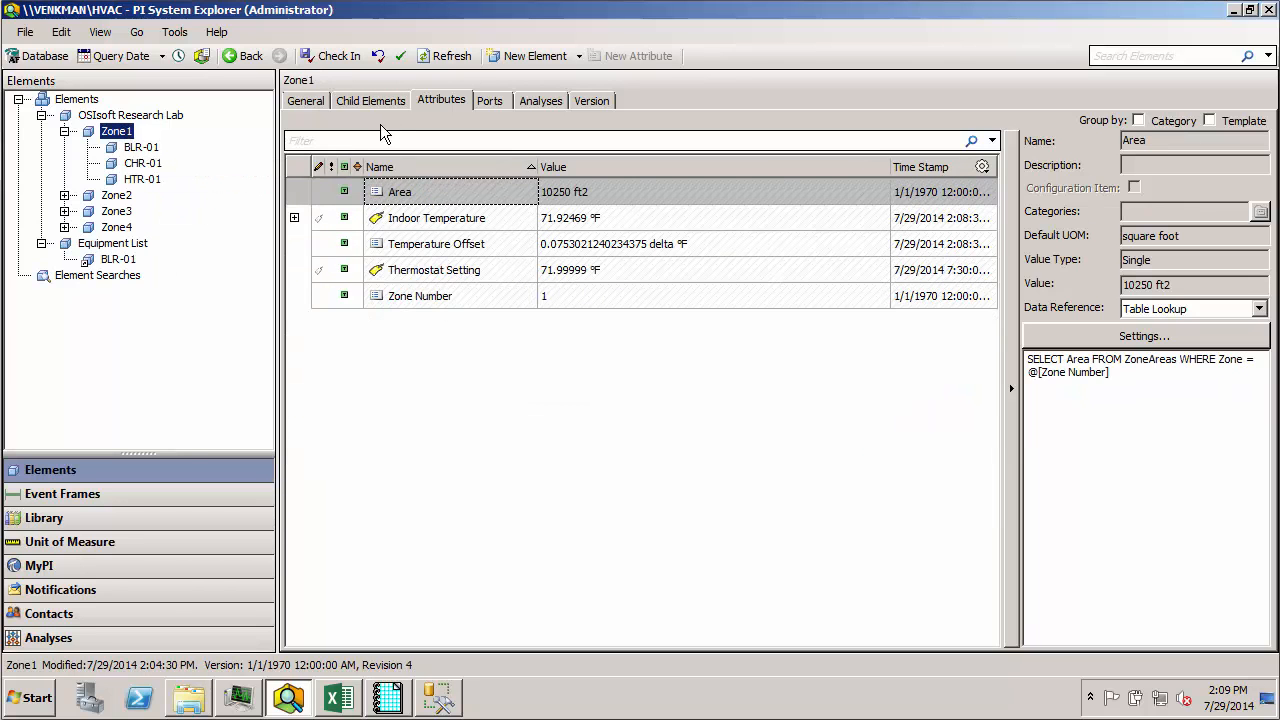
{"action": "left_click", "coordinate": [370, 100]}
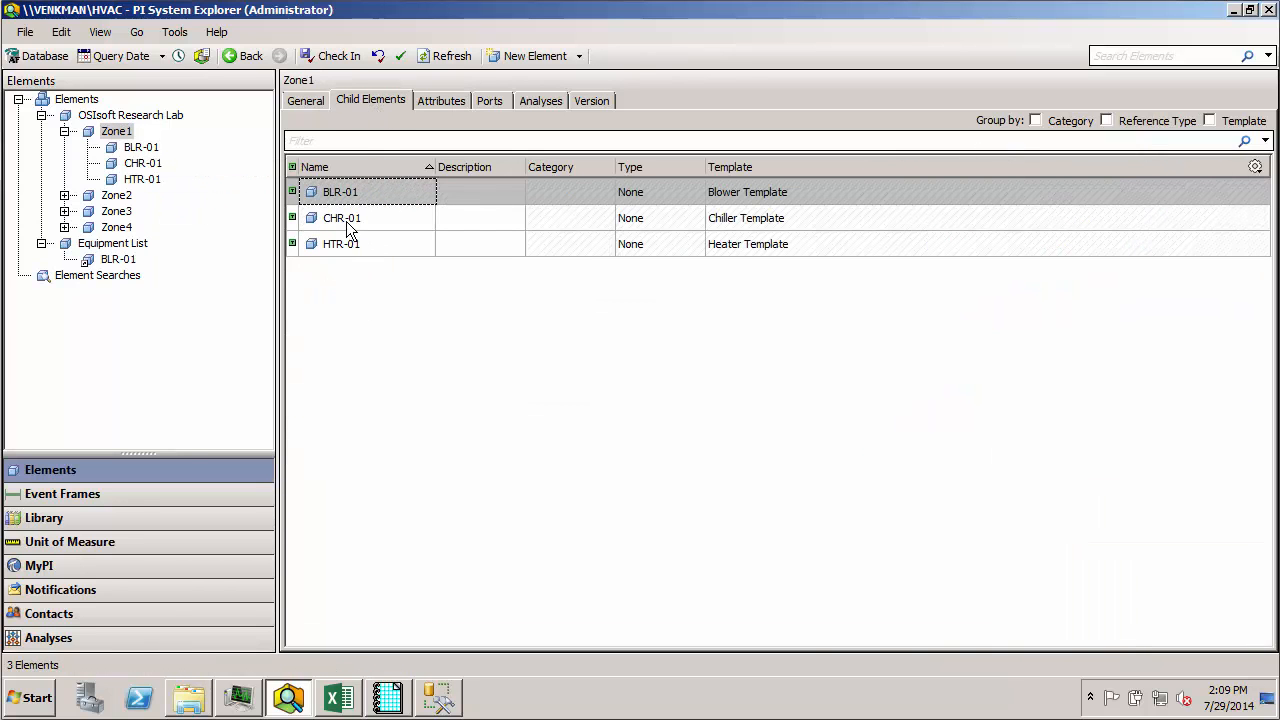
{"action": "left_click", "coordinate": [342, 217]}
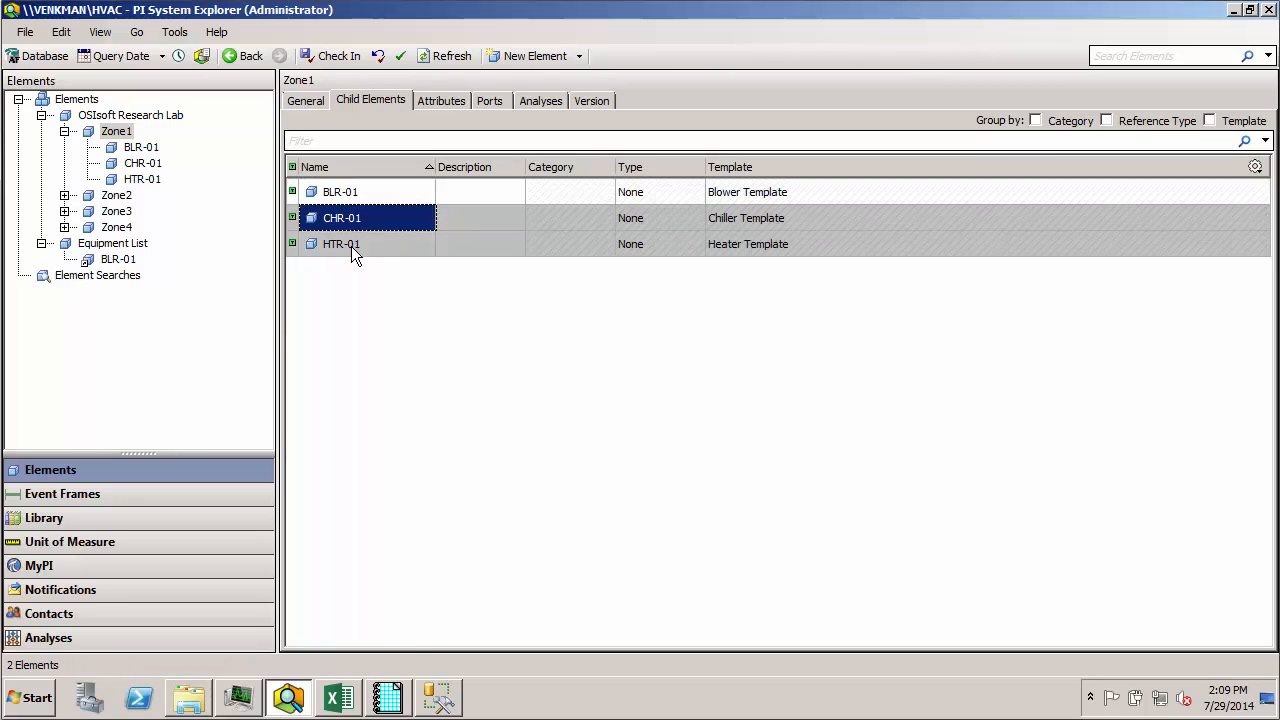
{"action": "left_click", "coordinate": [341, 243]}
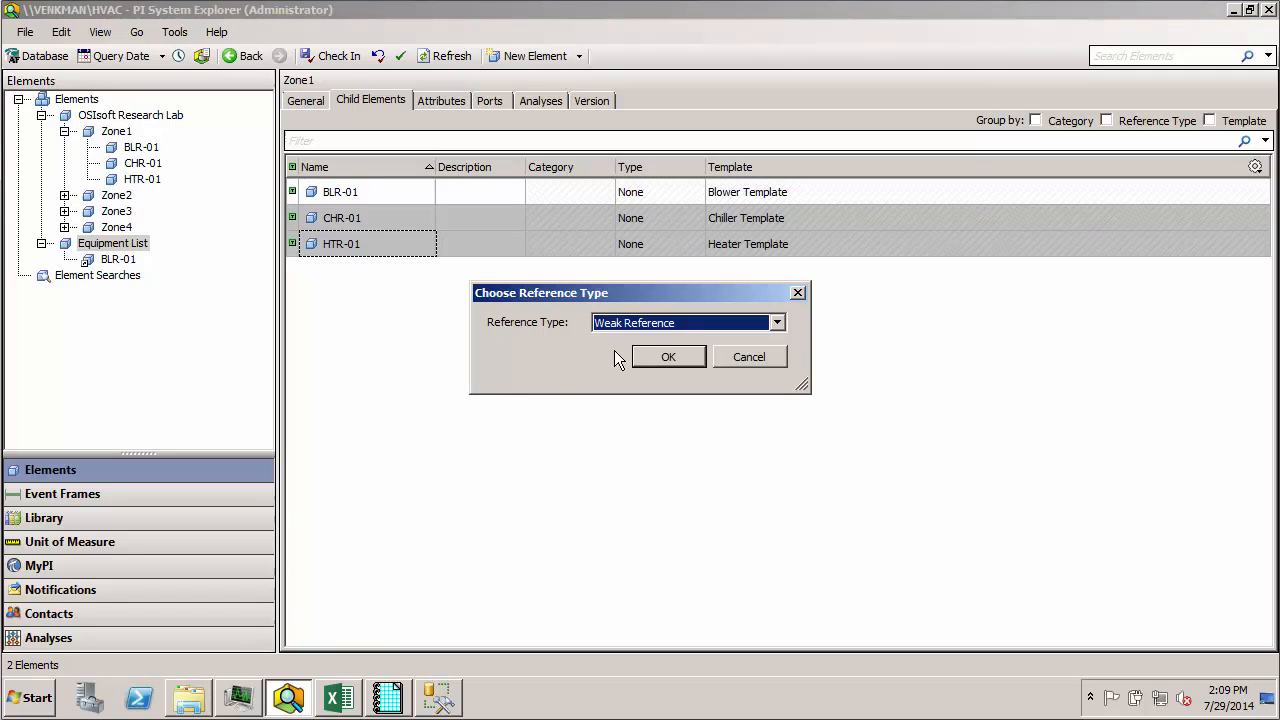
{"action": "left_click", "coordinate": [668, 356]}
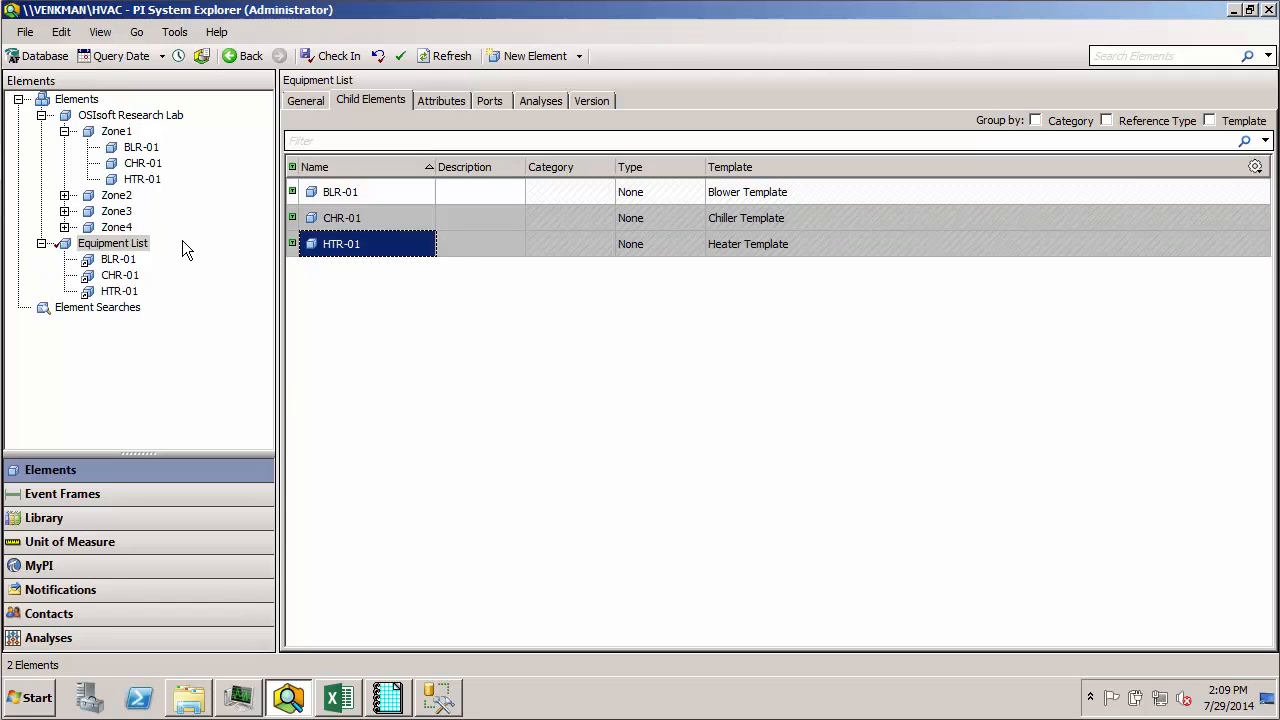
{"action": "mouse_move", "coordinate": [145, 242]}
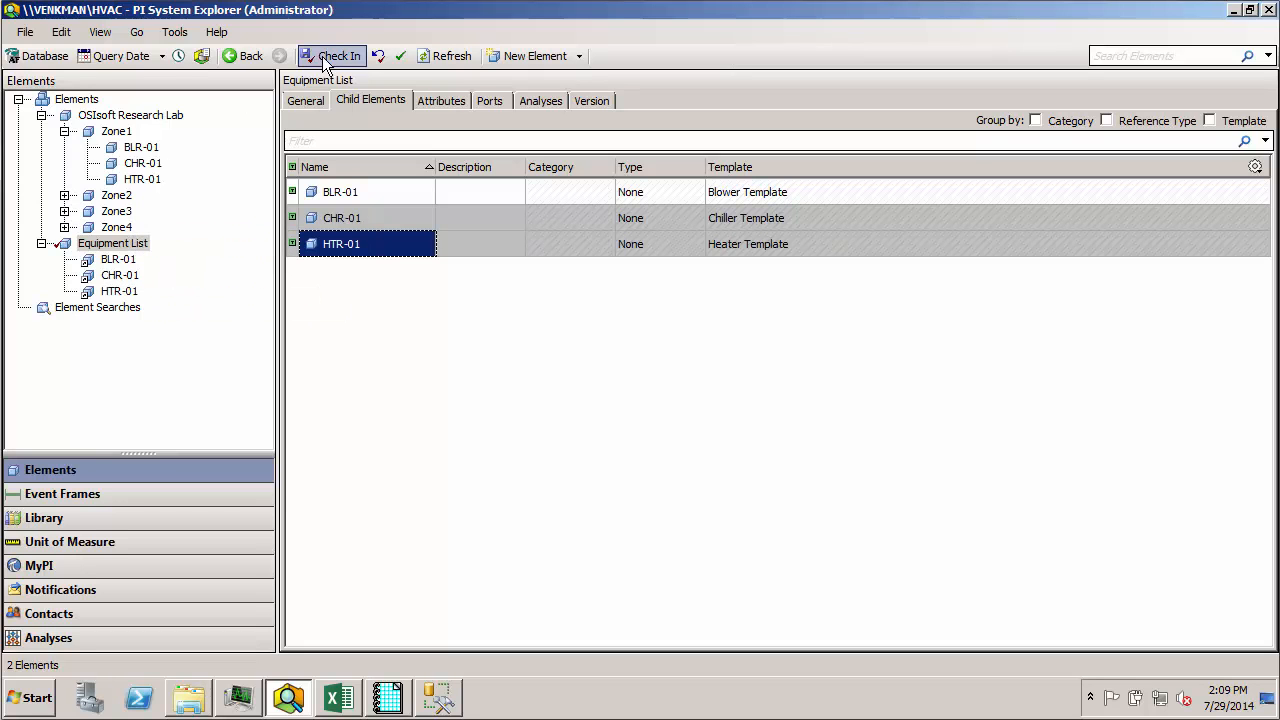
{"action": "left_click", "coordinate": [331, 55]}
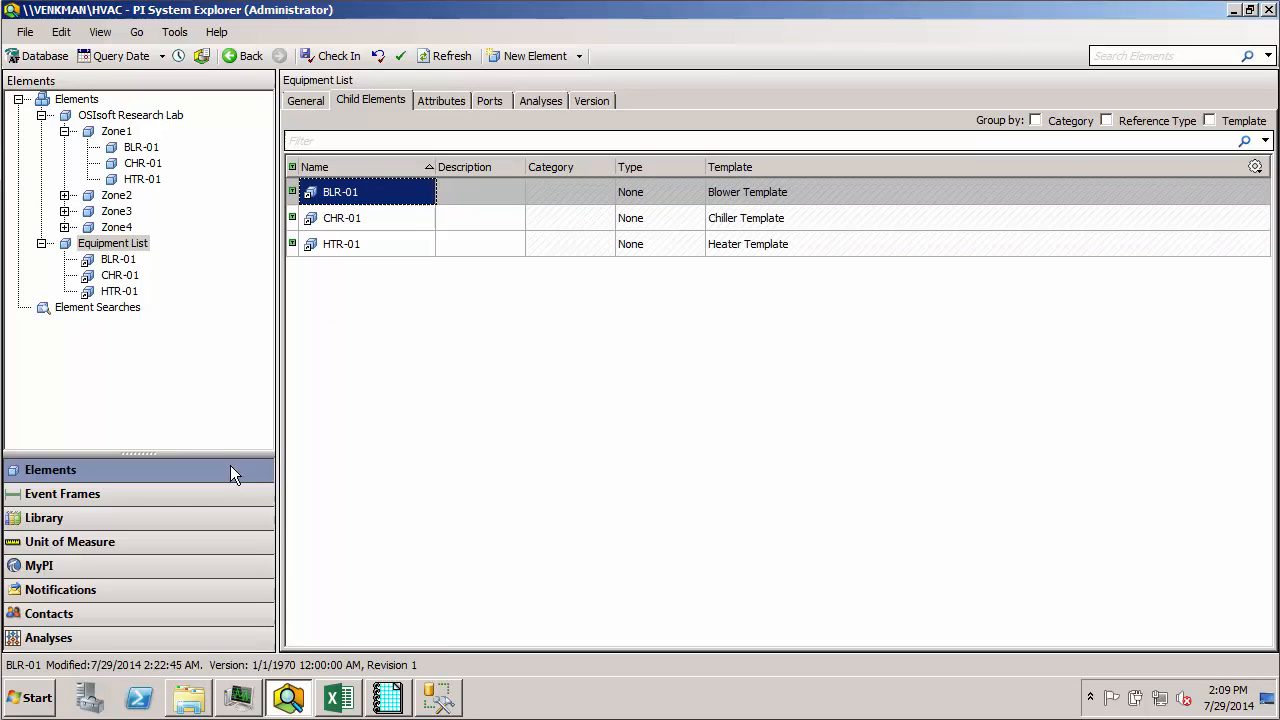
{"action": "left_click", "coordinate": [338, 697]}
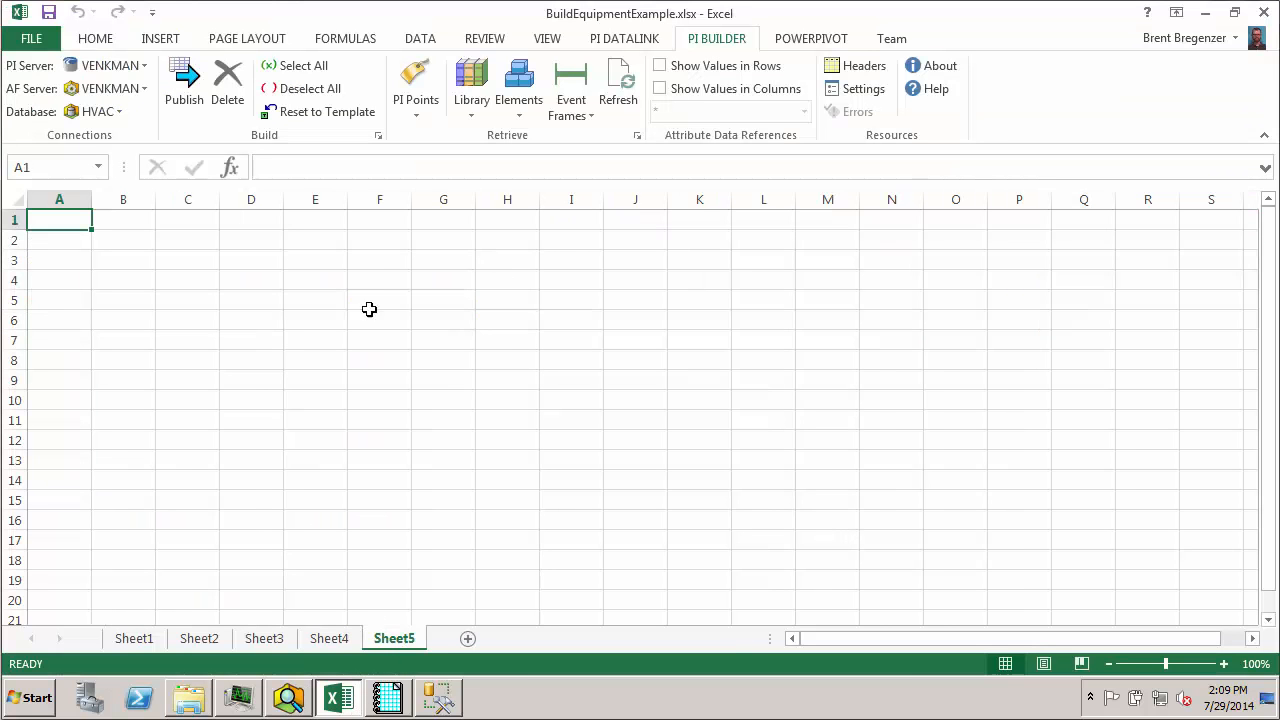
Retrieve all elements into PI Builder with the Element References column included
{"action": "left_click", "coordinate": [518, 85]}
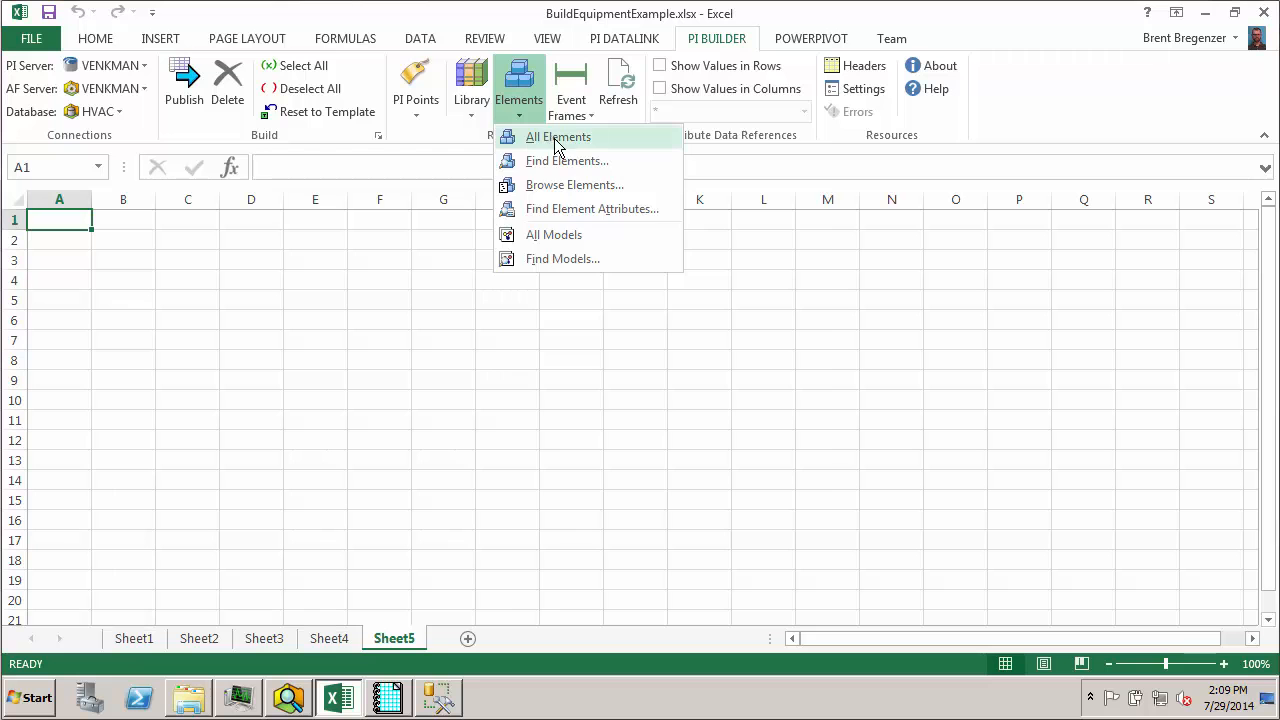
{"action": "left_click", "coordinate": [557, 137]}
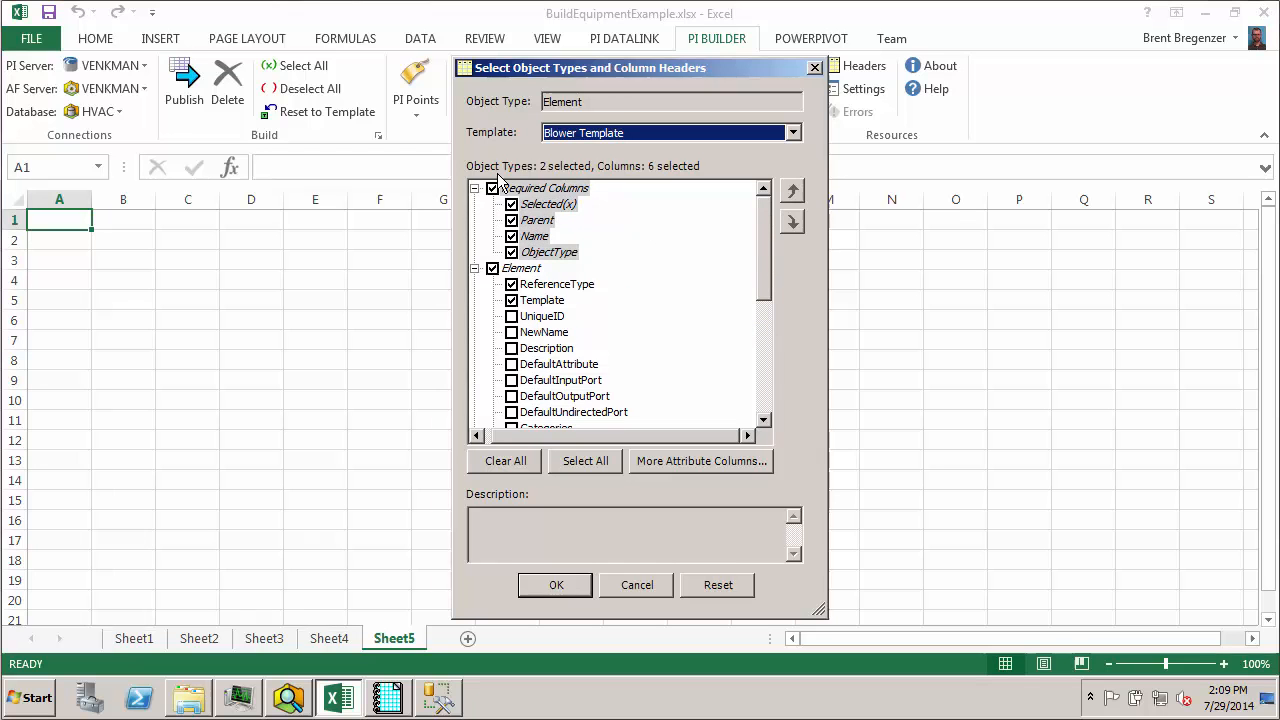
{"action": "scroll", "scroll_direction": "down", "scroll_amount": 3}
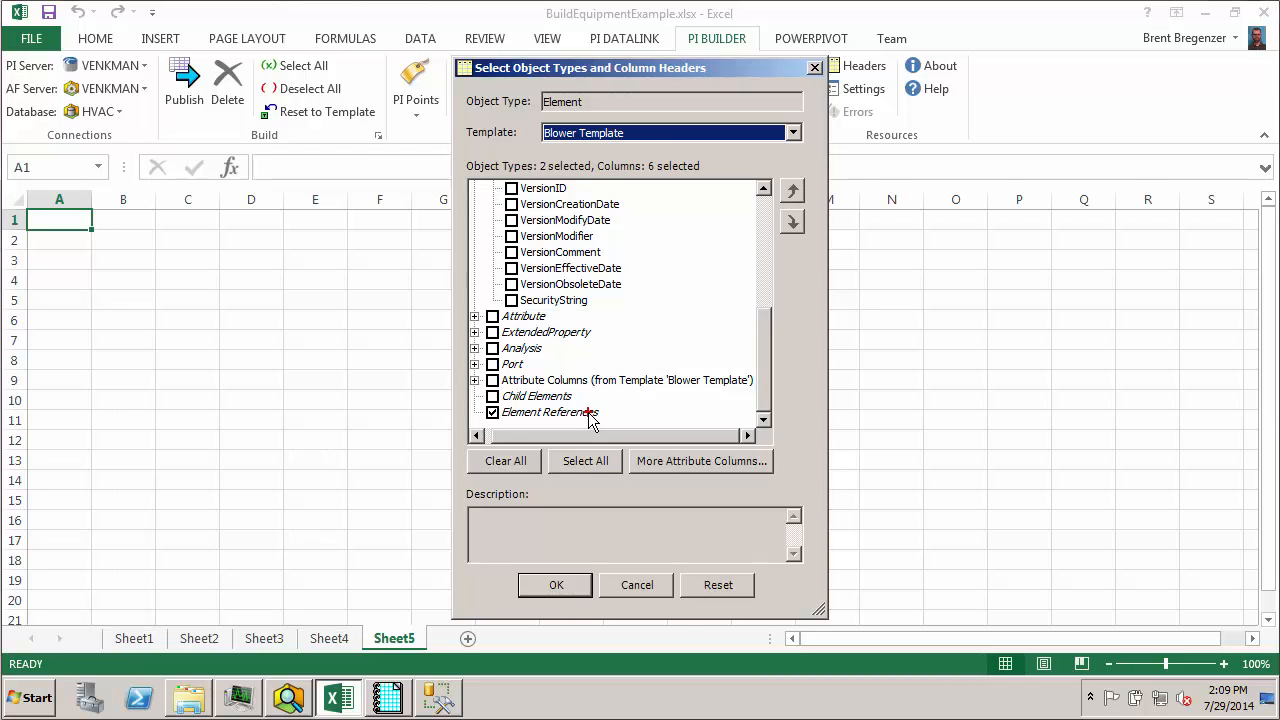
{"action": "mouse_move", "coordinate": [610, 408]}
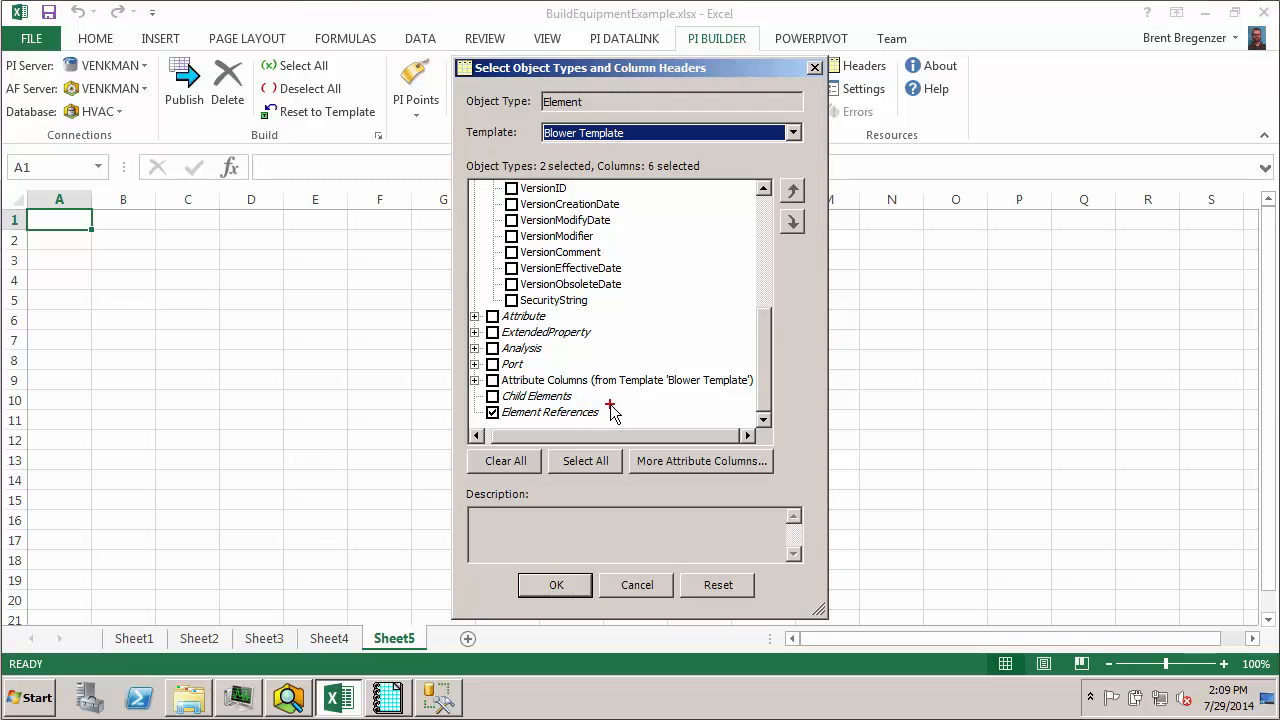
{"action": "left_click", "coordinate": [550, 412]}
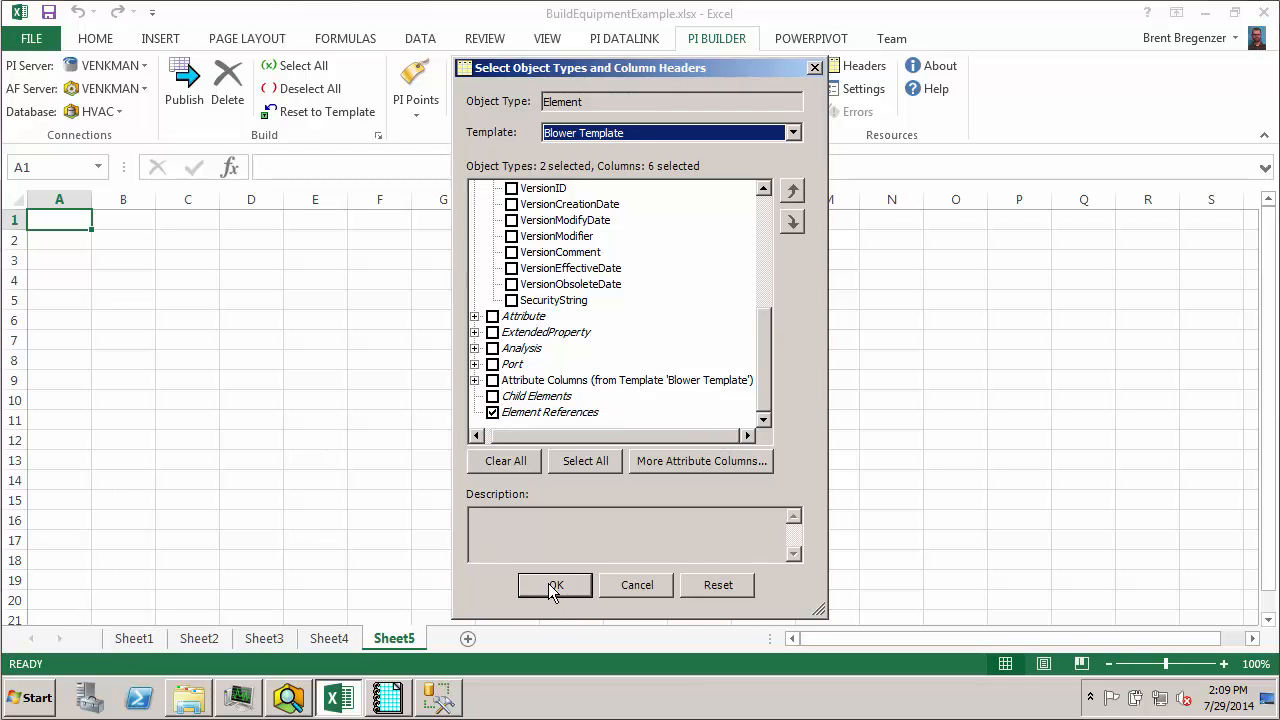
{"action": "left_click", "coordinate": [555, 585]}
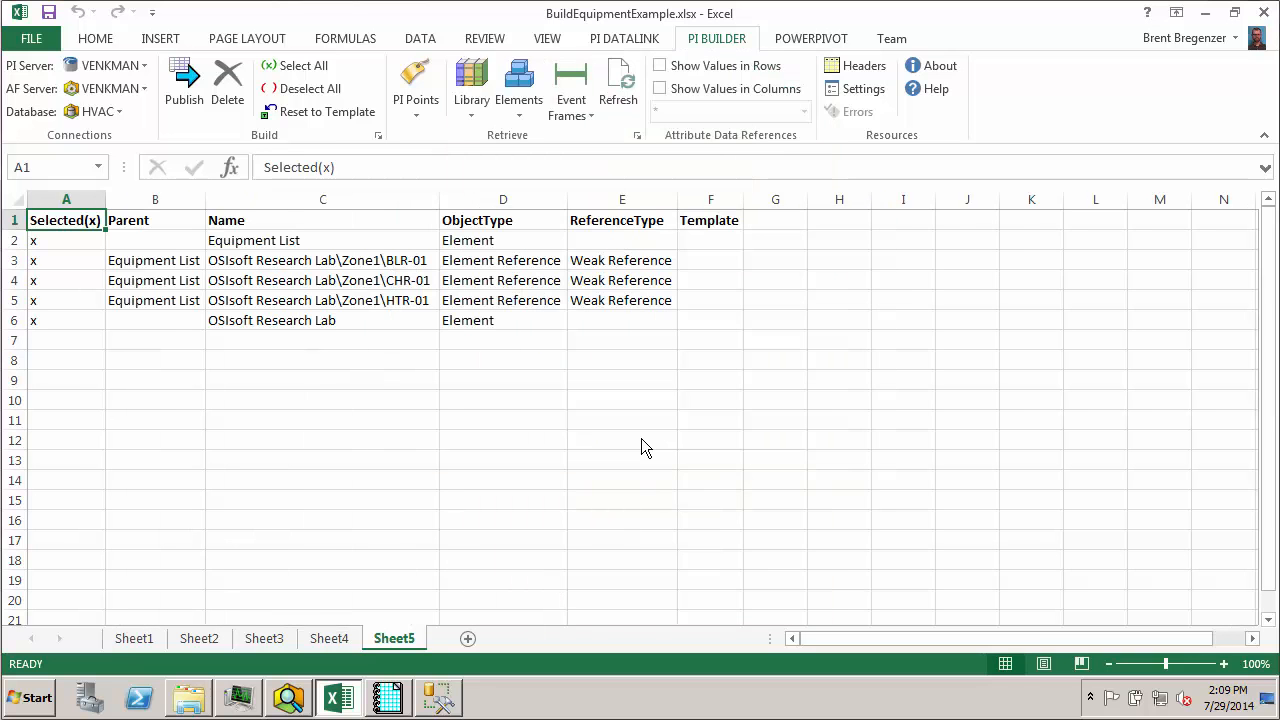
{"action": "mouse_move", "coordinate": [137, 260]}
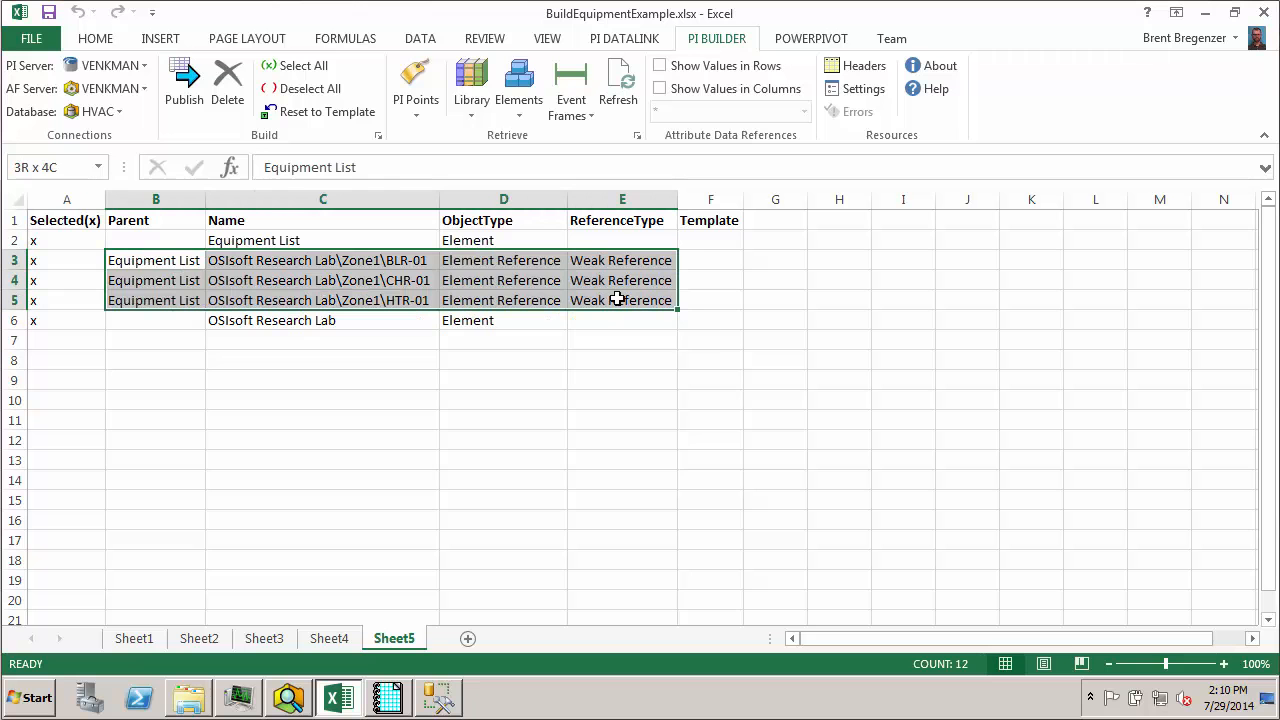
{"action": "left_click", "coordinate": [503, 260]}
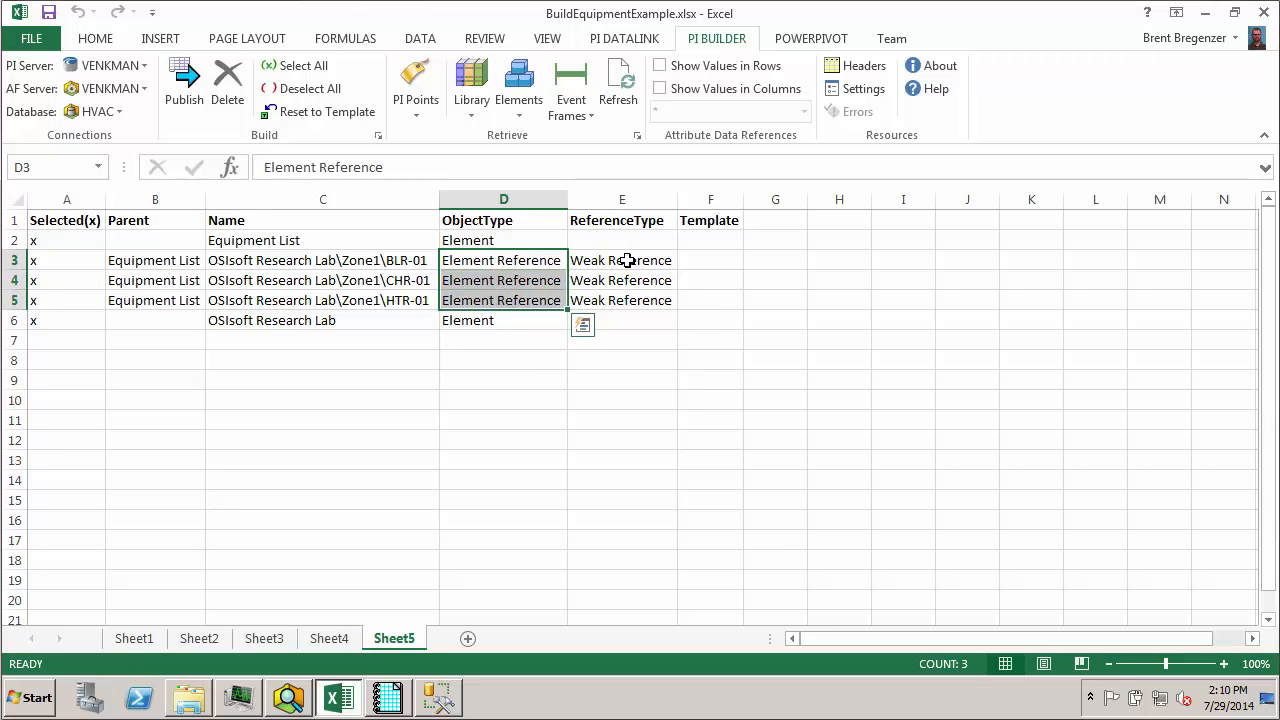
{"action": "left_click", "coordinate": [621, 260]}
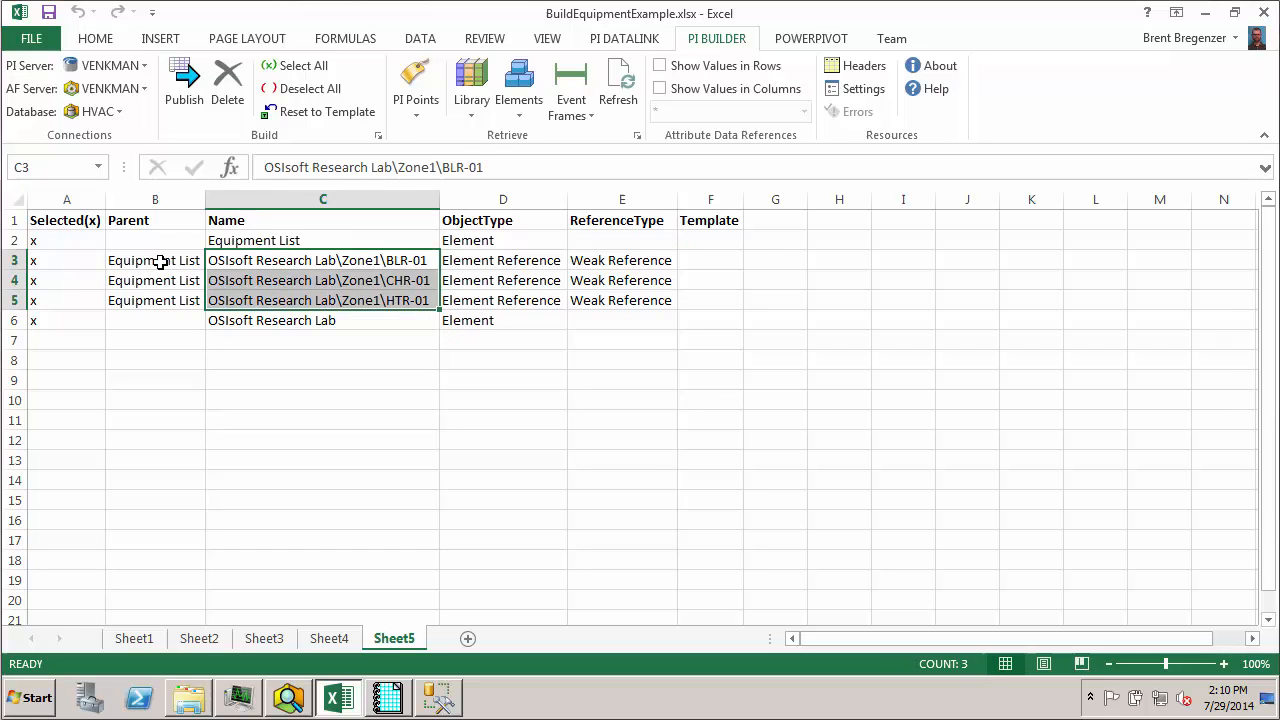
{"action": "left_click", "coordinate": [155, 260]}
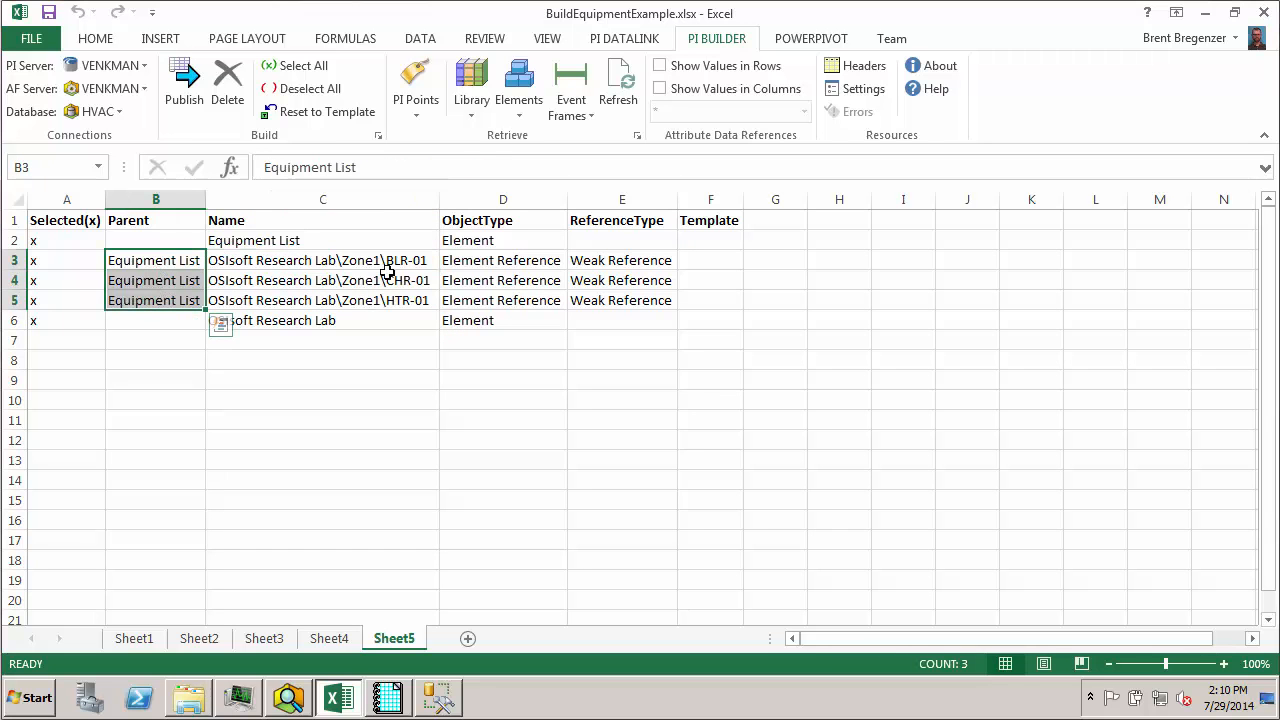
{"action": "mouse_move", "coordinate": [317, 378]}
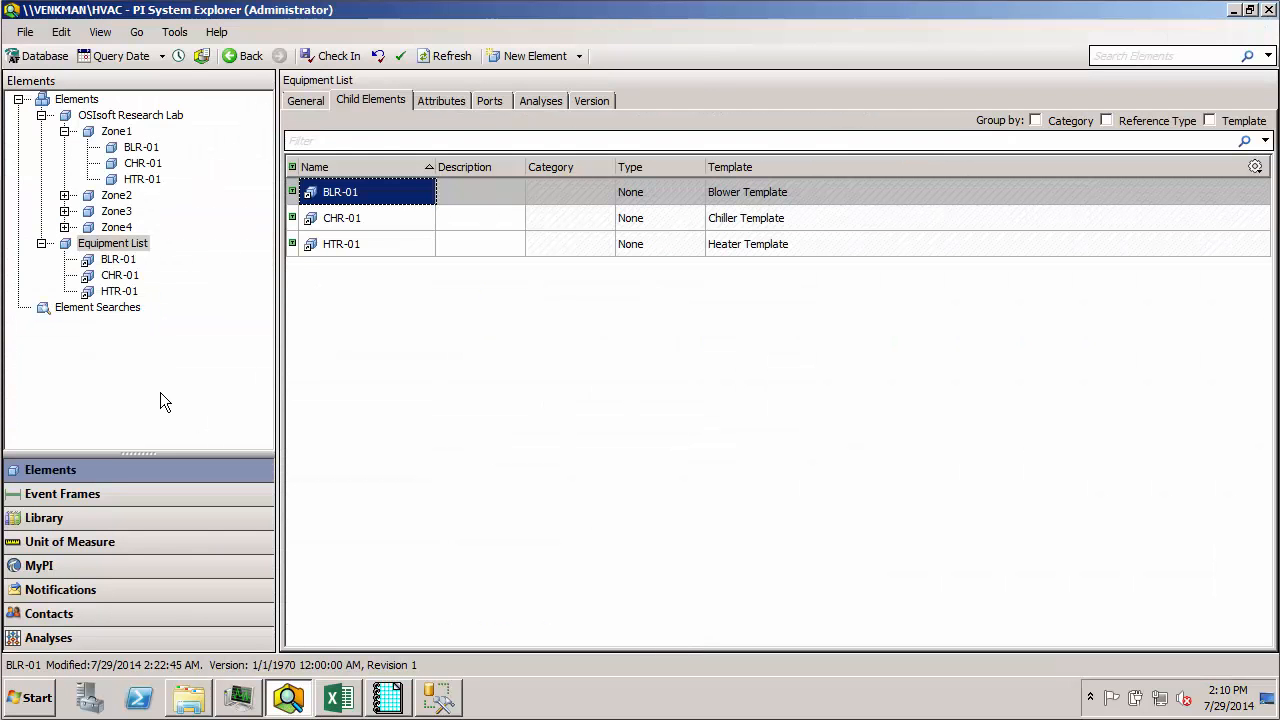
Confirm BLR-01, CHR-01 and HTR-01 appear under both Equipment List and Zone1
{"action": "left_click", "coordinate": [119, 275]}
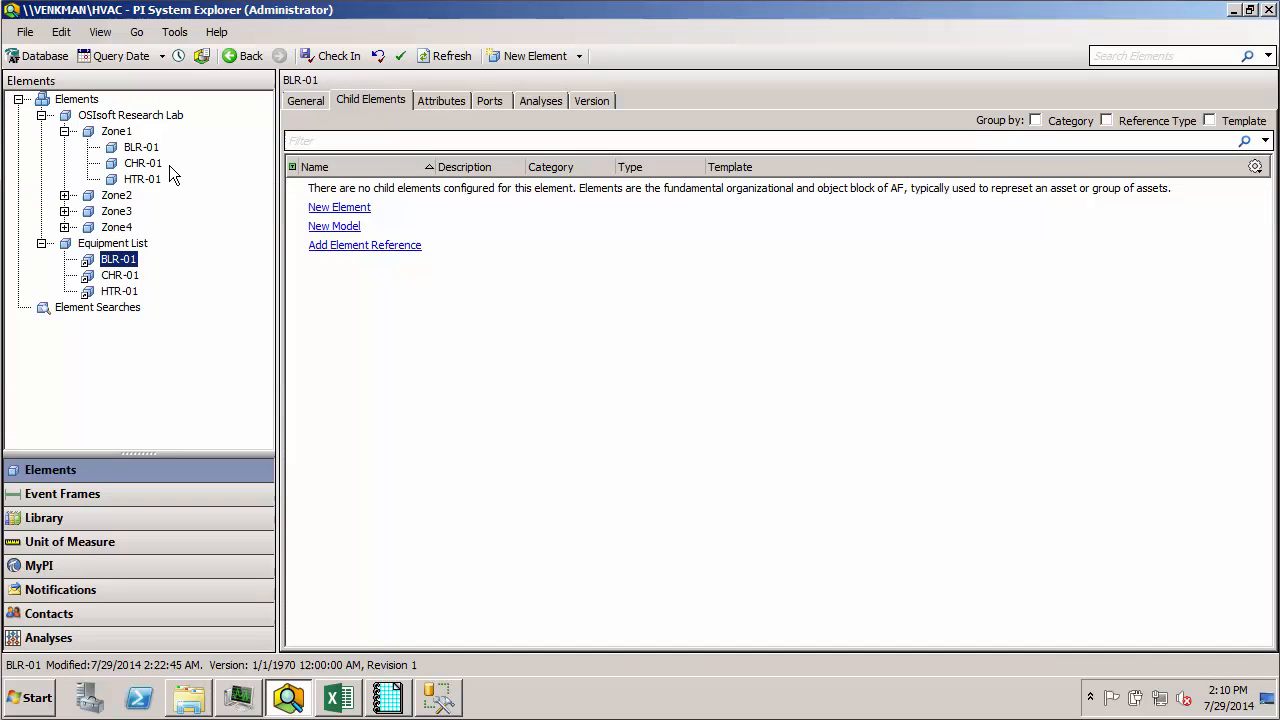
{"action": "left_click", "coordinate": [143, 163]}
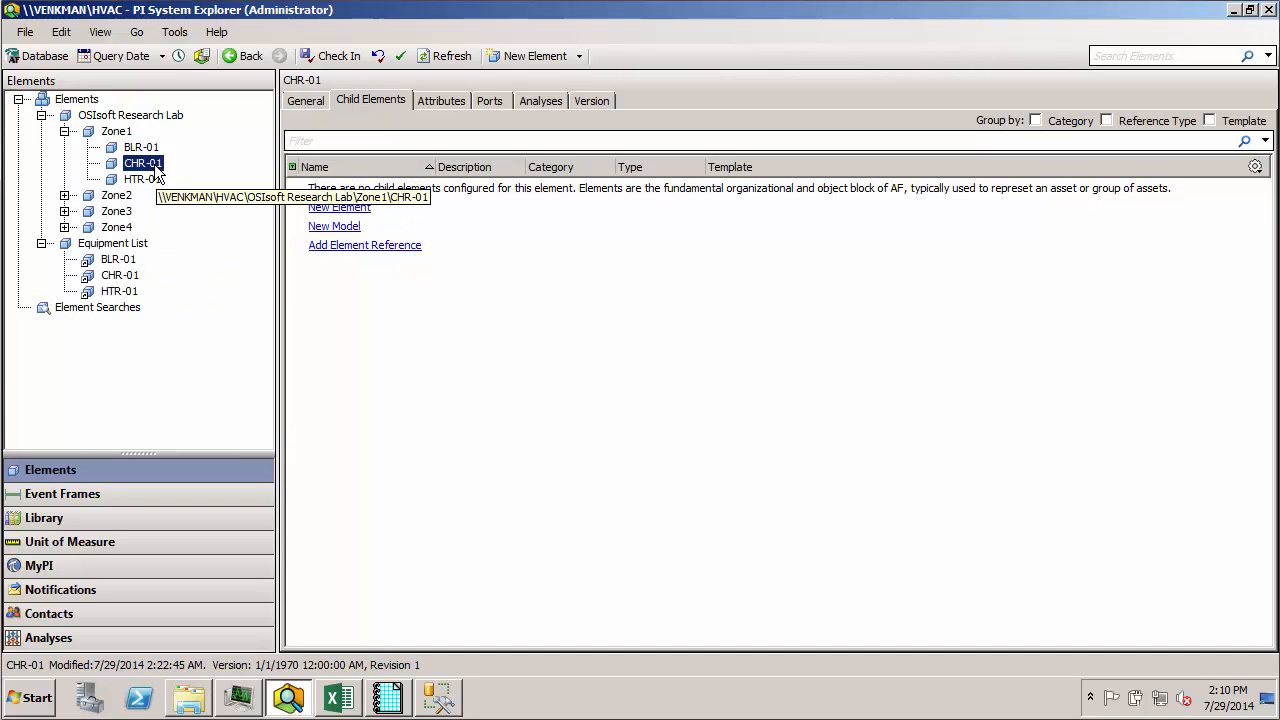
{"action": "left_click", "coordinate": [130, 115]}
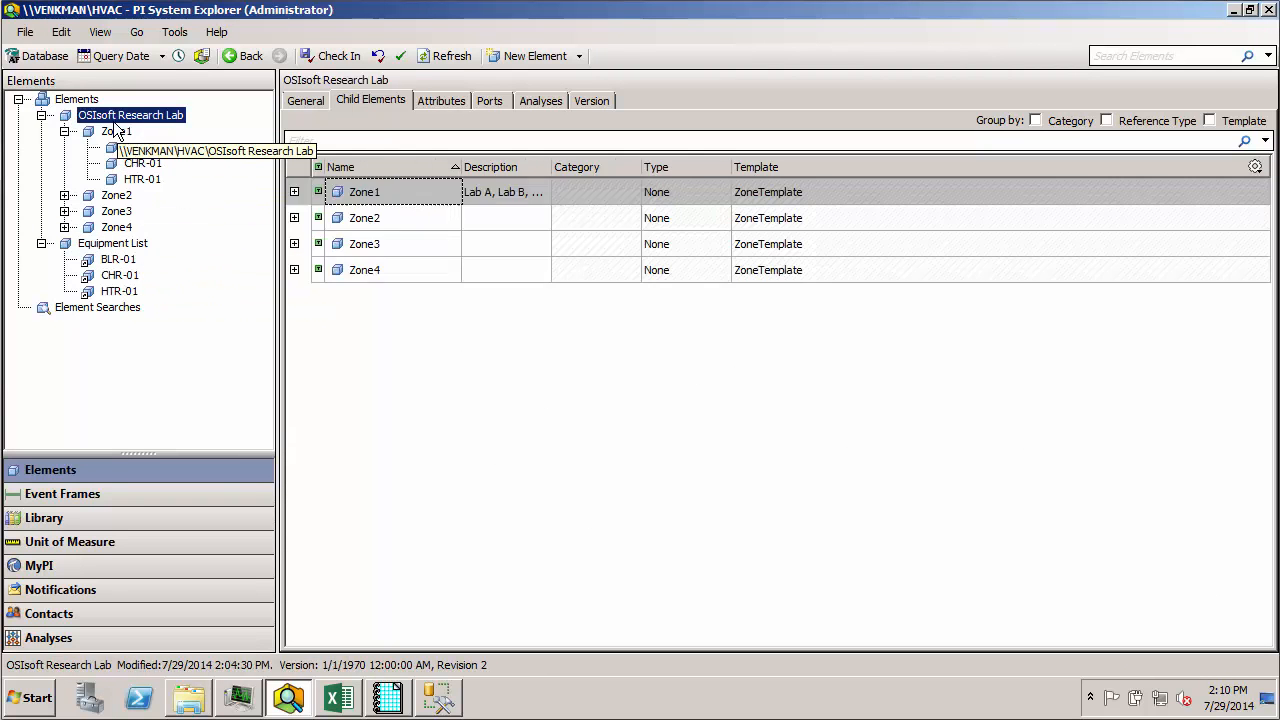
{"action": "left_click", "coordinate": [117, 131]}
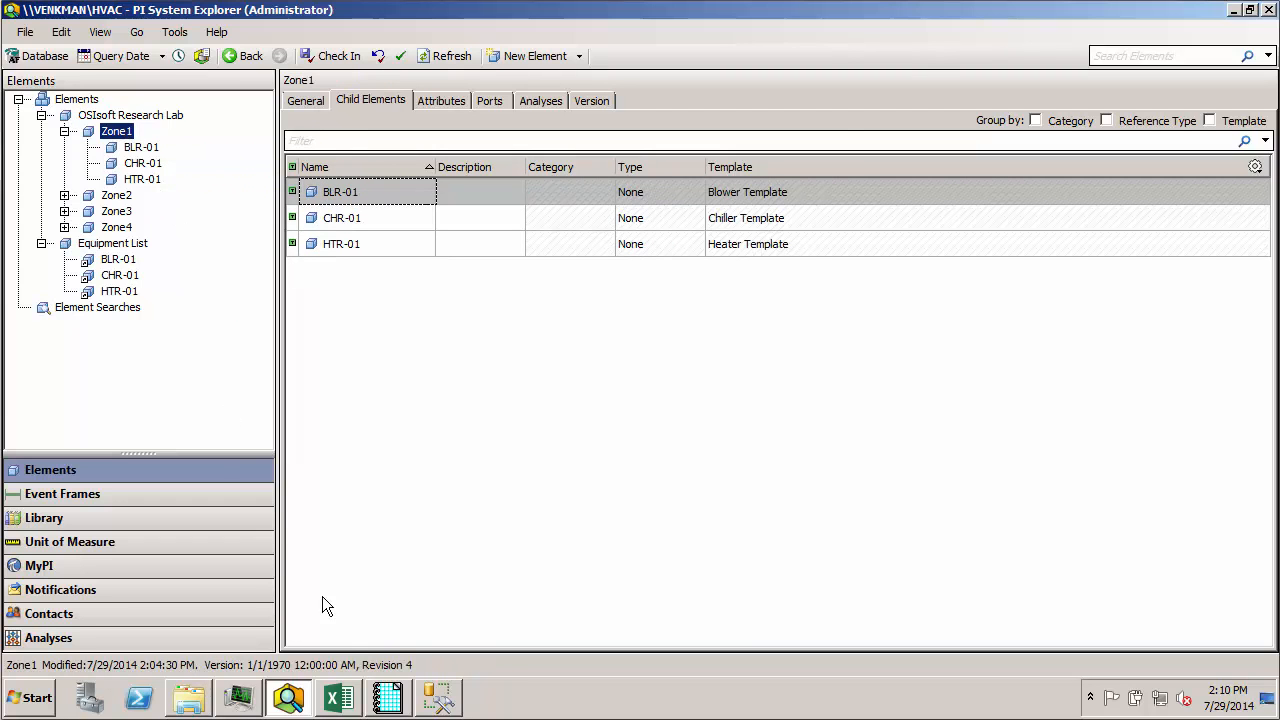
{"action": "left_click", "coordinate": [337, 697]}
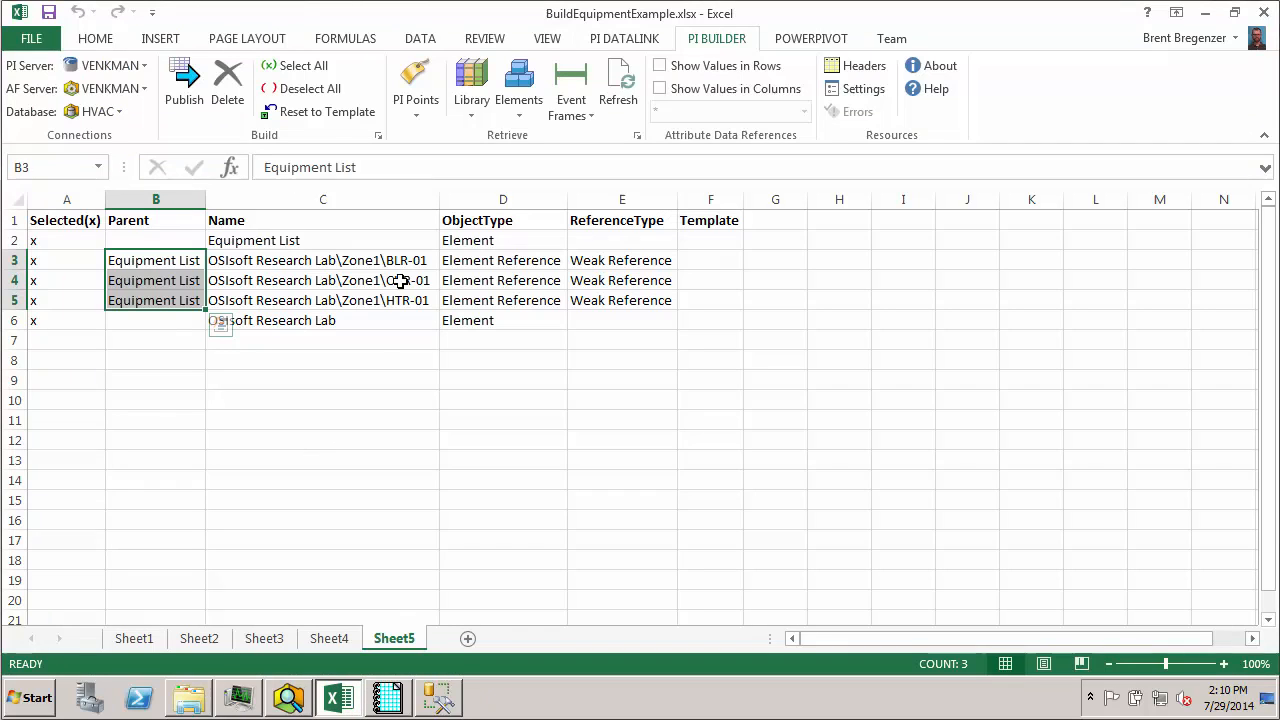
Copy the reference rows and change Zone 1 to Zone 2 in rows 2–4
{"action": "right_click", "coordinate": [14, 240]}
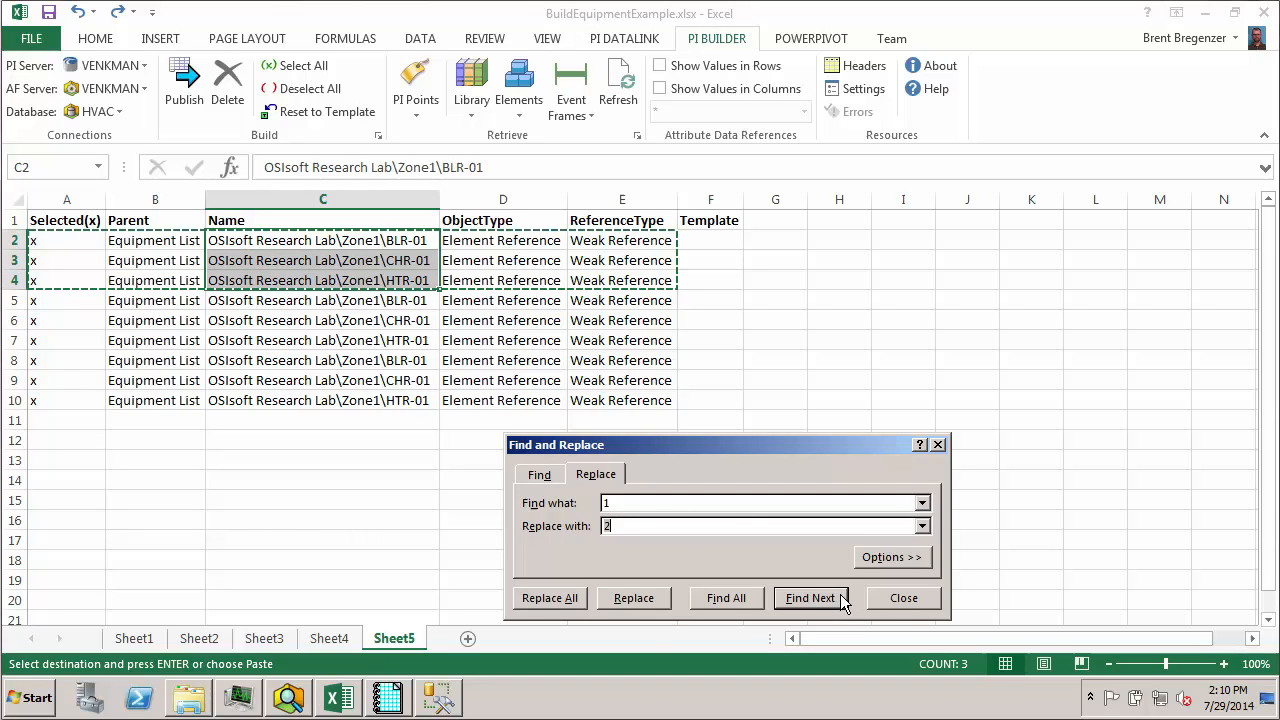
{"action": "left_click", "coordinate": [549, 597]}
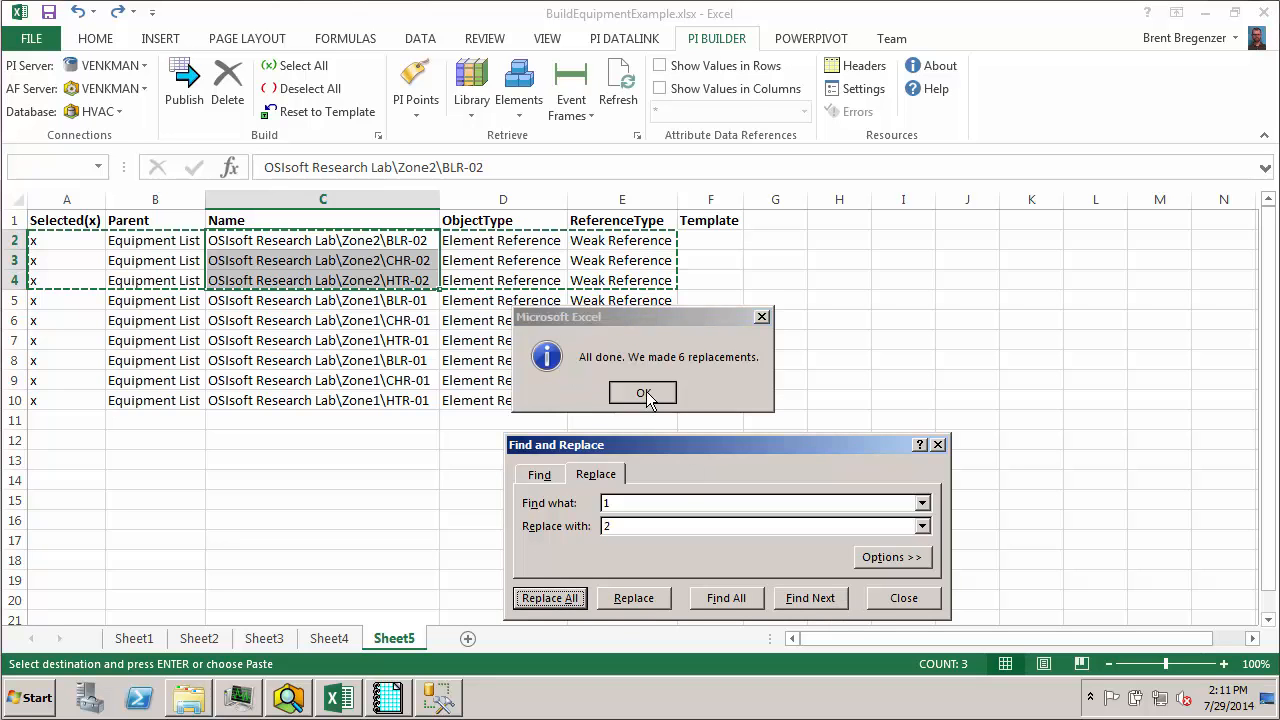
{"action": "left_click", "coordinate": [643, 392]}
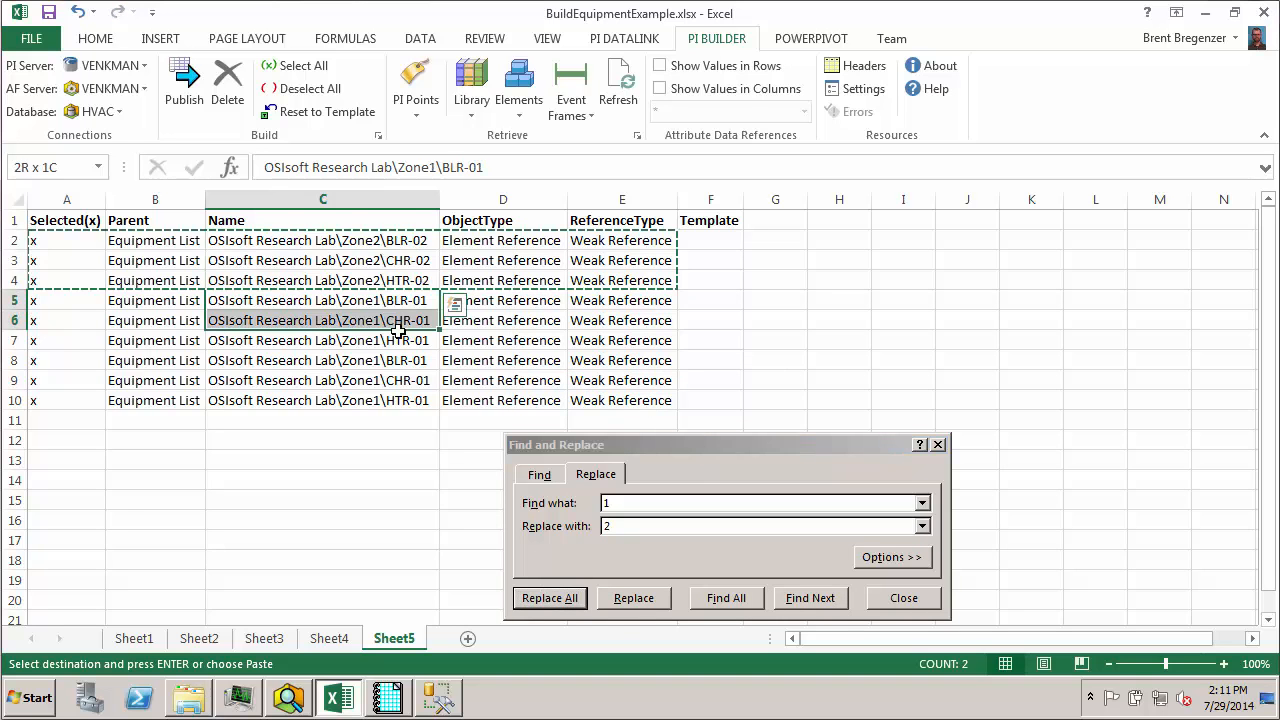
Change Zone 1 to Zone 3 in rows 5–7 and Zone 4 in rows 8–10
{"action": "left_click", "coordinate": [810, 597]}
{"action": "type", "text": "3"}
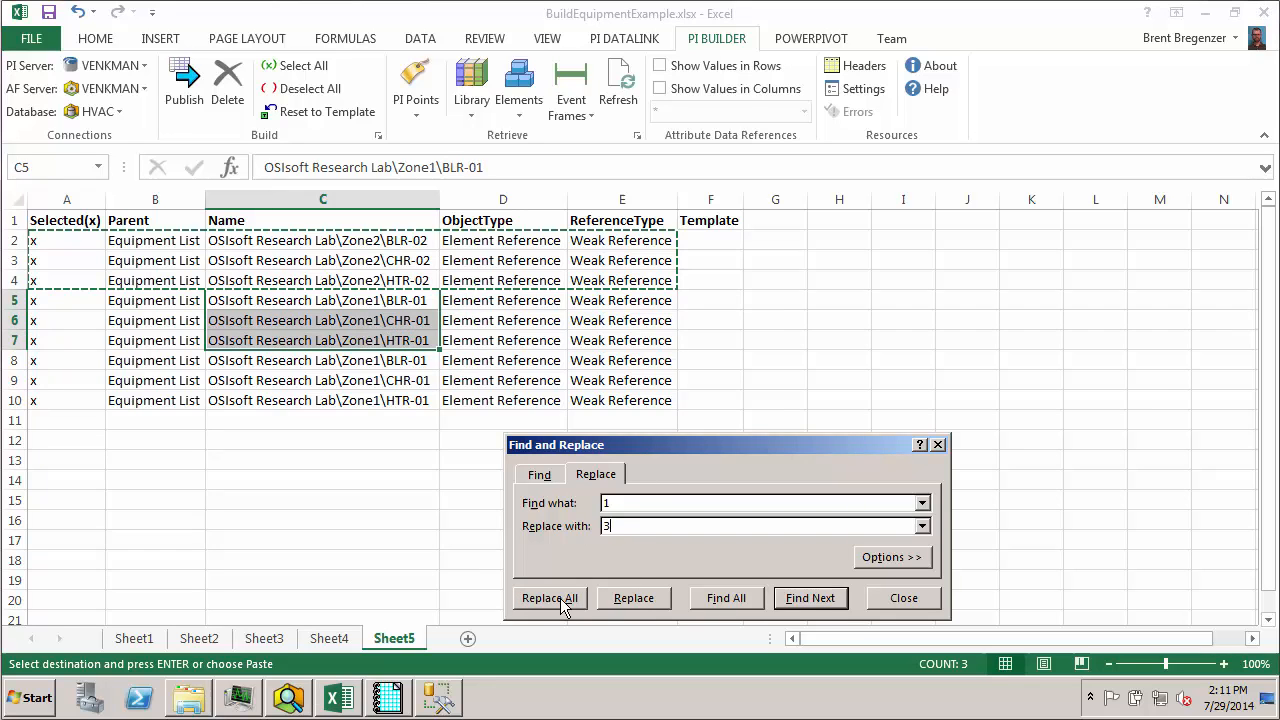
{"action": "left_click", "coordinate": [549, 597]}
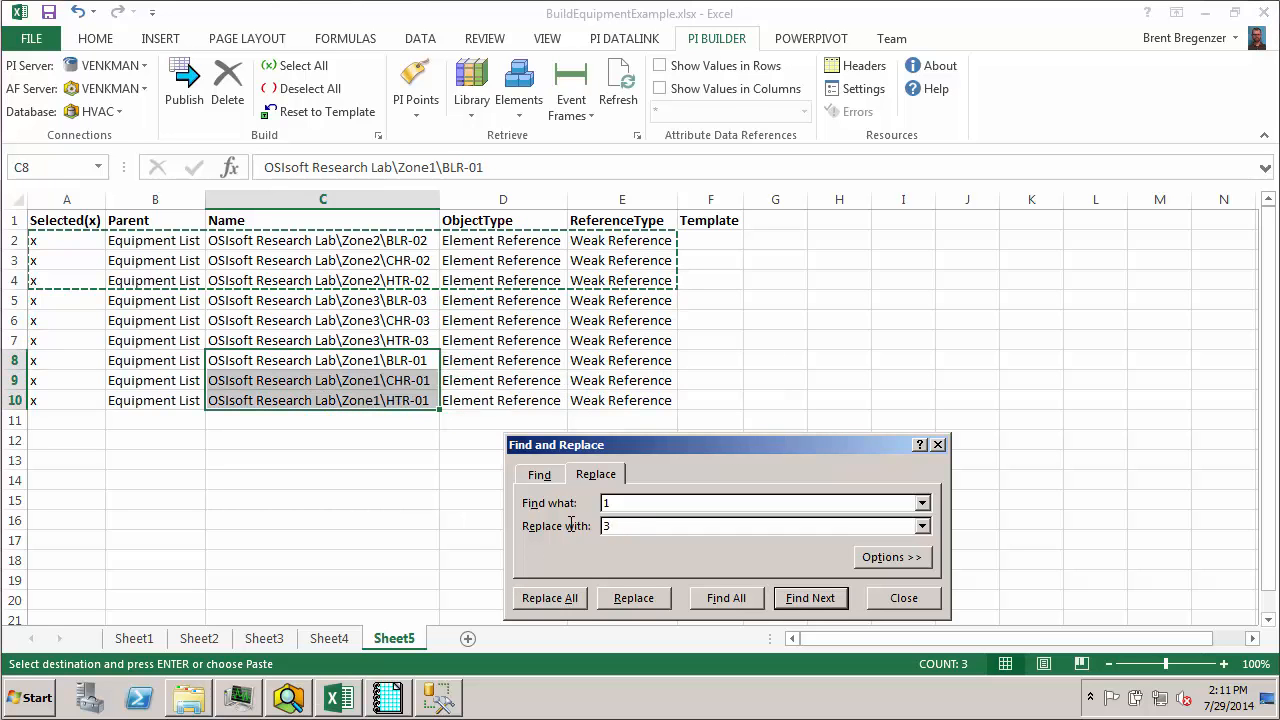
{"action": "type", "text": "4"}
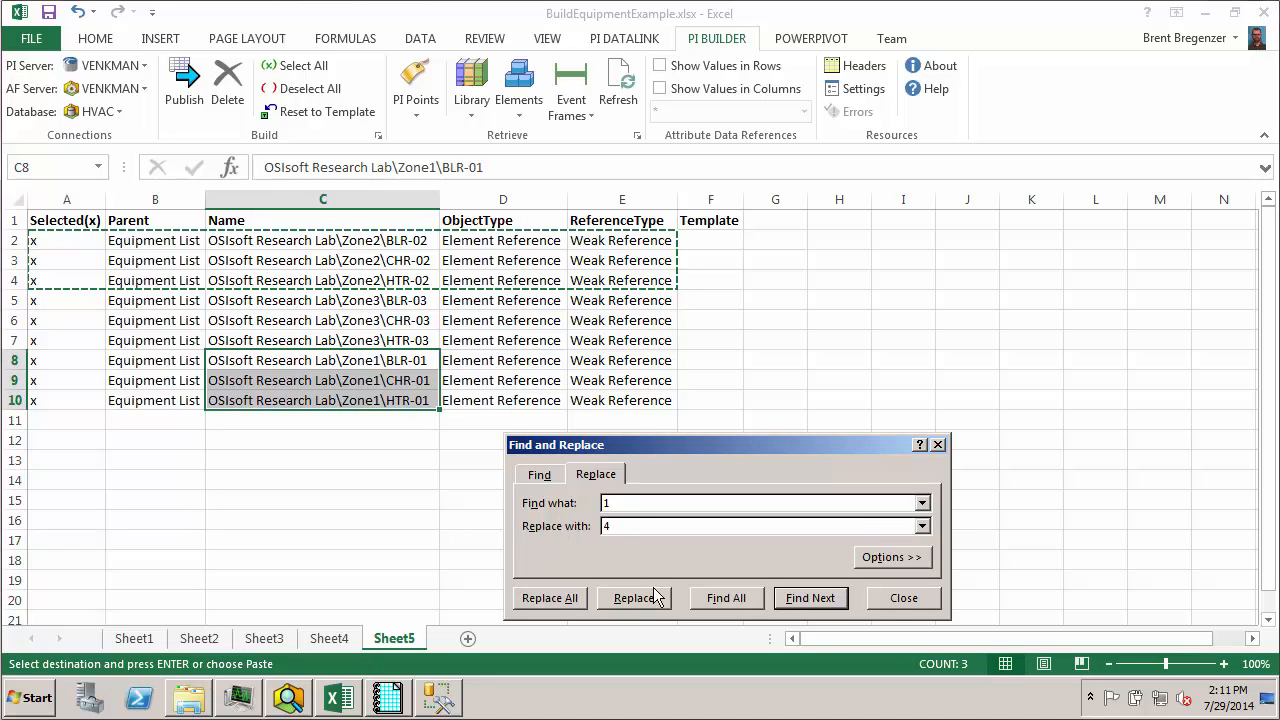
{"action": "left_click", "coordinate": [549, 597]}
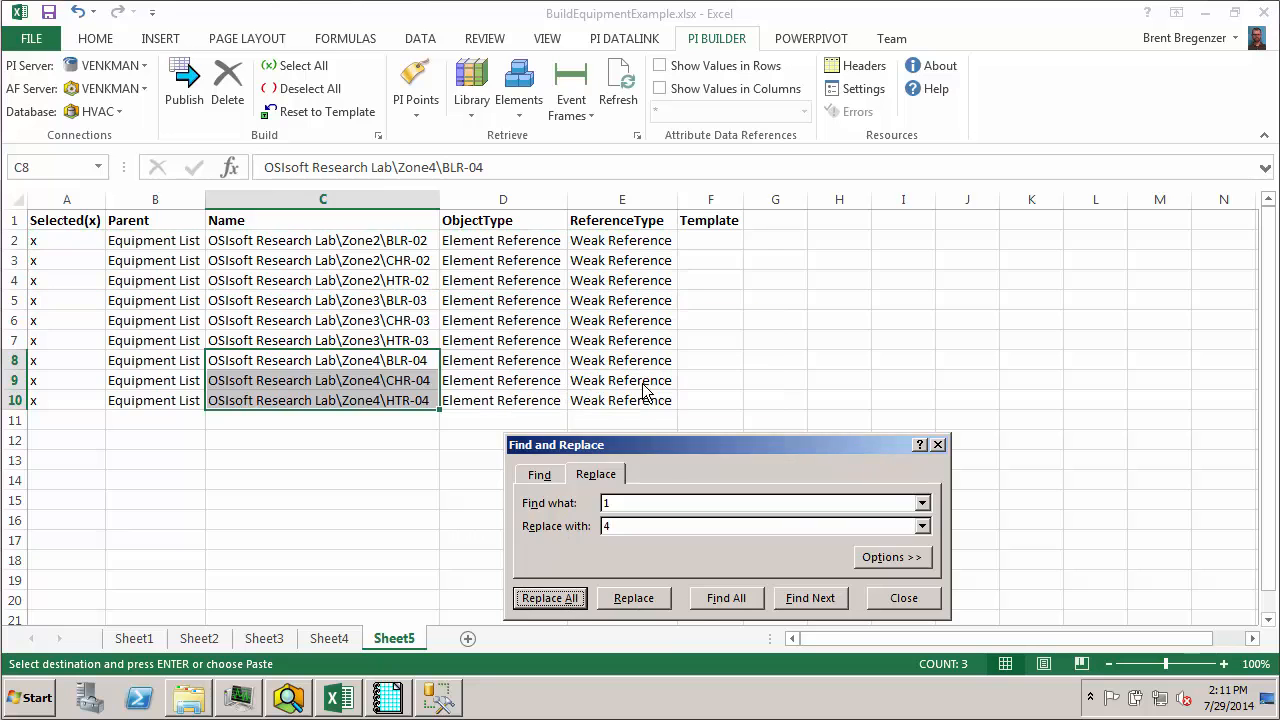
{"action": "left_click", "coordinate": [902, 597]}
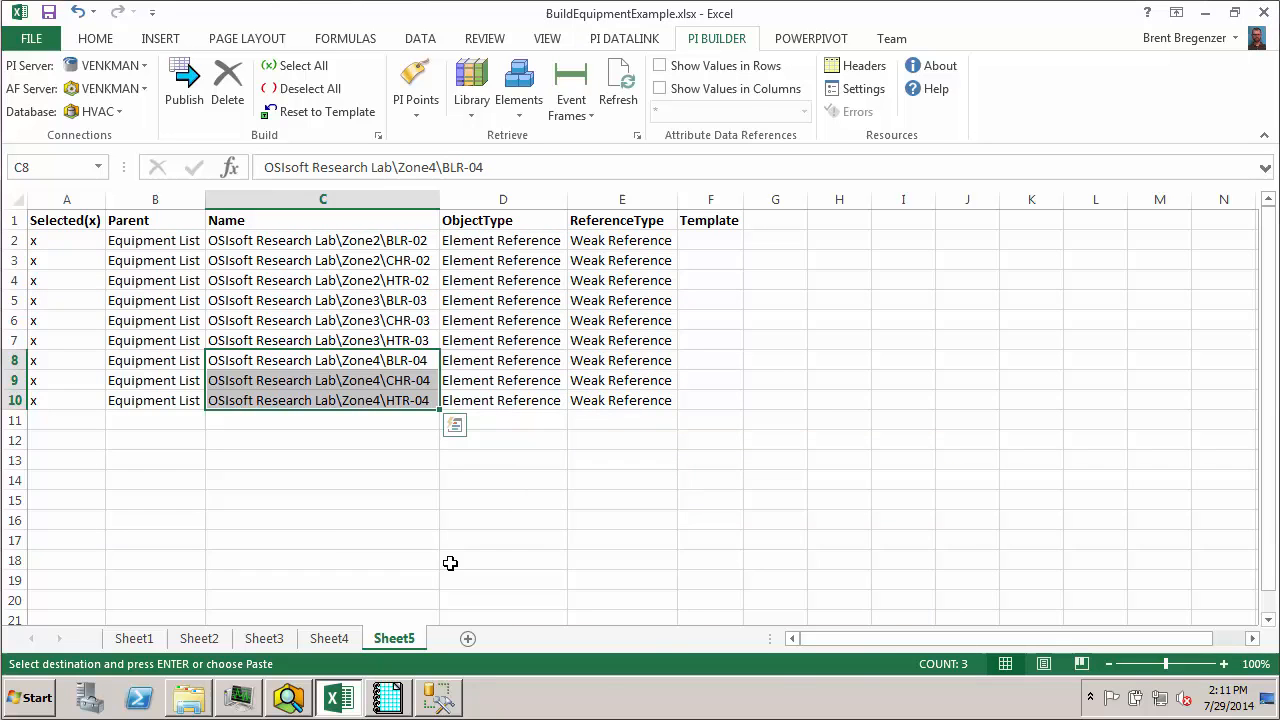
{"action": "mouse_move", "coordinate": [307, 524]}
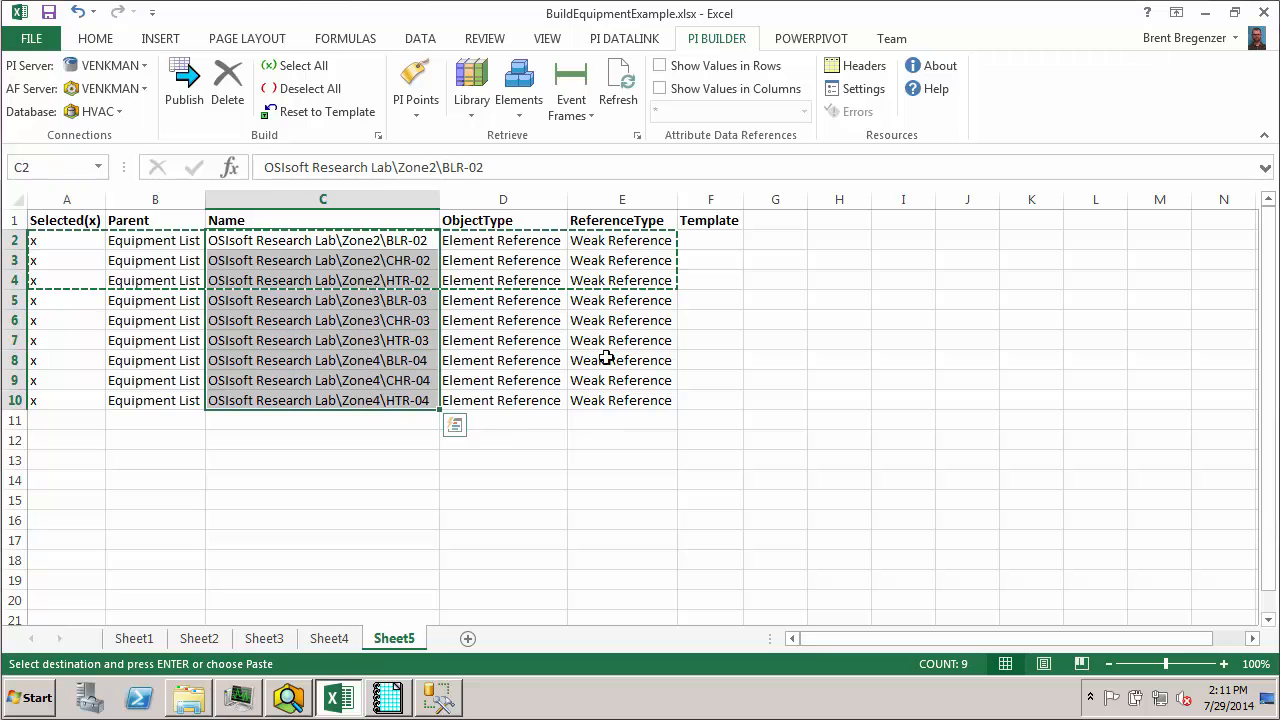
Publish the nine Zone 2–4 weak references to Equipment List and close the report
{"action": "left_click", "coordinate": [503, 240]}
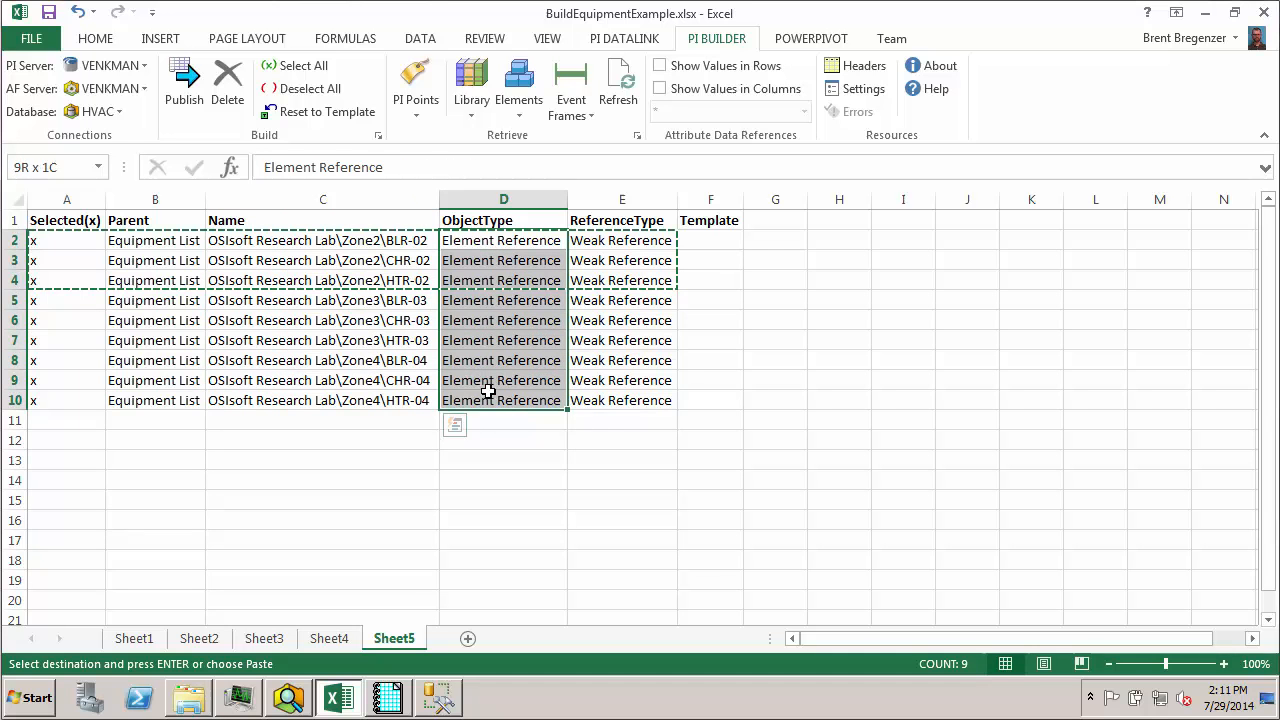
{"action": "left_click", "coordinate": [155, 240]}
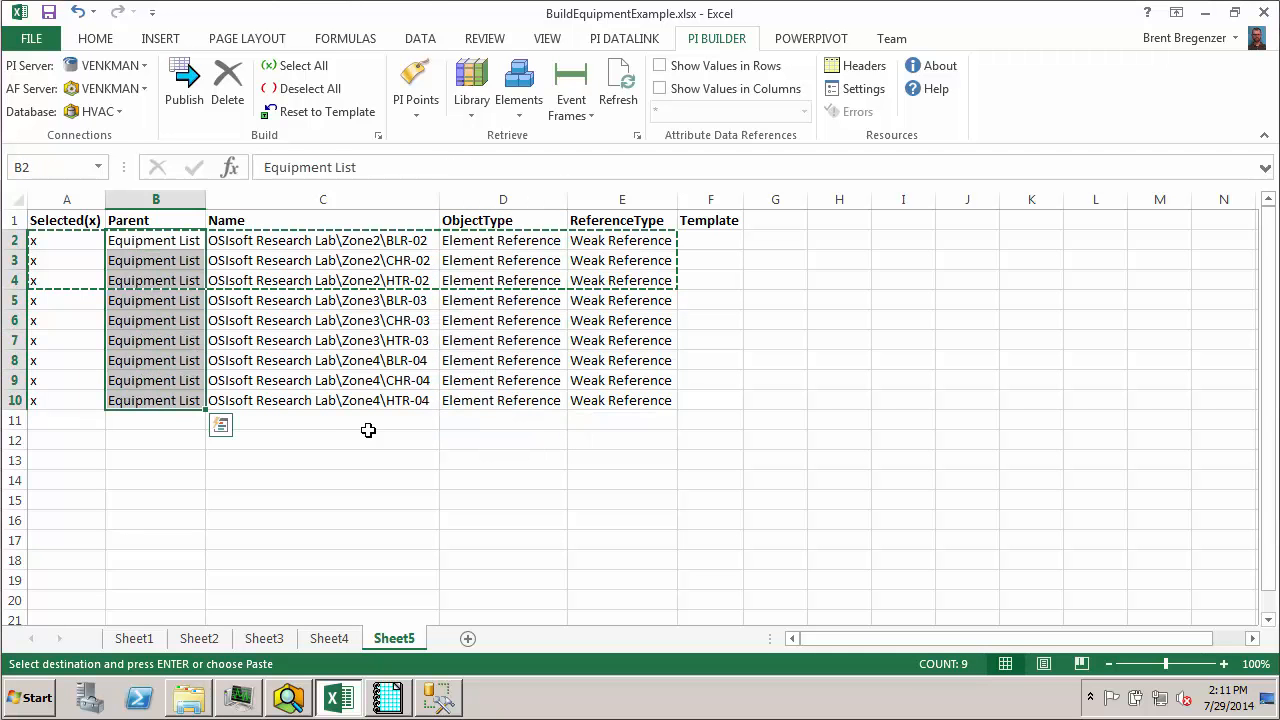
{"action": "left_click", "coordinate": [184, 90]}
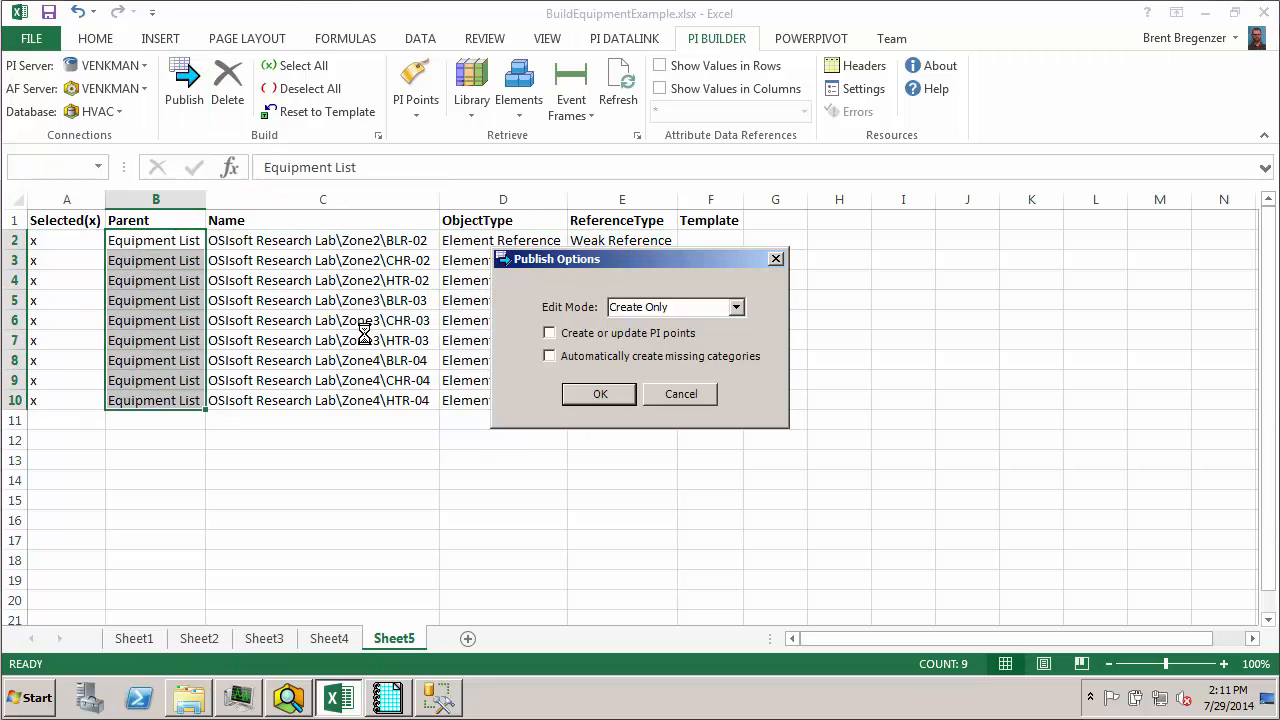
{"action": "left_click", "coordinate": [599, 393]}
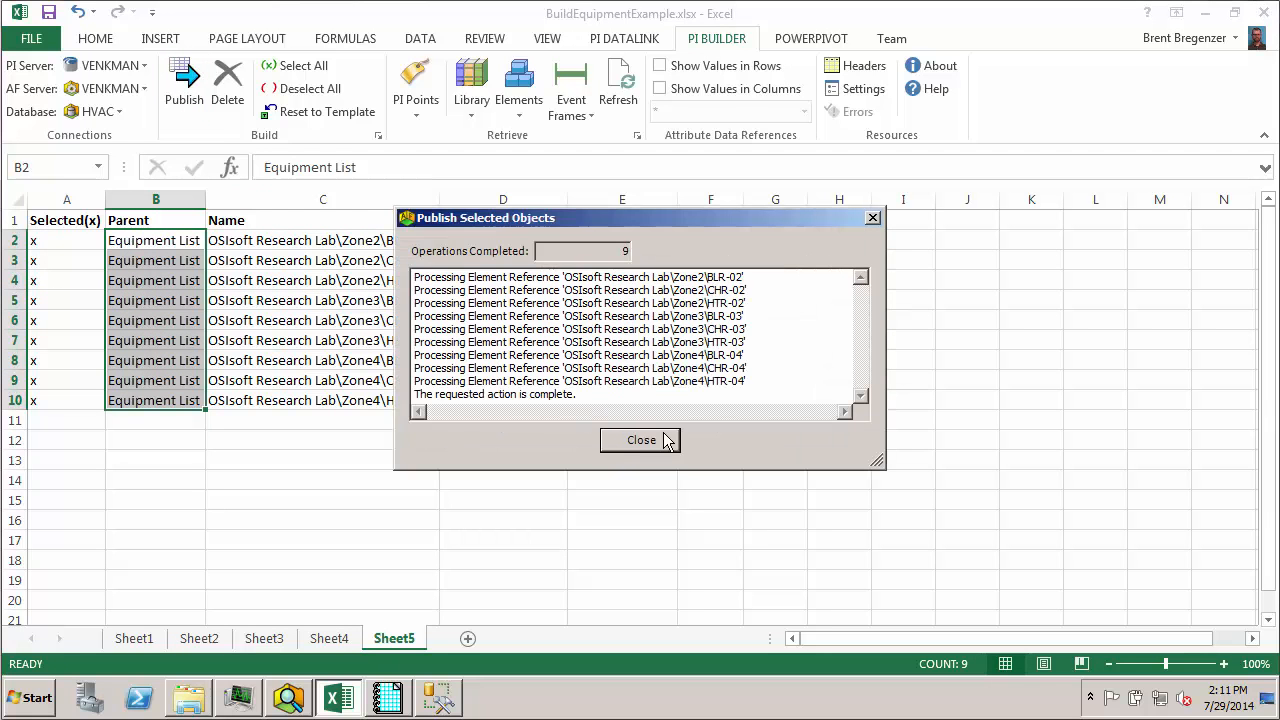
{"action": "left_click", "coordinate": [641, 440]}
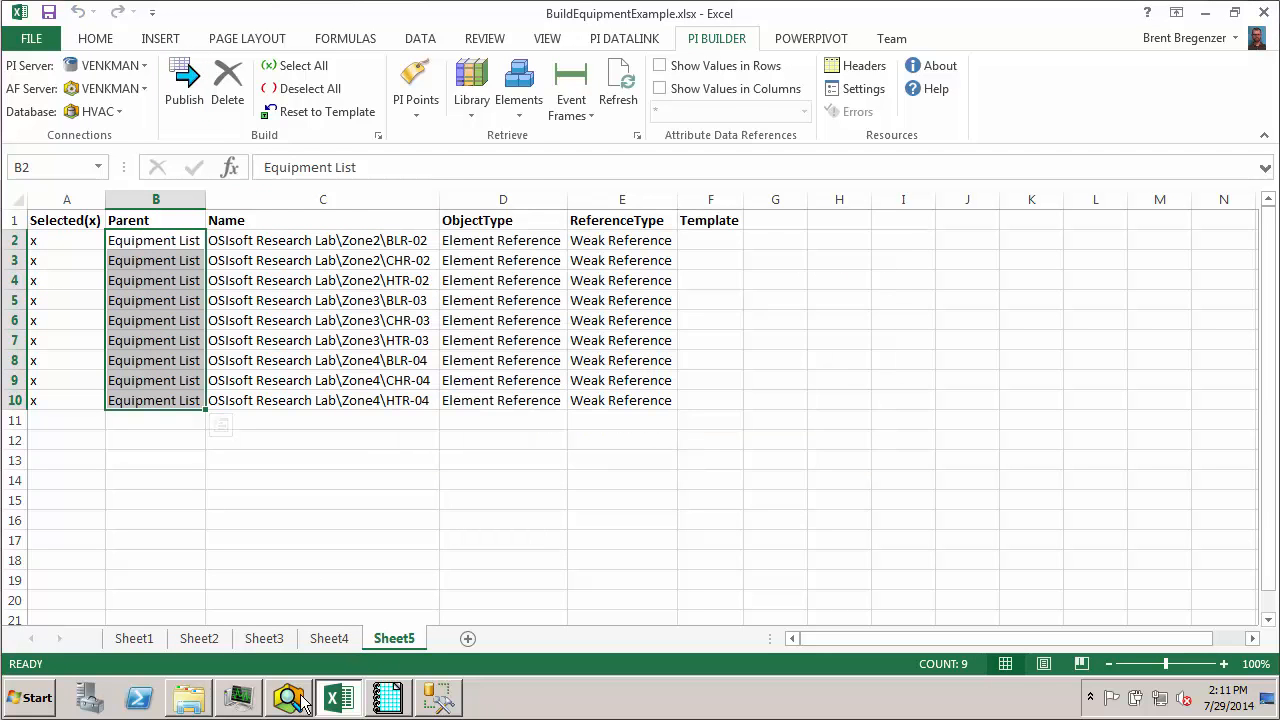
{"action": "left_click", "coordinate": [288, 697]}
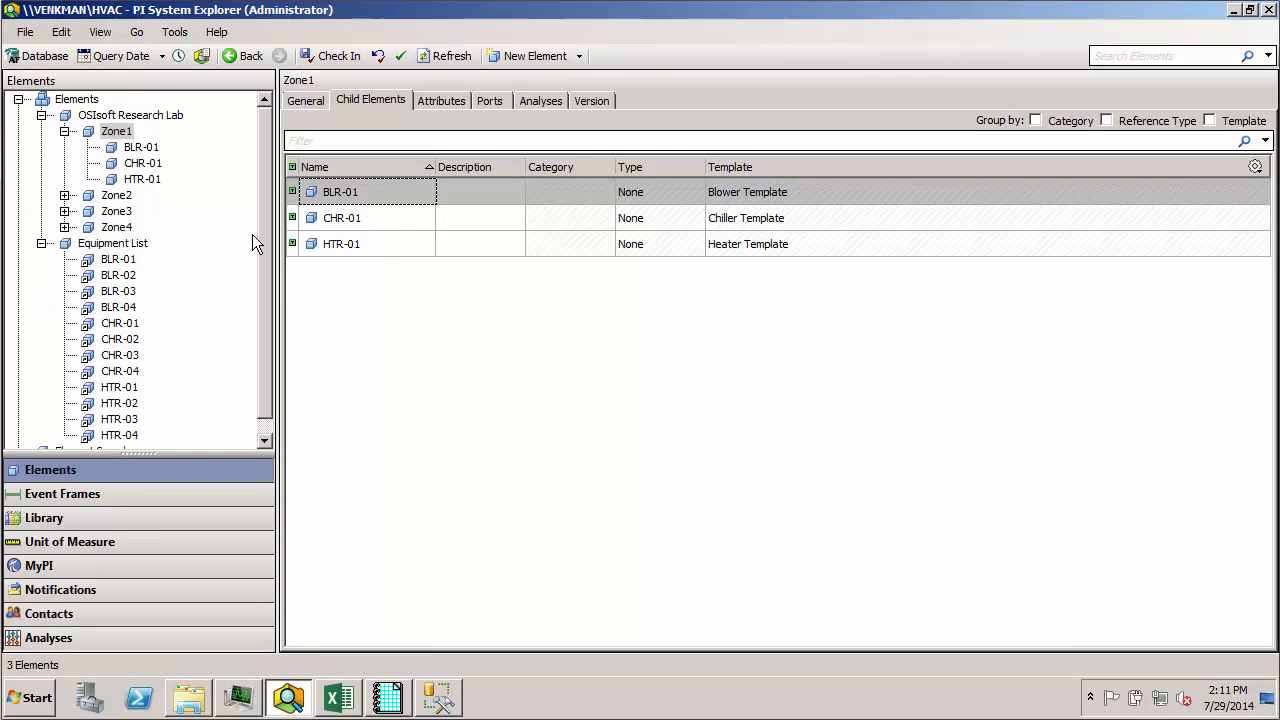
Inspect the BLR-01, CHR-01 and CHR-04 references and CHR-04's attributes under Equipment List
{"action": "left_click", "coordinate": [118, 243]}
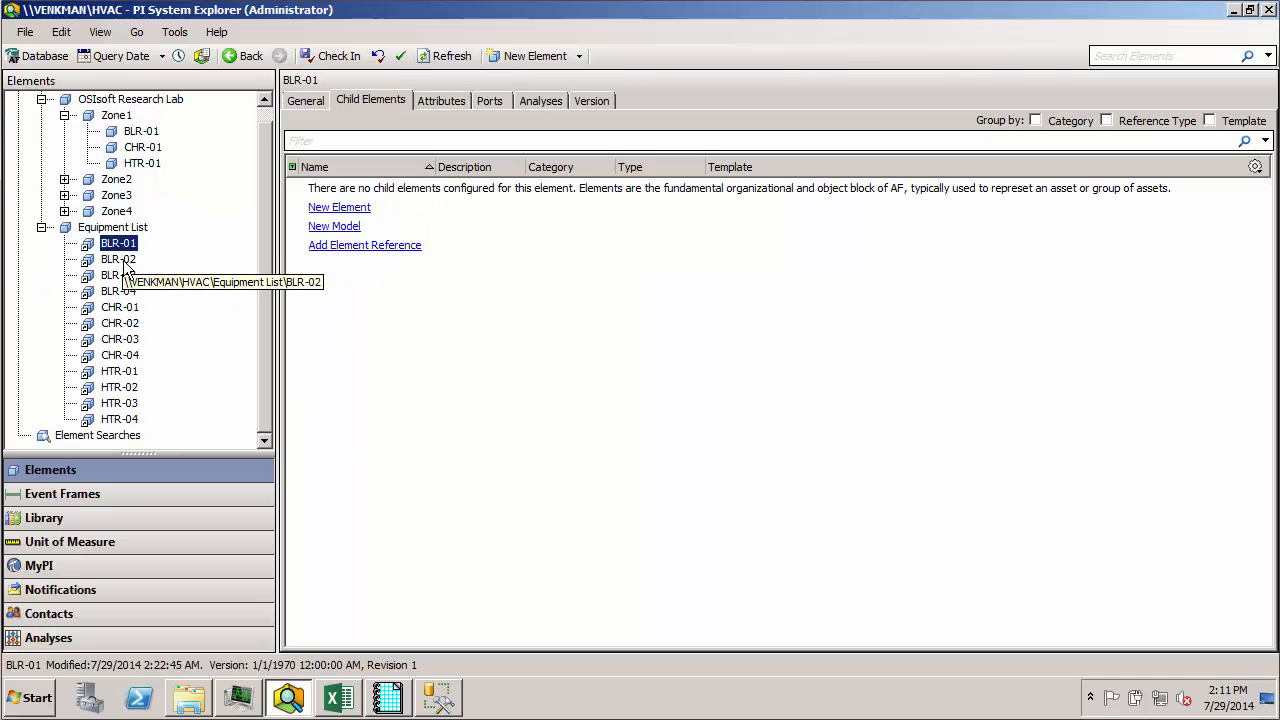
{"action": "left_click", "coordinate": [119, 323]}
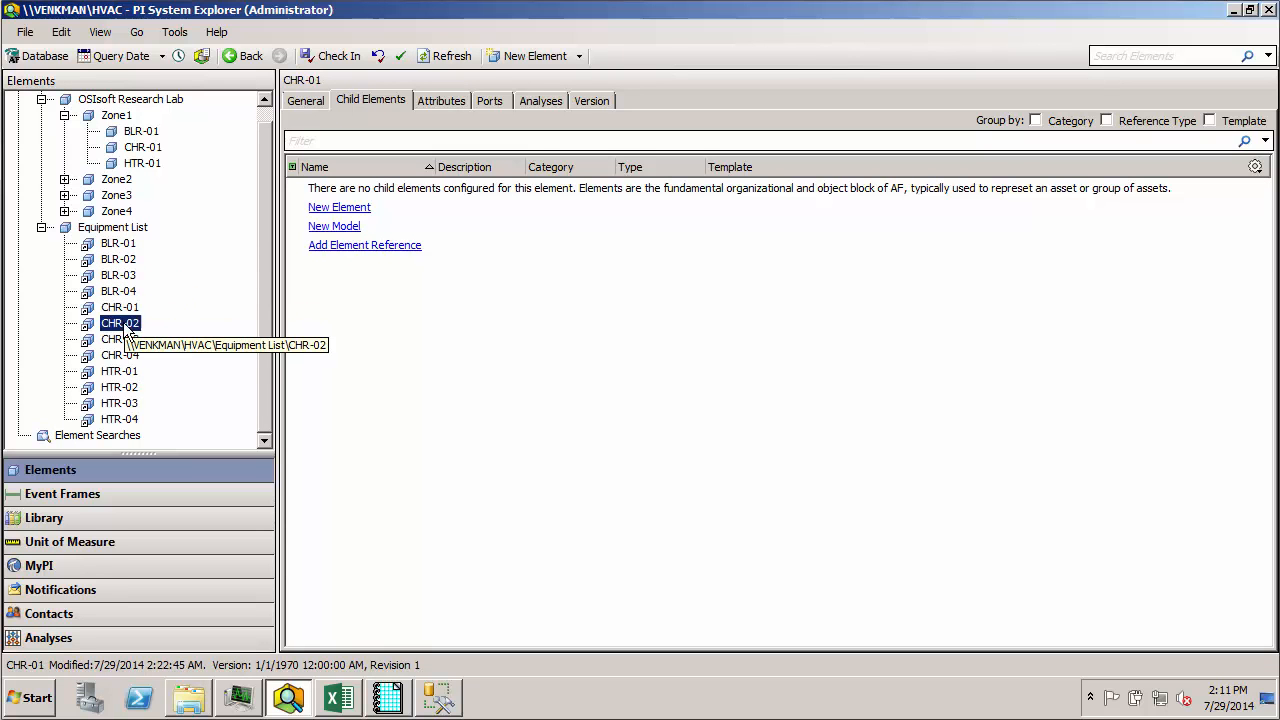
{"action": "left_click", "coordinate": [119, 355]}
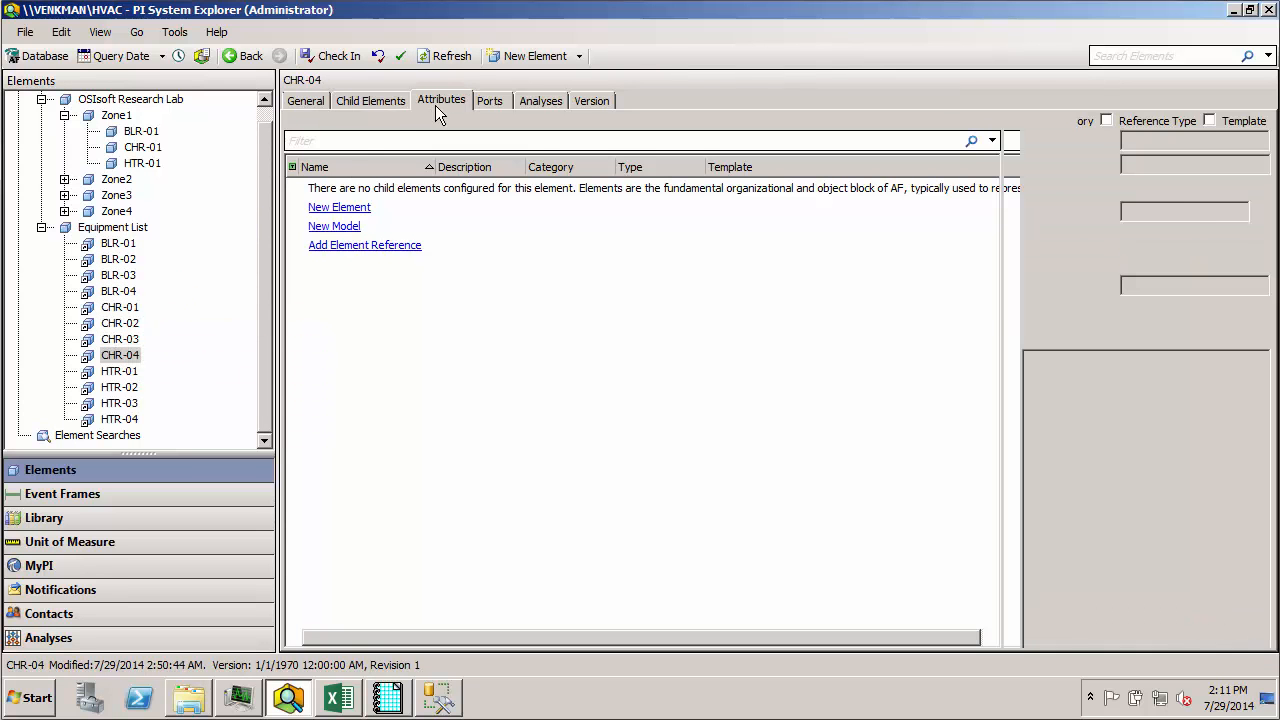
{"action": "left_click", "coordinate": [119, 339]}
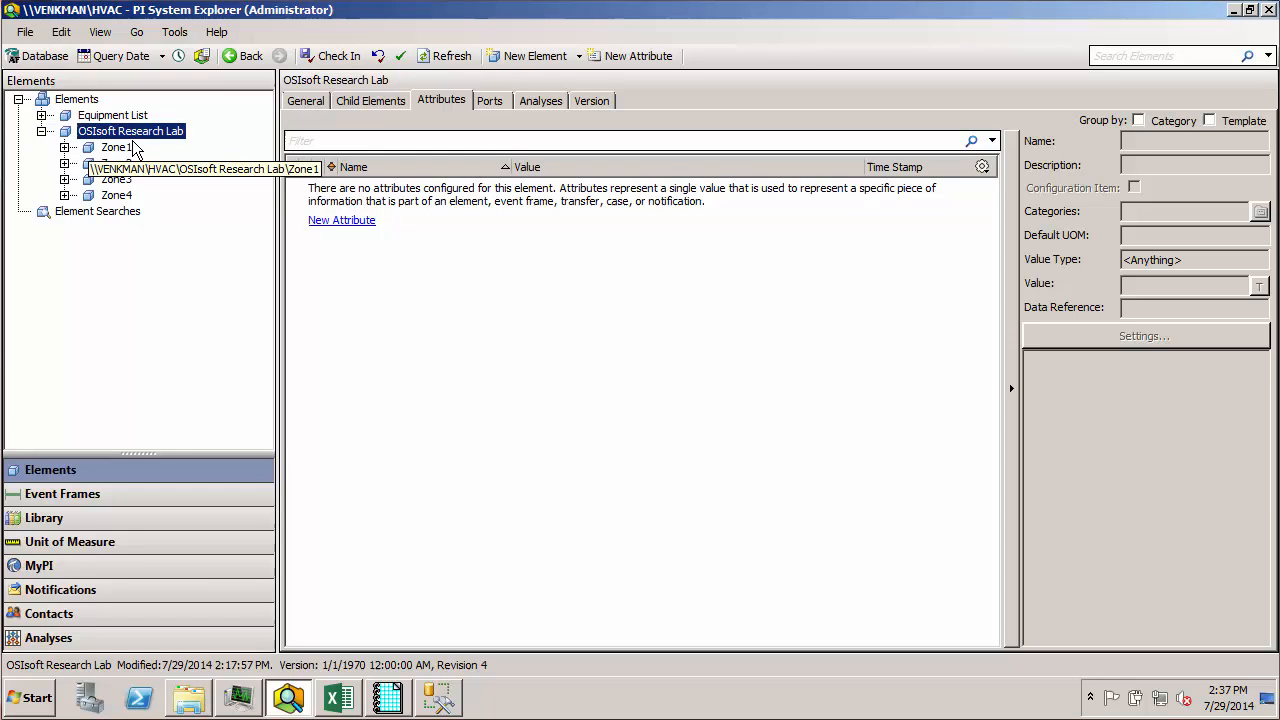
Expand Zone1, view BLR-01, then collapse and select Zone1 to view its attributes
{"action": "left_click", "coordinate": [116, 162]}
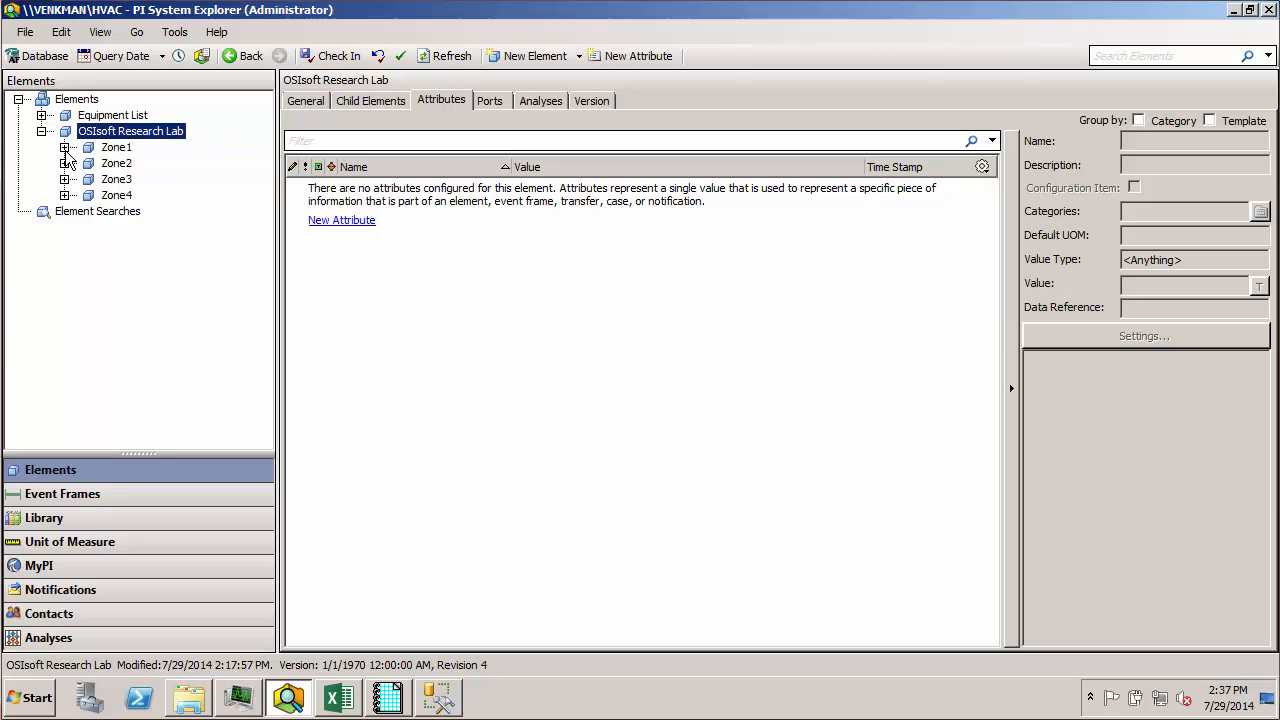
{"action": "left_click", "coordinate": [116, 147]}
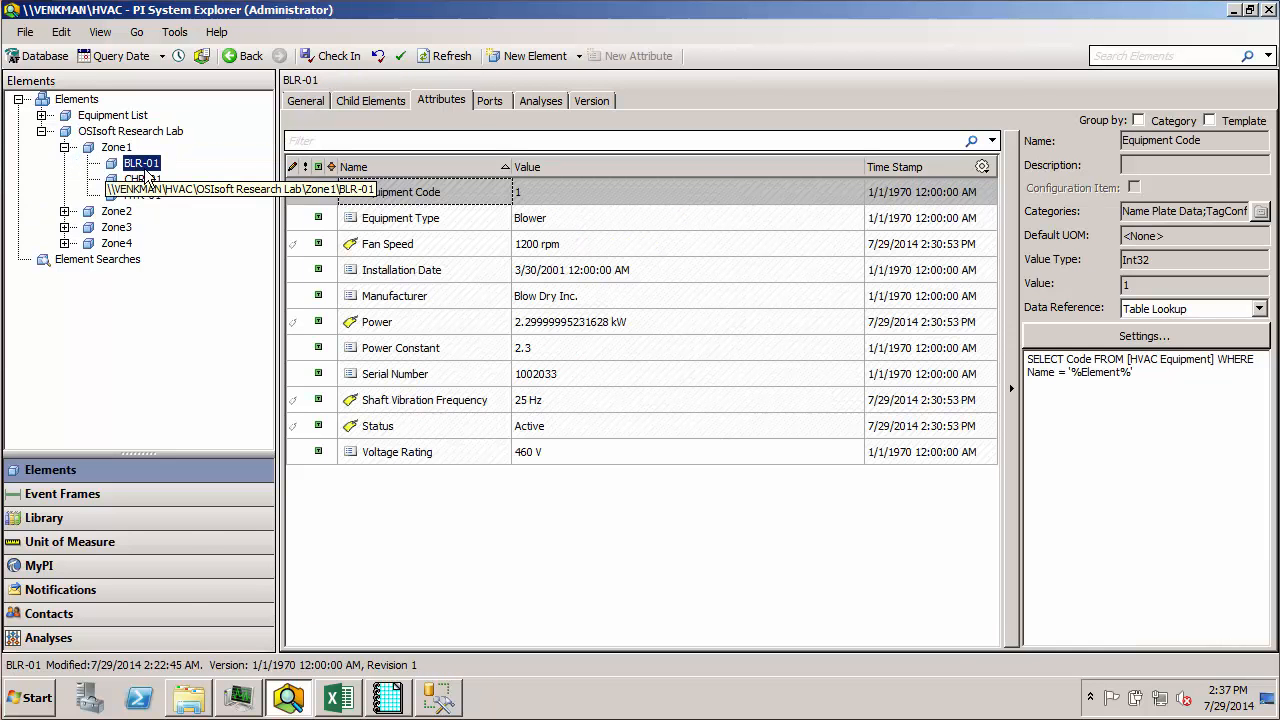
{"action": "left_click", "coordinate": [117, 147]}
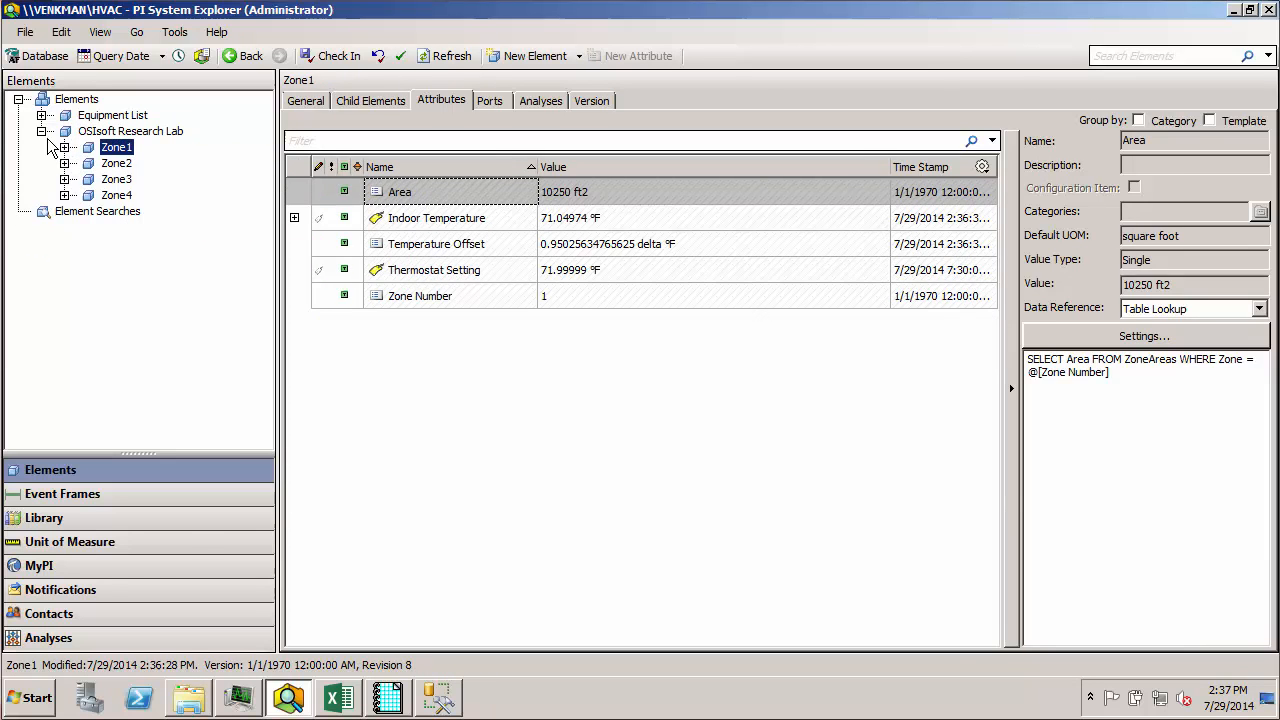
{"action": "left_click", "coordinate": [130, 131]}
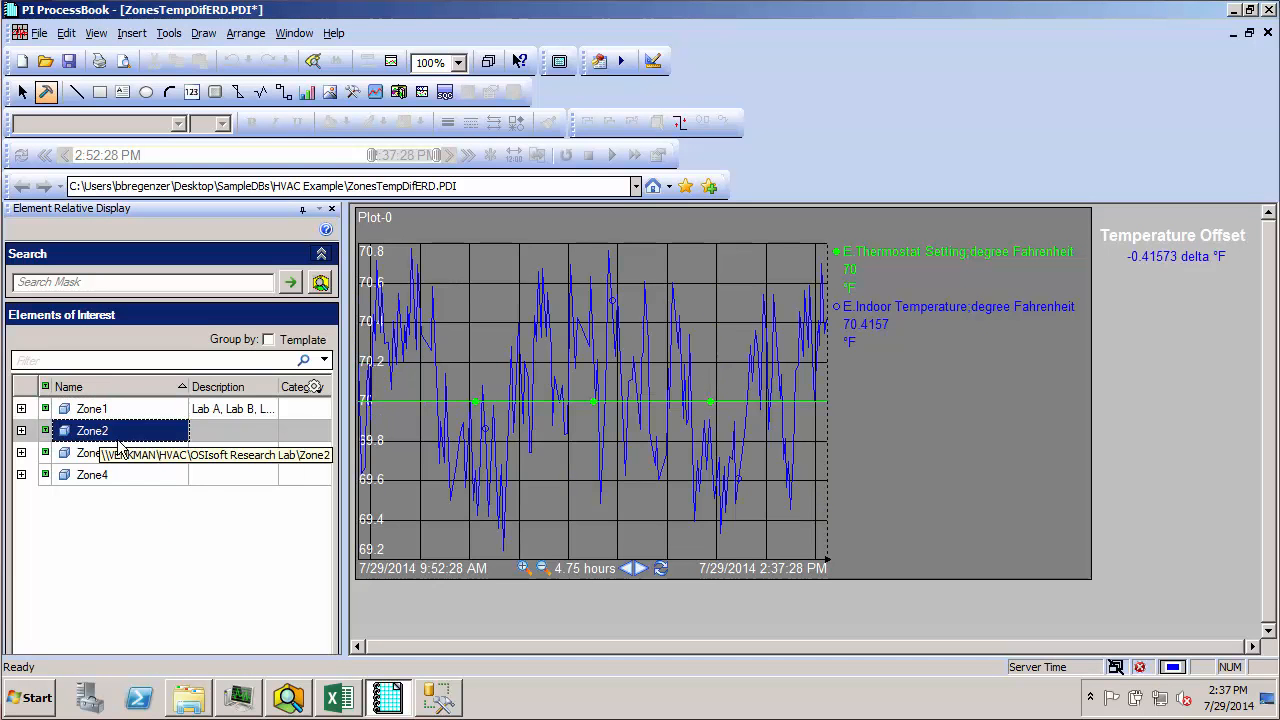
Show Zone1's thermostat and indoor temperature trend, then bring up BuildEquipmentExample.xlsx
{"action": "left_click", "coordinate": [92, 452]}
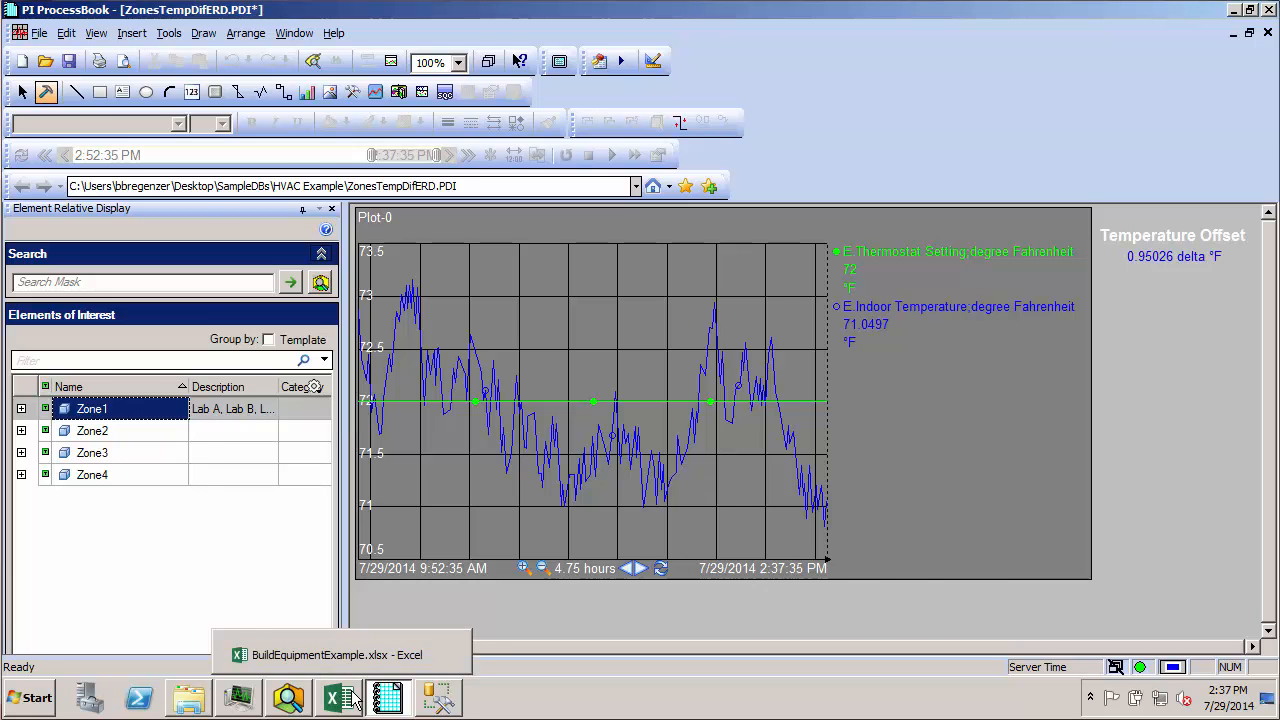
{"action": "left_click", "coordinate": [340, 697]}
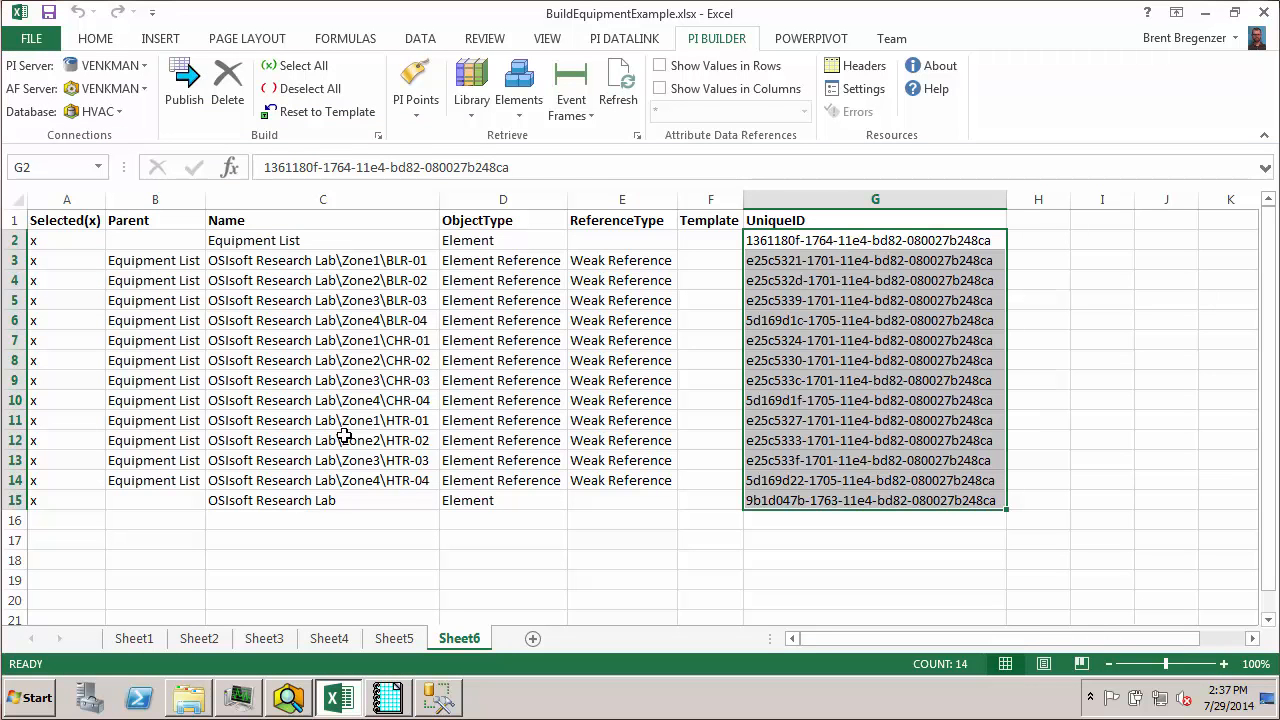
{"action": "mouse_move", "coordinate": [573, 532]}
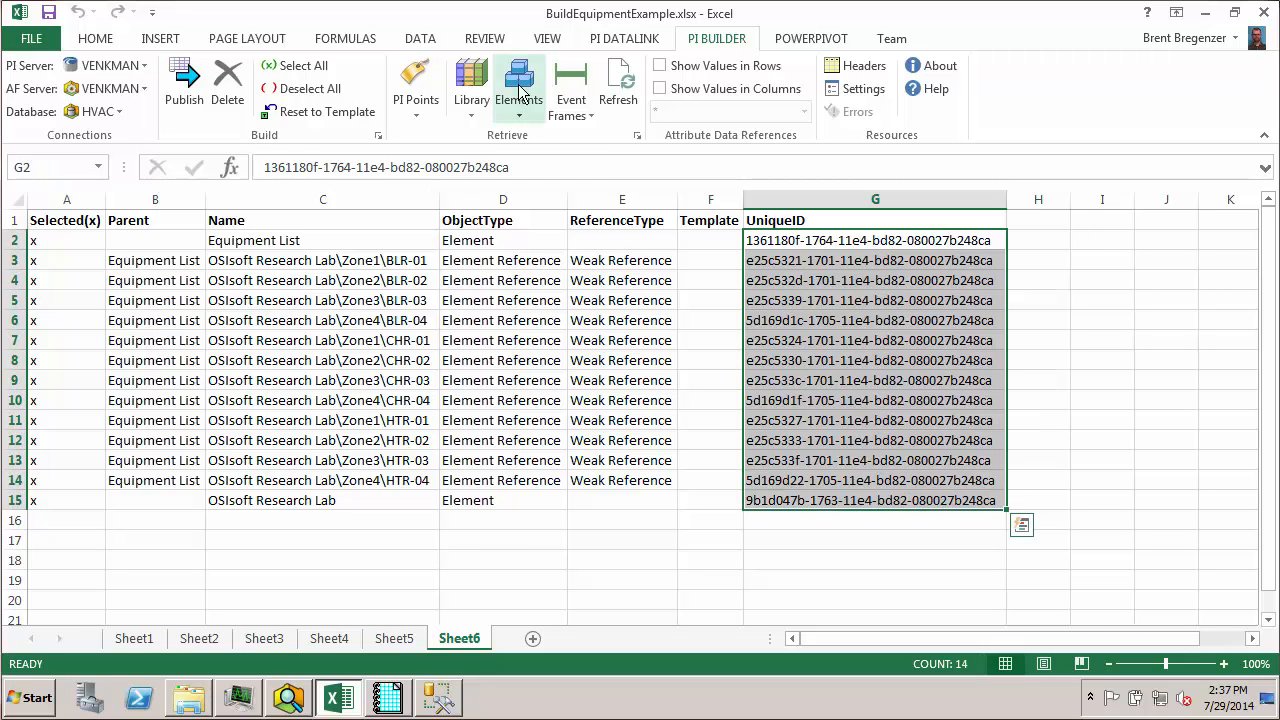
Overwrite Sheet6 with a Find Elements listing that includes the UniqueID column
{"action": "left_click", "coordinate": [518, 85]}
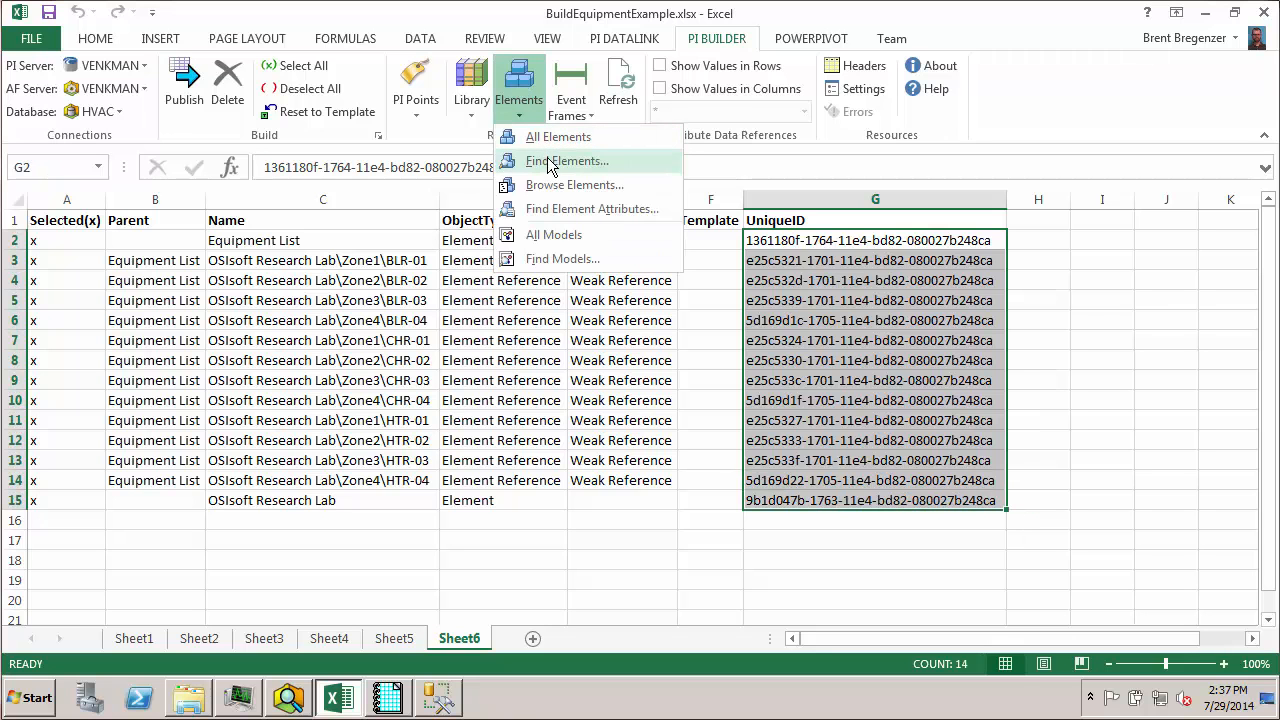
{"action": "left_click", "coordinate": [566, 161]}
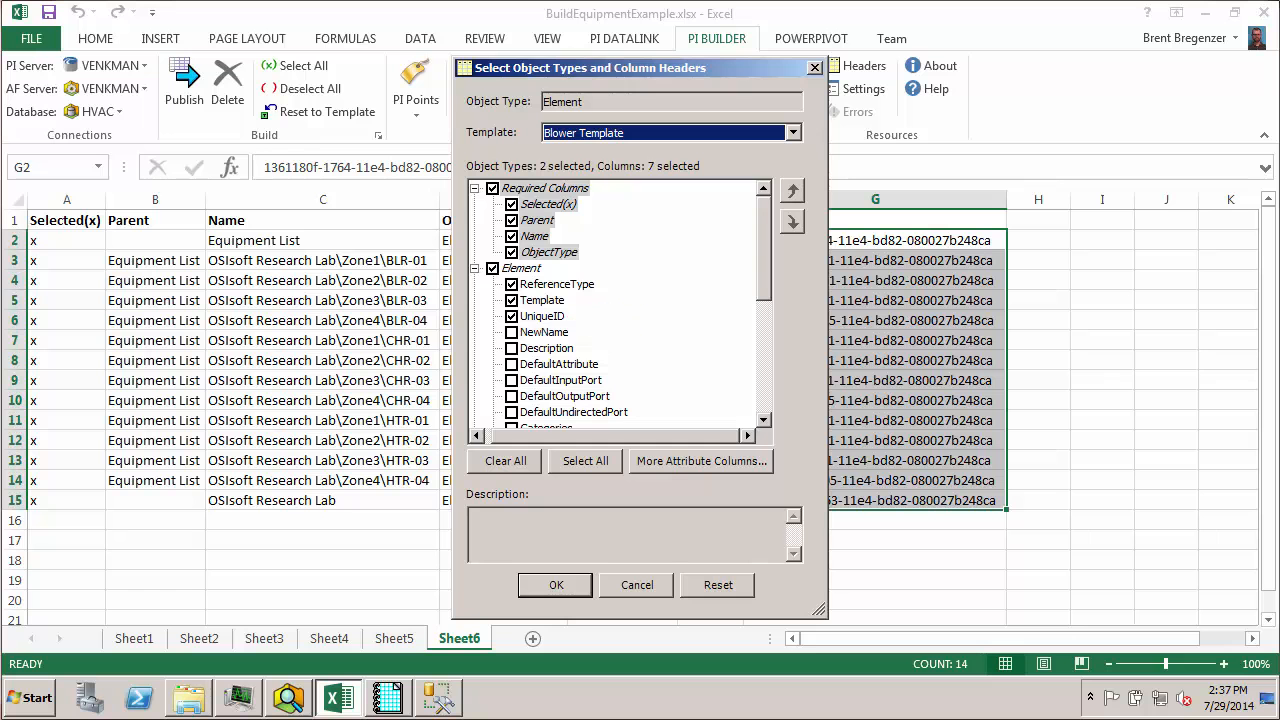
{"action": "left_click", "coordinate": [555, 585]}
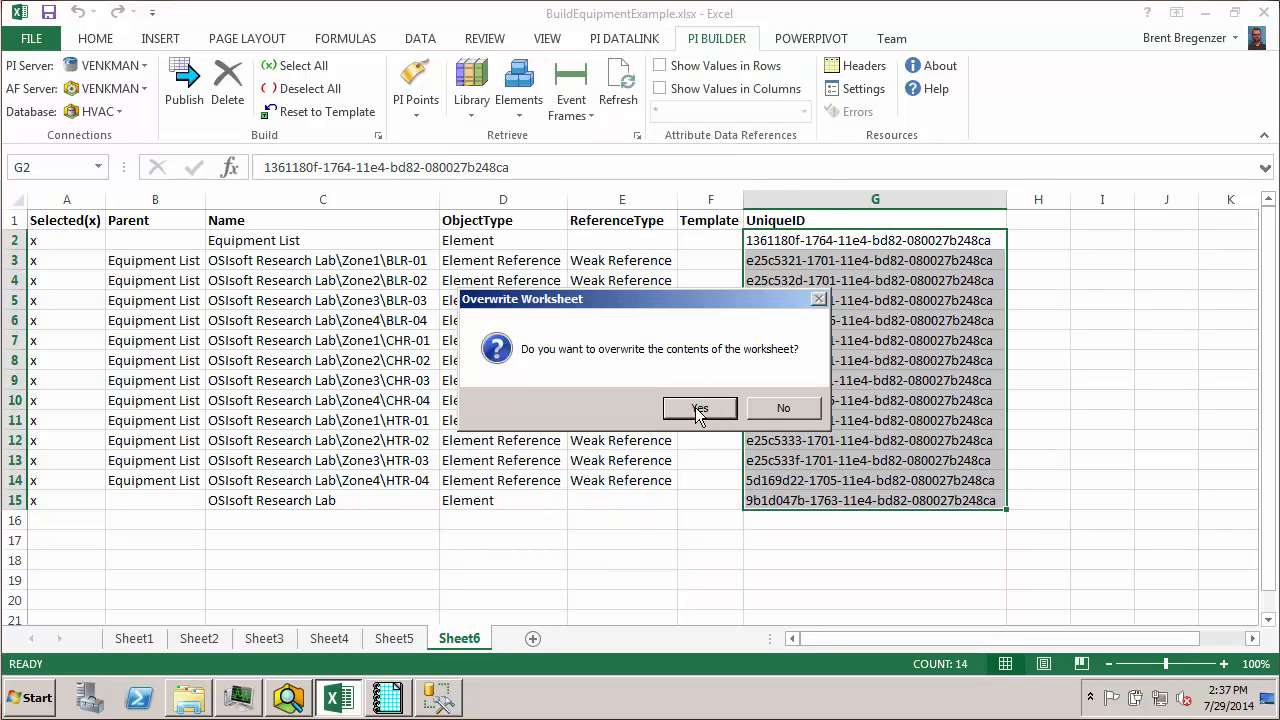
{"action": "left_click", "coordinate": [699, 408]}
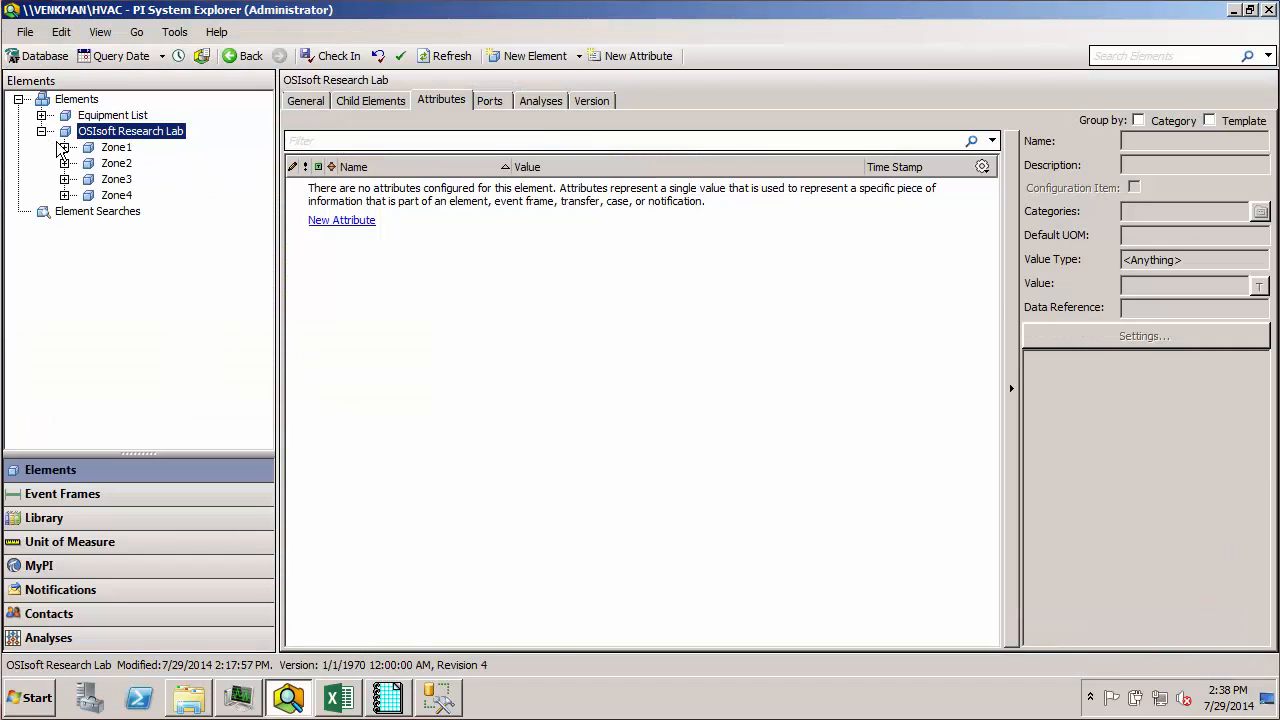
Rename Zone1 to Zoane1 and check in, then switch to PI ProcessBook
{"action": "left_click", "coordinate": [116, 147]}
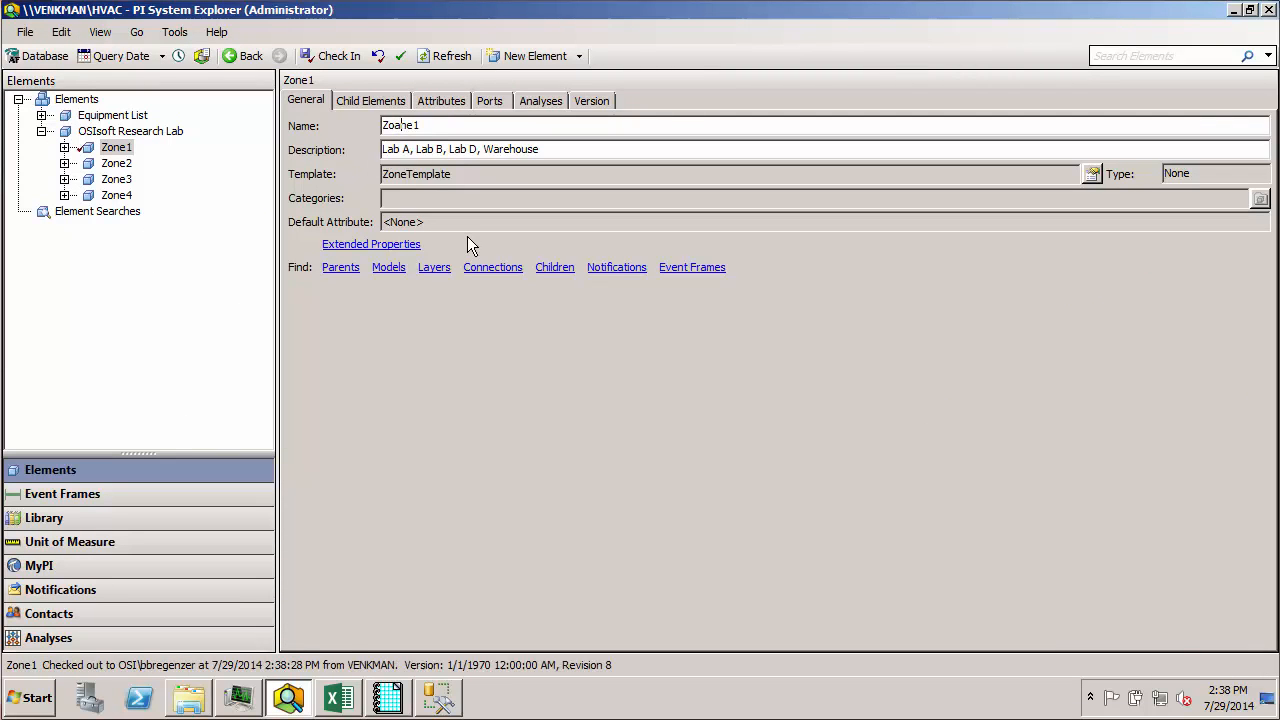
{"action": "left_click", "coordinate": [424, 125]}
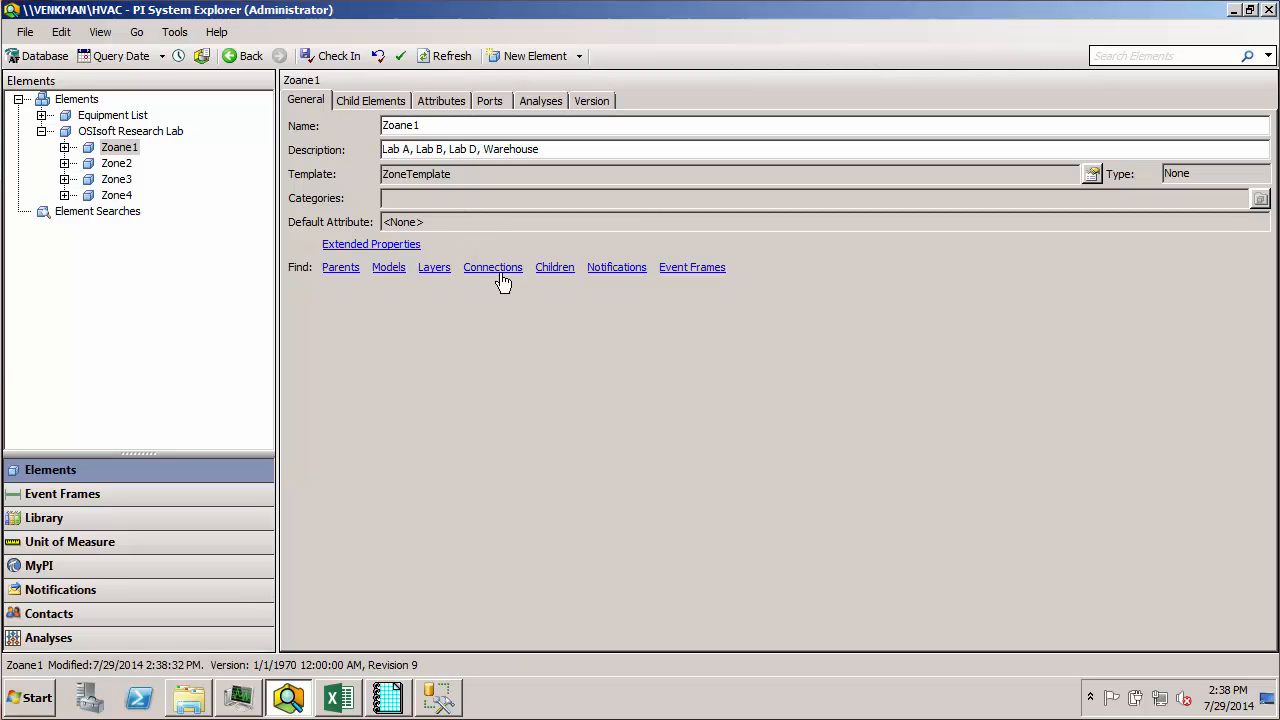
{"action": "left_click", "coordinate": [387, 697]}
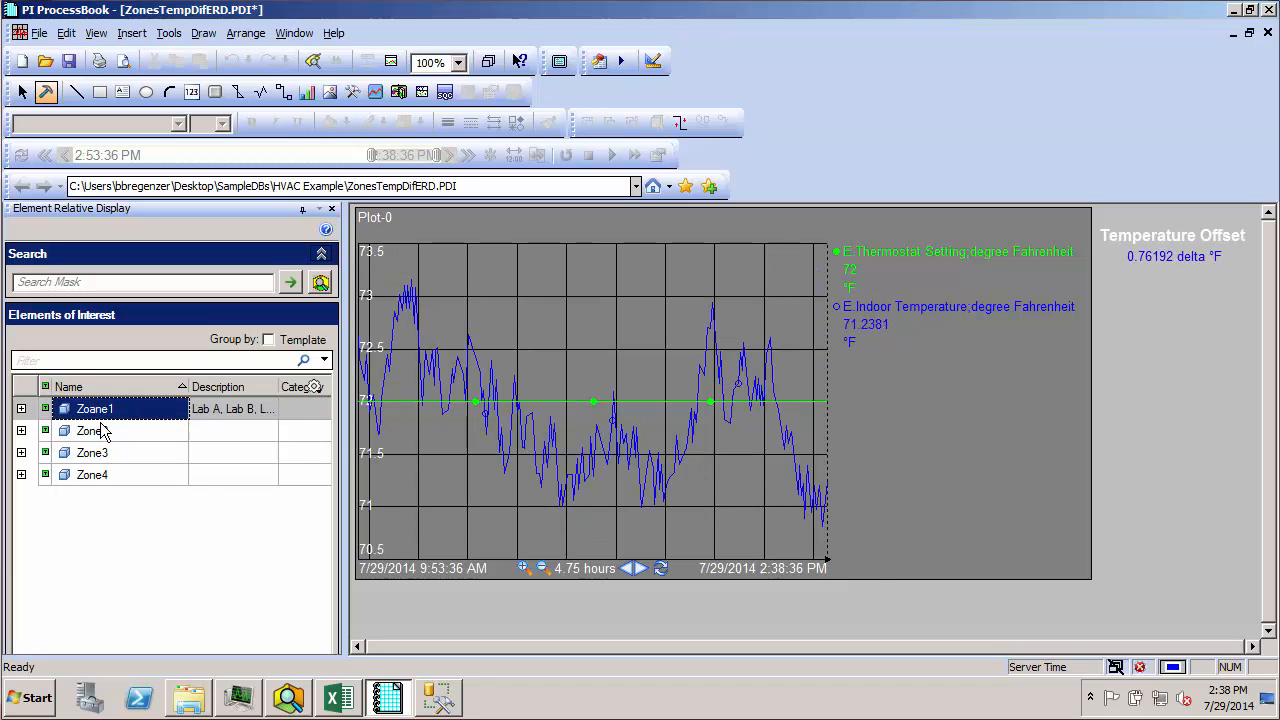
{"action": "left_click", "coordinate": [92, 452]}
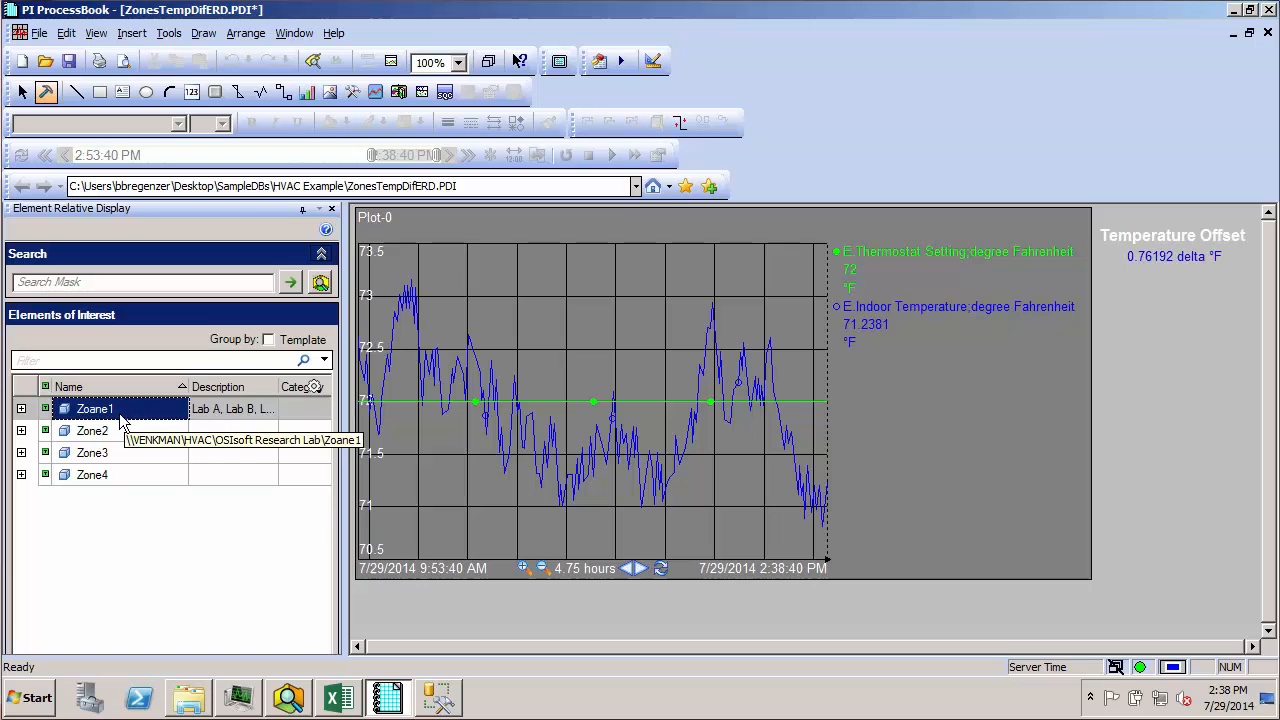
{"action": "mouse_move", "coordinate": [222, 437]}
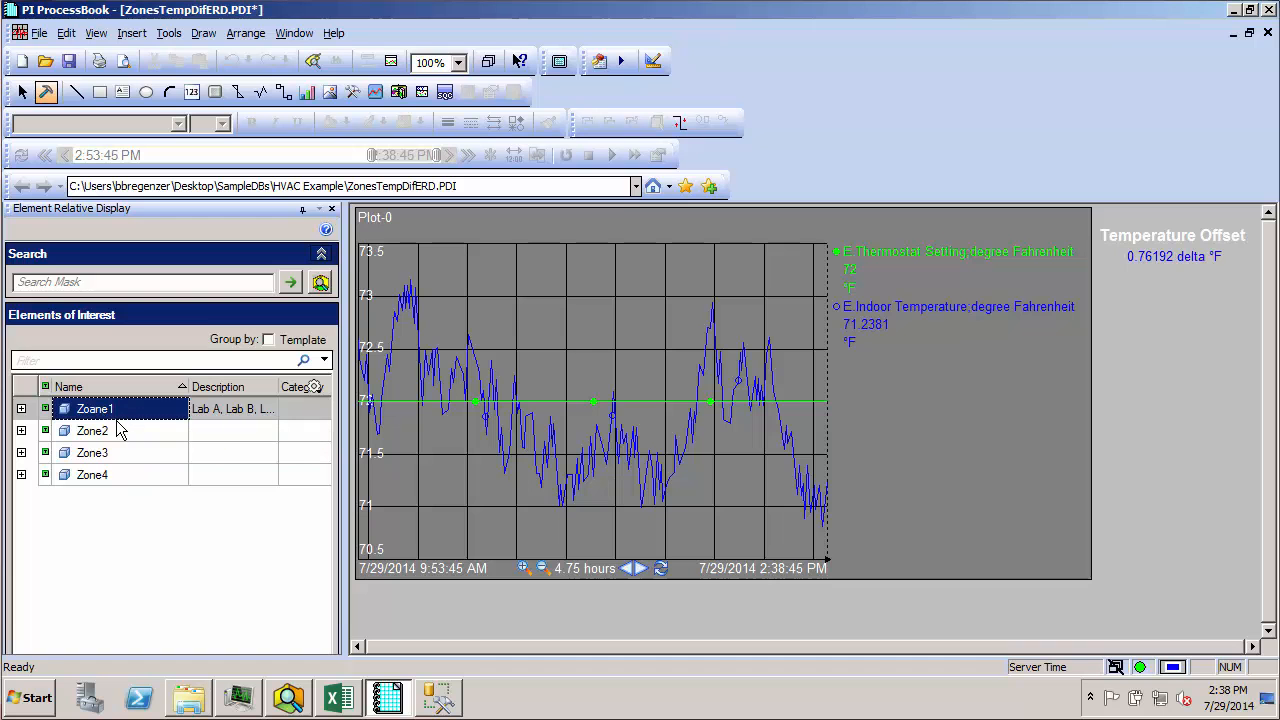
{"action": "mouse_move", "coordinate": [95, 408]}
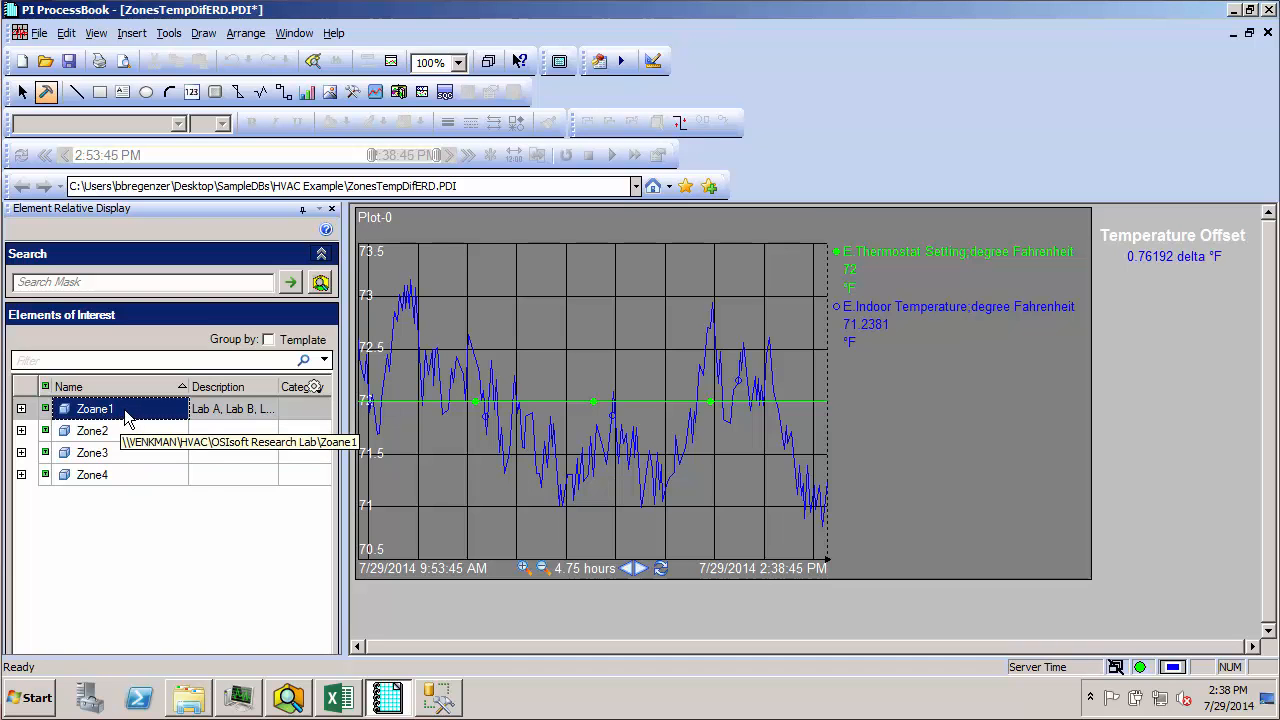